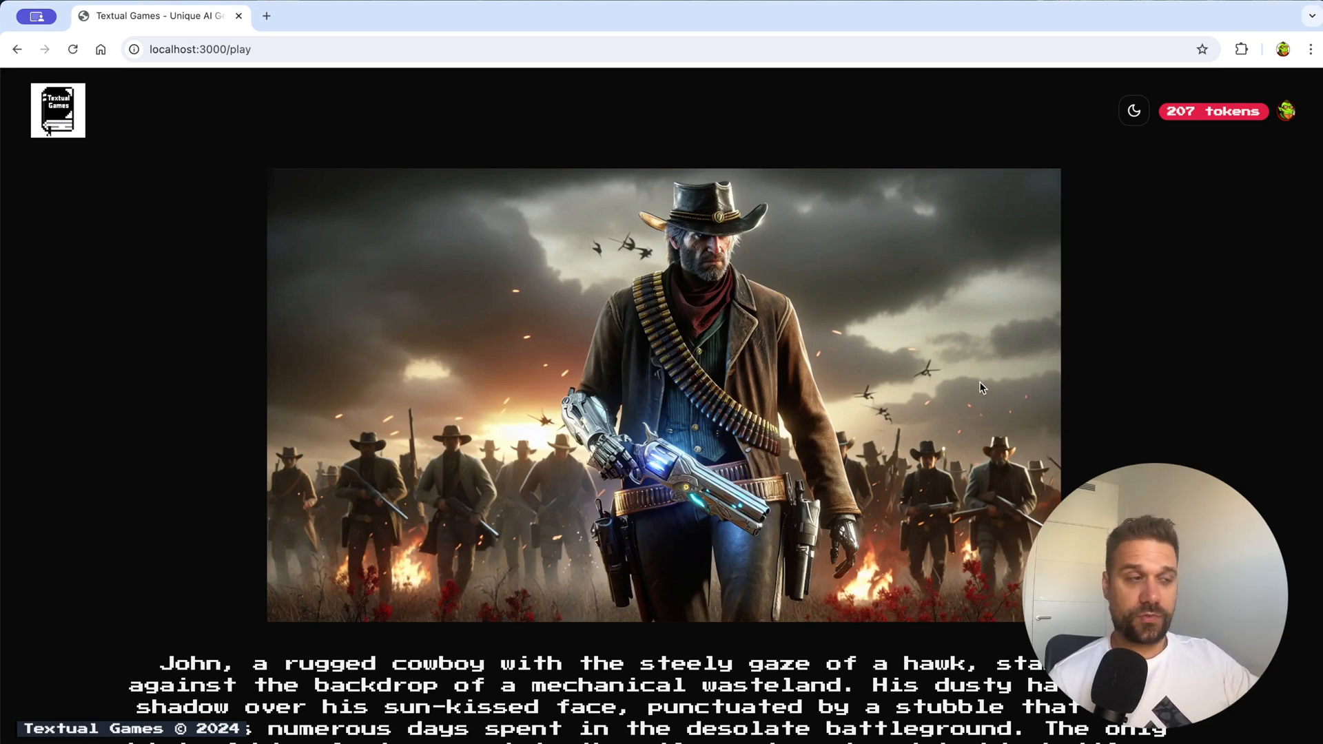
{"action": "mouse_move", "coordinate": [941, 424]}
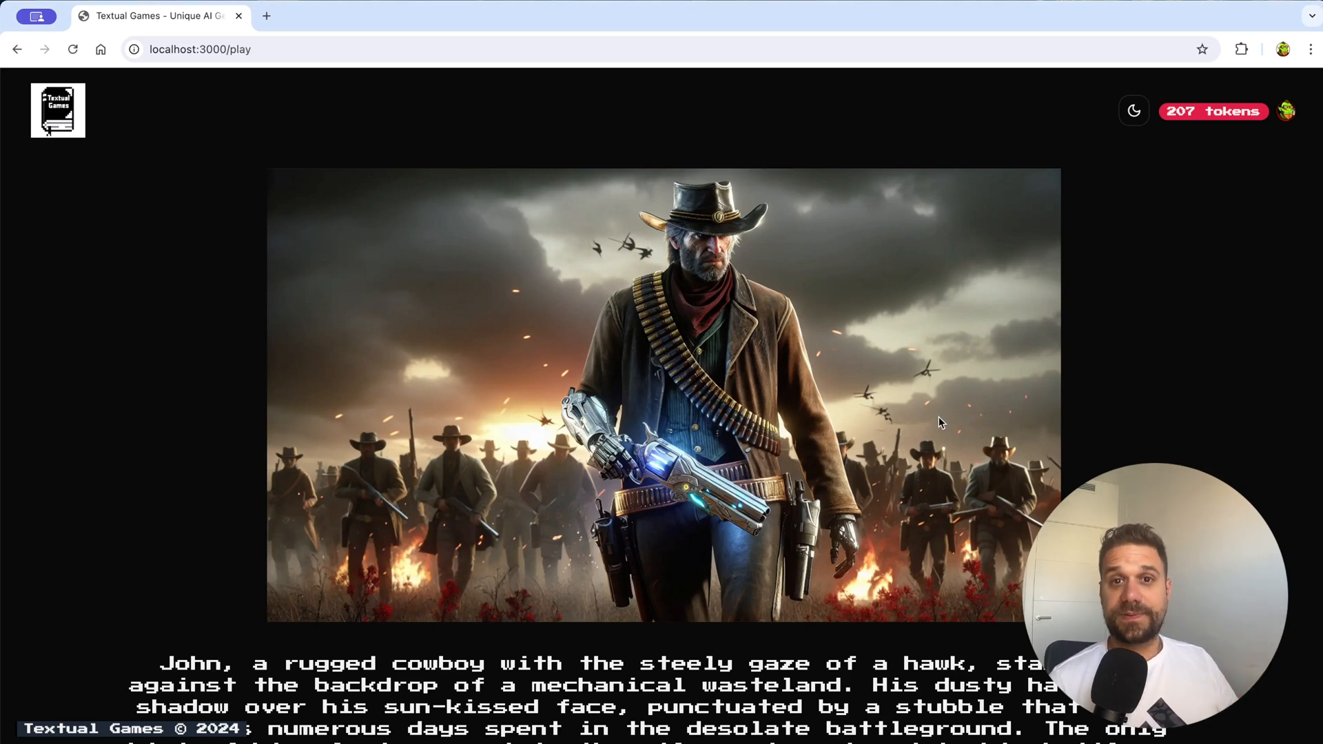
{"action": "mouse_move", "coordinate": [714, 568]}
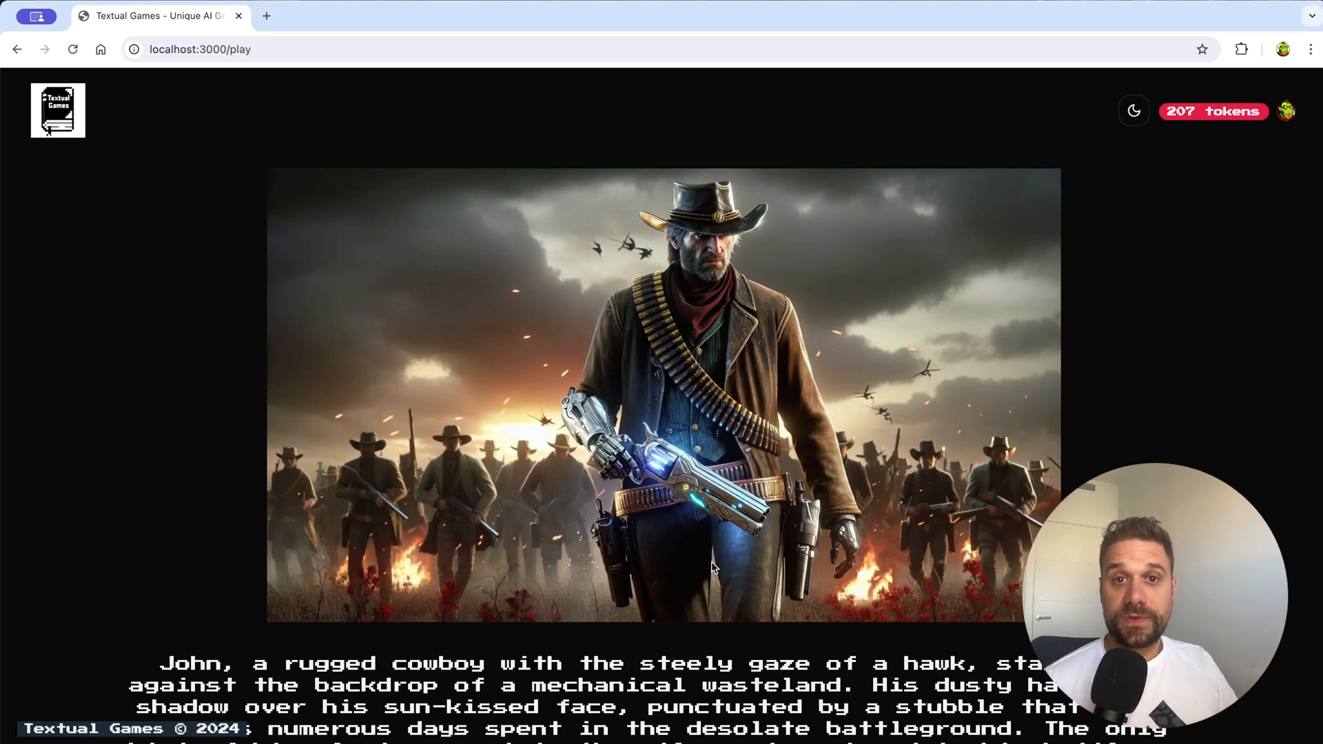
{"action": "mouse_move", "coordinate": [777, 394]}
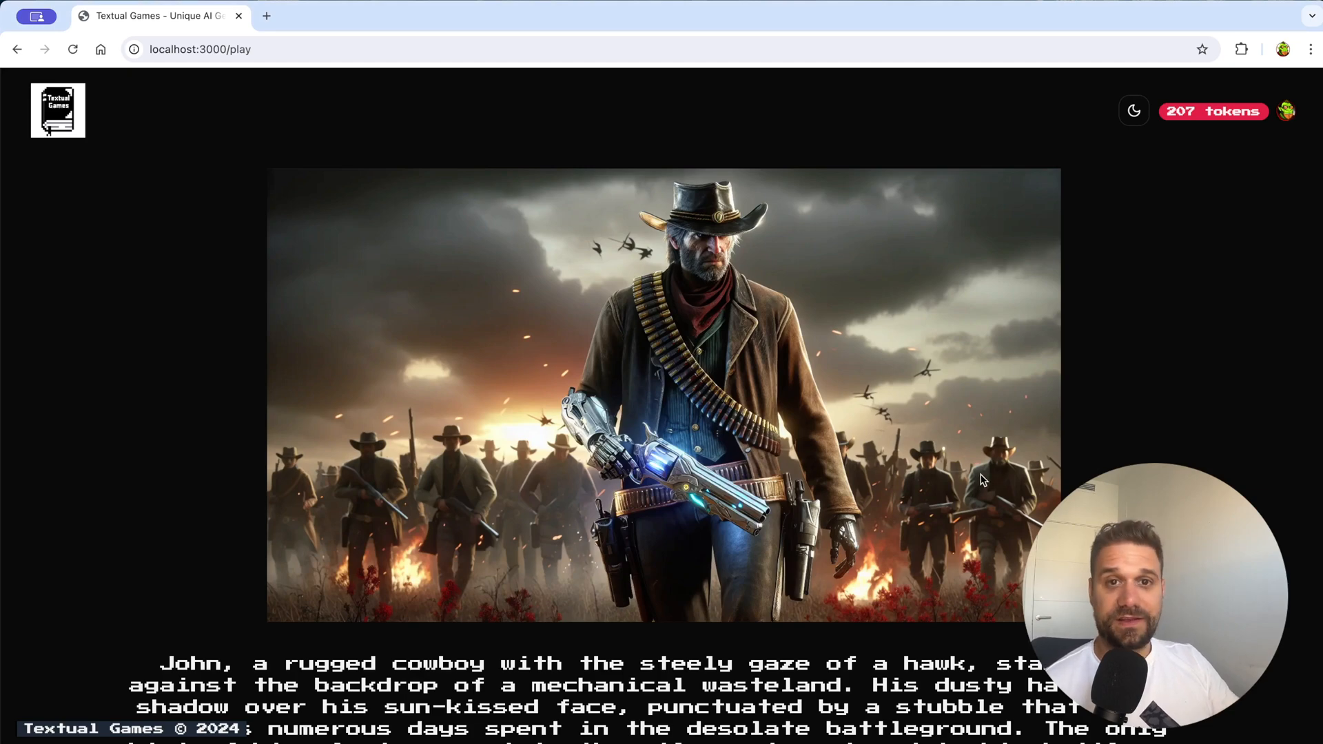
Ask 'I want to know more about aliens' and bring up the suggested move choices.
{"action": "scroll", "scroll_direction": "down", "scroll_amount": 3}
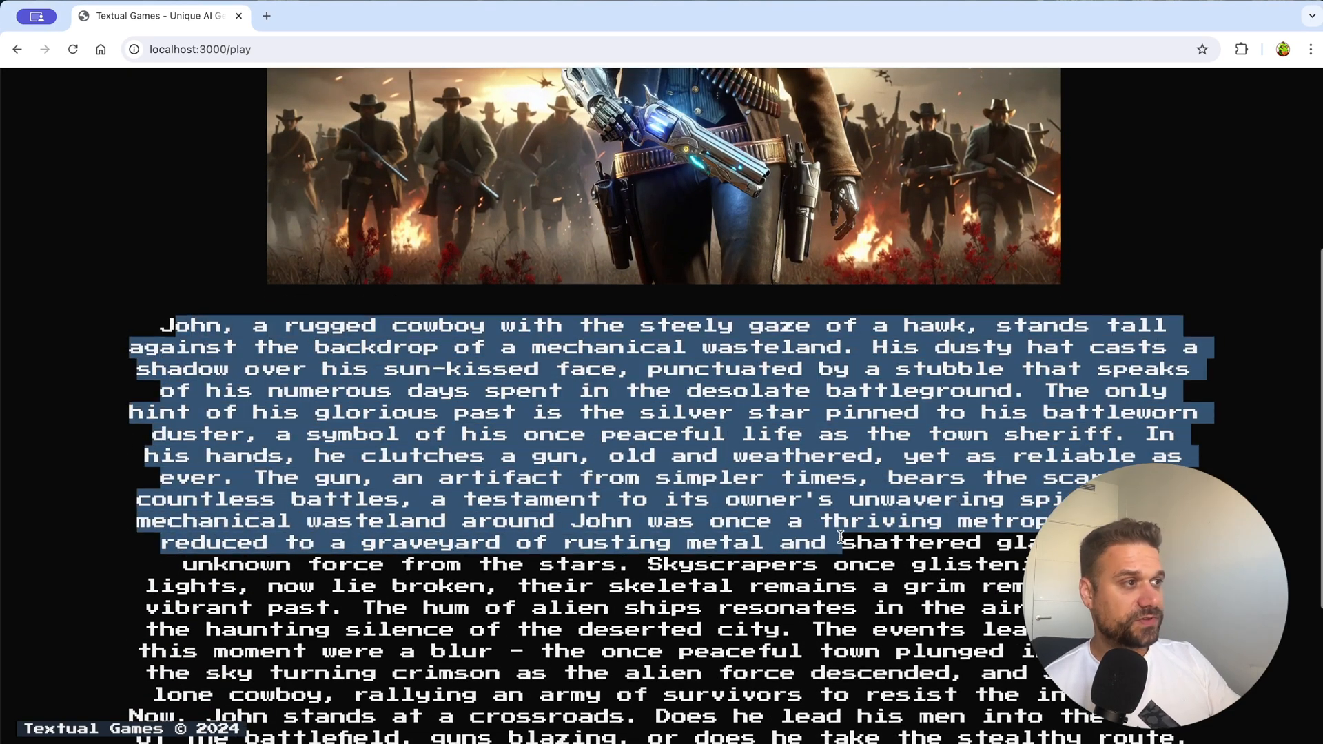
{"action": "scroll", "scroll_direction": "down", "scroll_amount": 3}
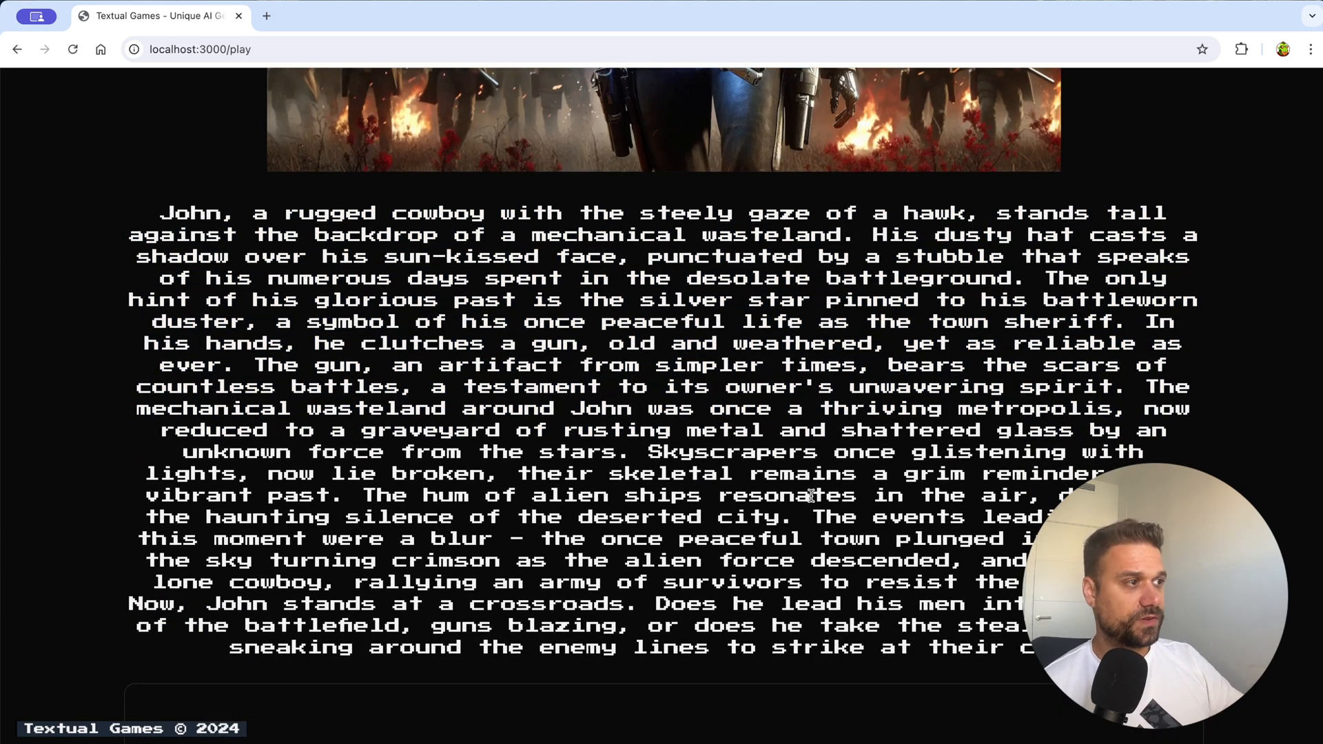
{"action": "scroll", "scroll_direction": "down", "scroll_amount": 3}
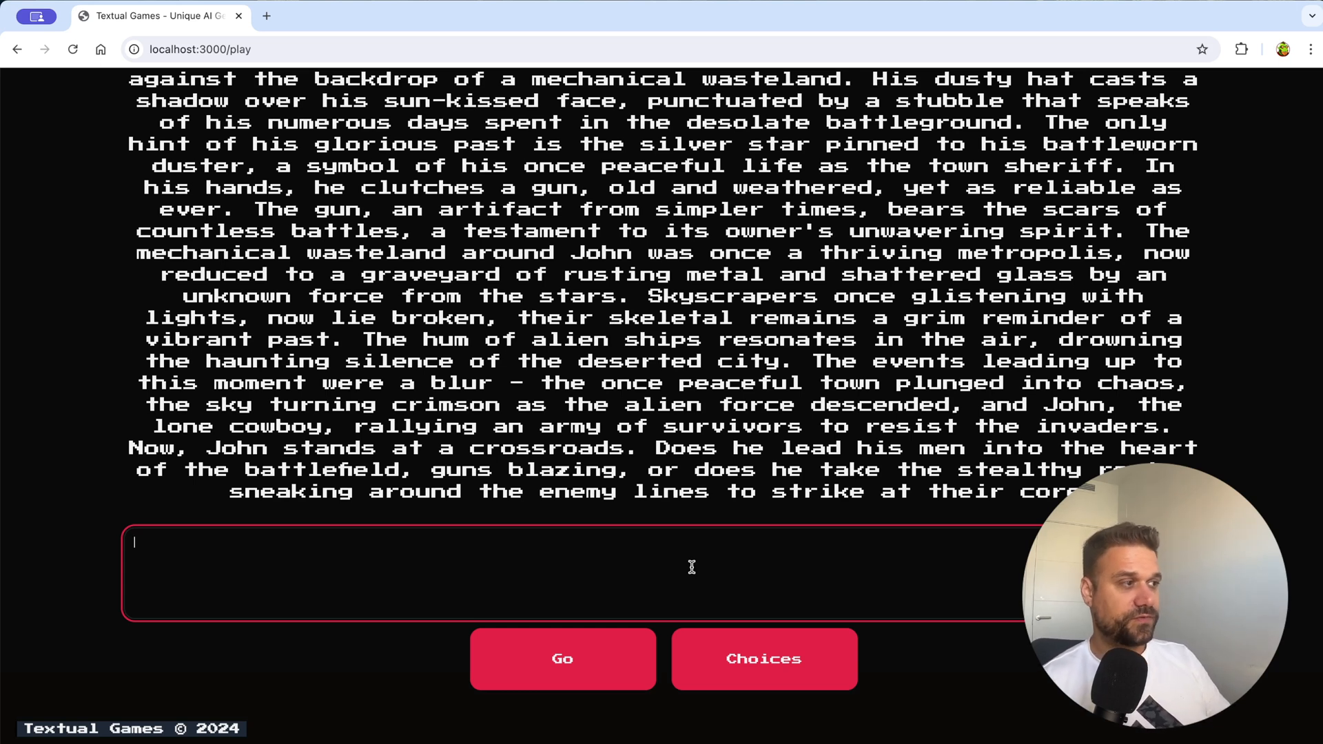
{"action": "type", "text": "I want to kn"}
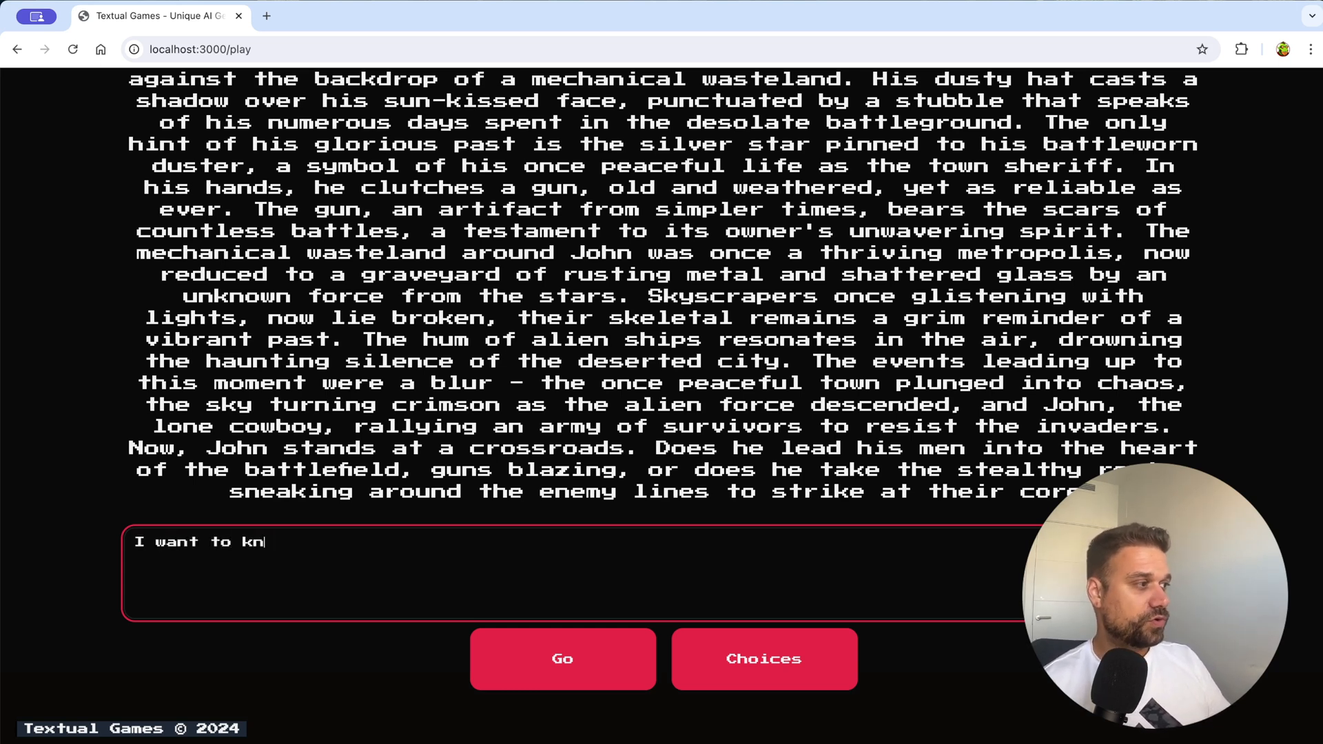
{"action": "type", "text": "ow more about ali"}
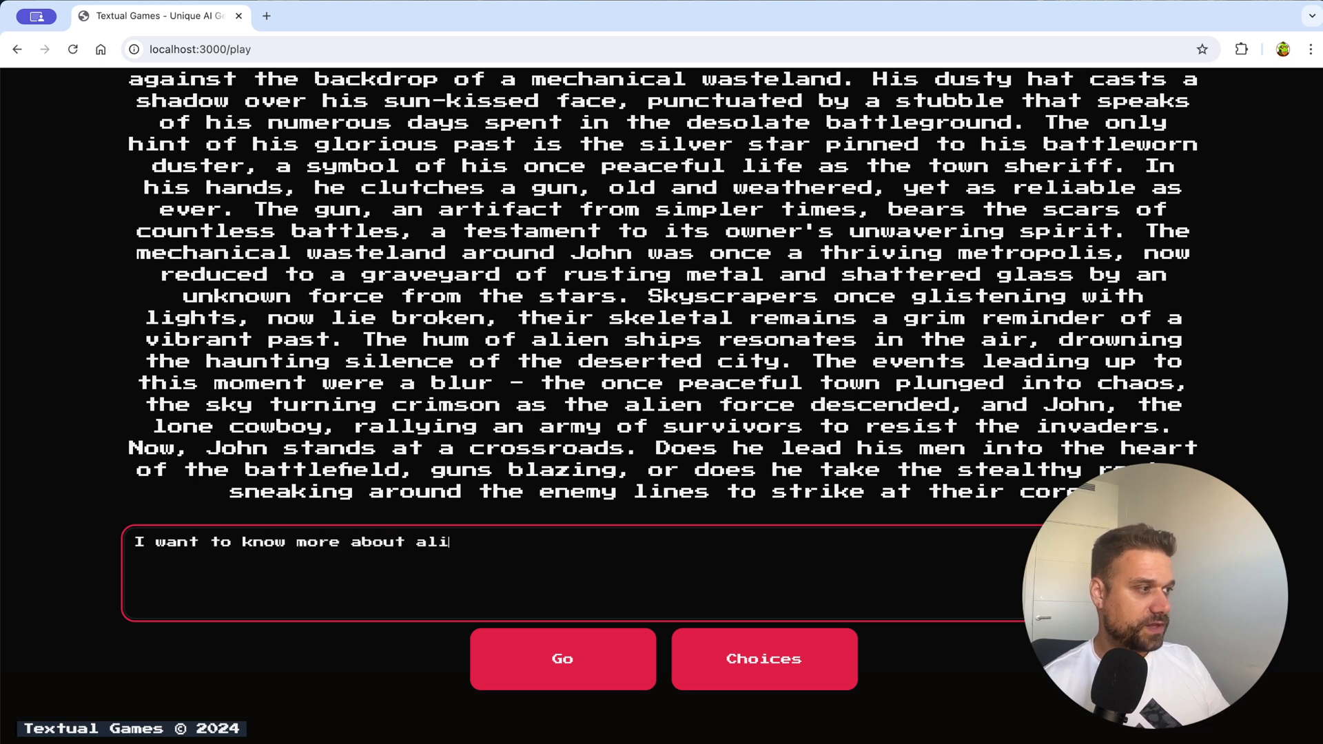
{"action": "type", "text": "ens"}
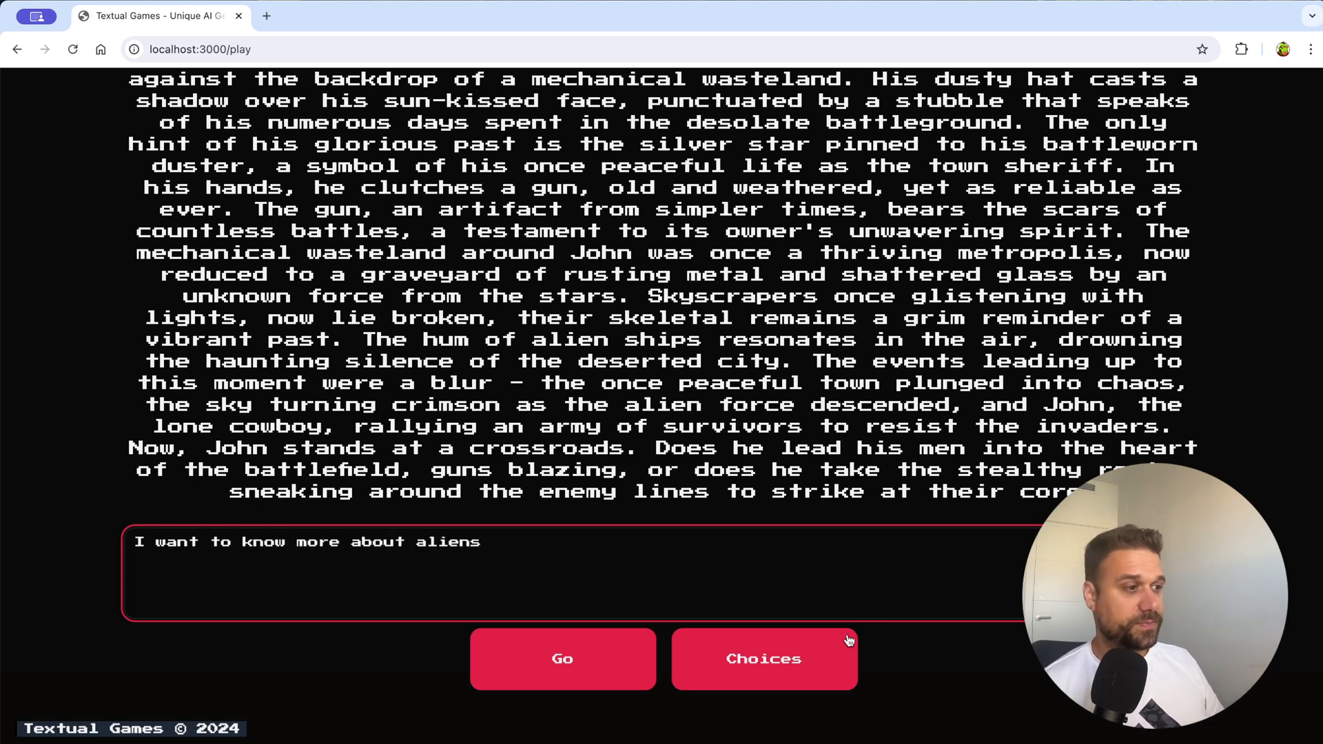
{"action": "left_click", "coordinate": [763, 659]}
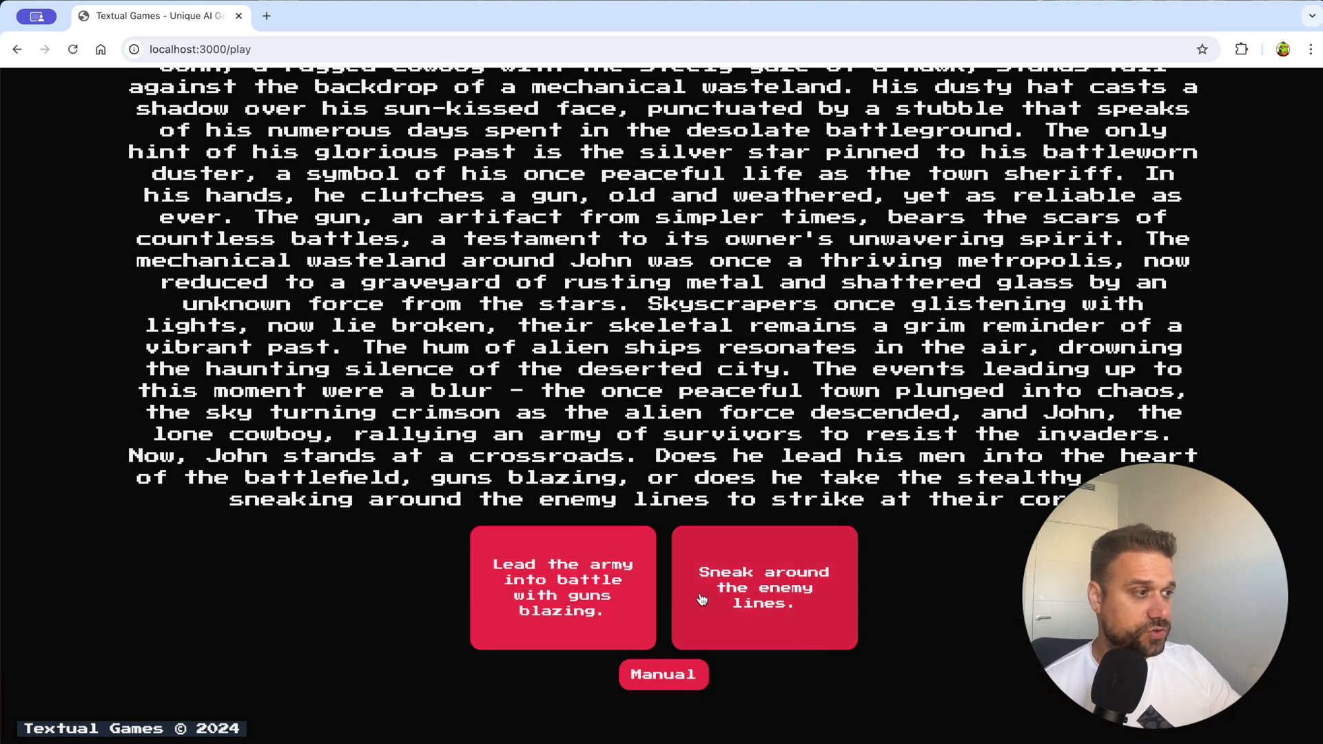
{"action": "mouse_move", "coordinate": [702, 594]}
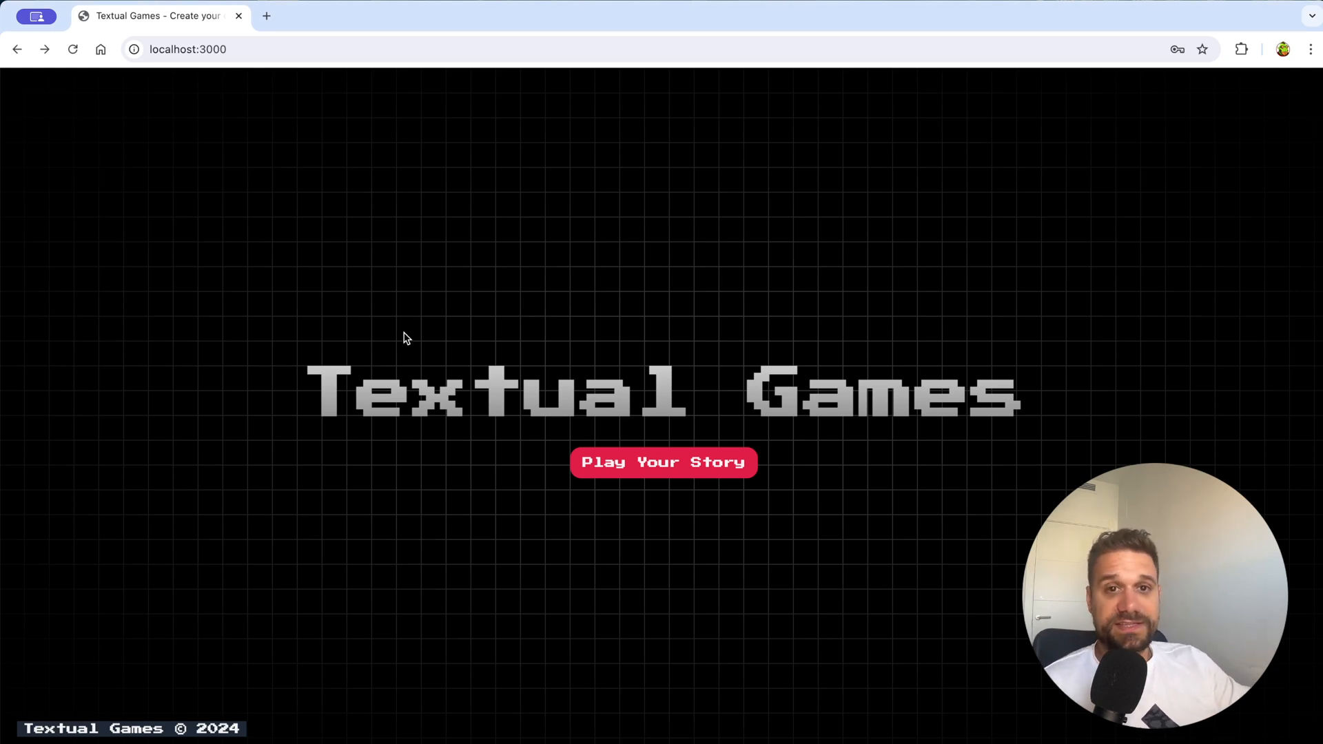
{"action": "mouse_move", "coordinate": [480, 361]}
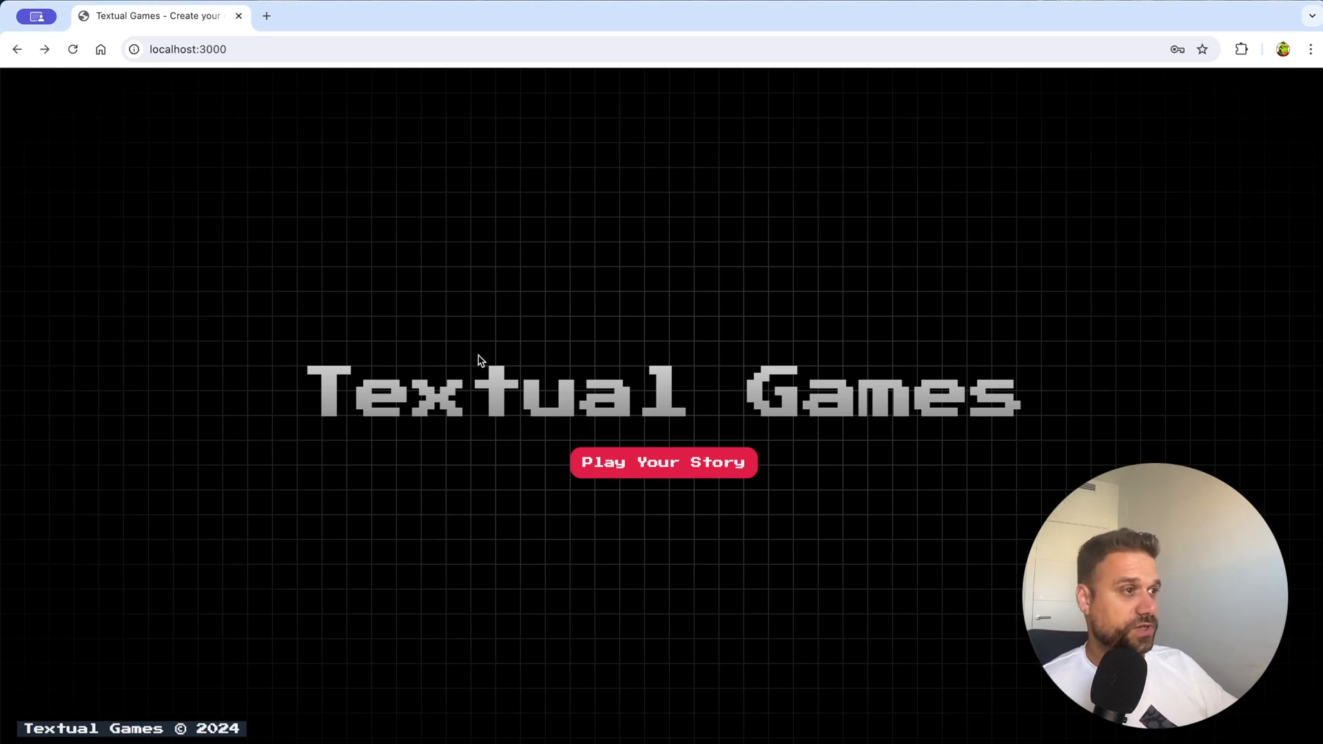
{"action": "mouse_move", "coordinate": [663, 463]}
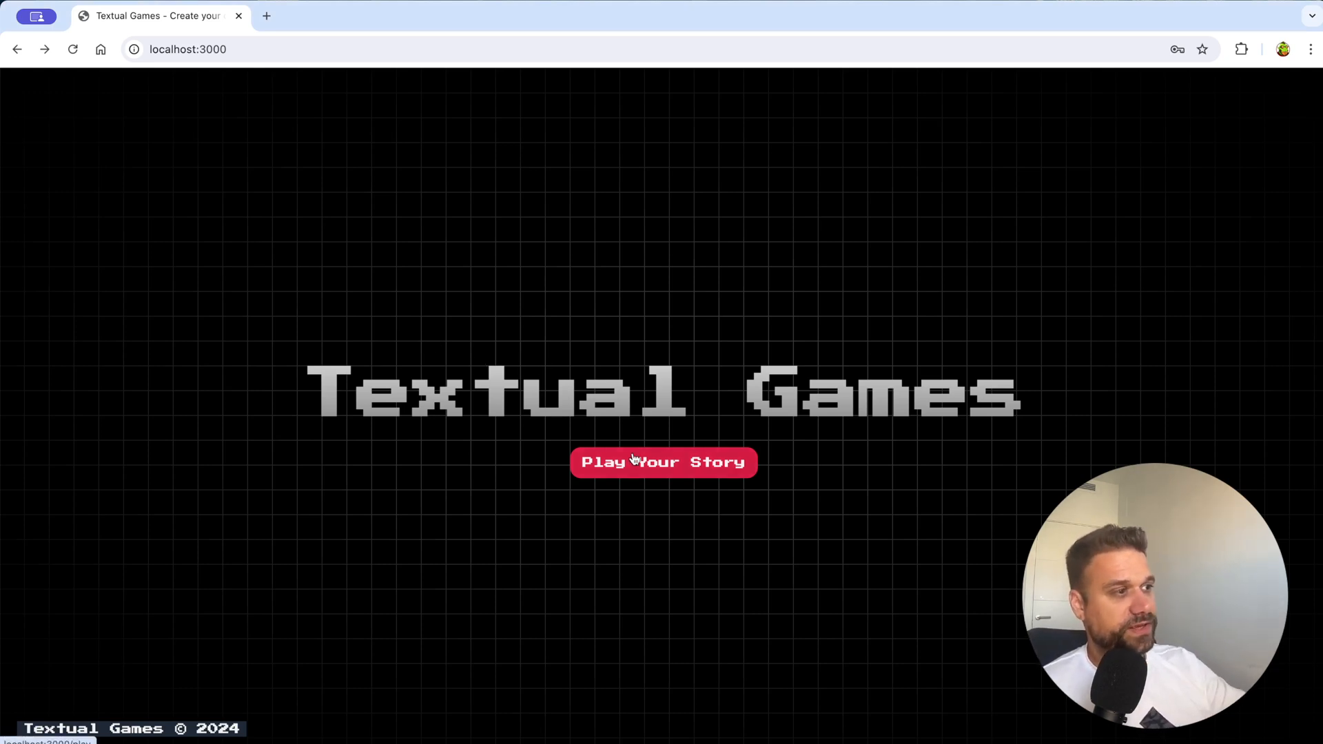
Start a new story via Play Your Story and sign in with GitHub.
{"action": "left_click", "coordinate": [663, 462]}
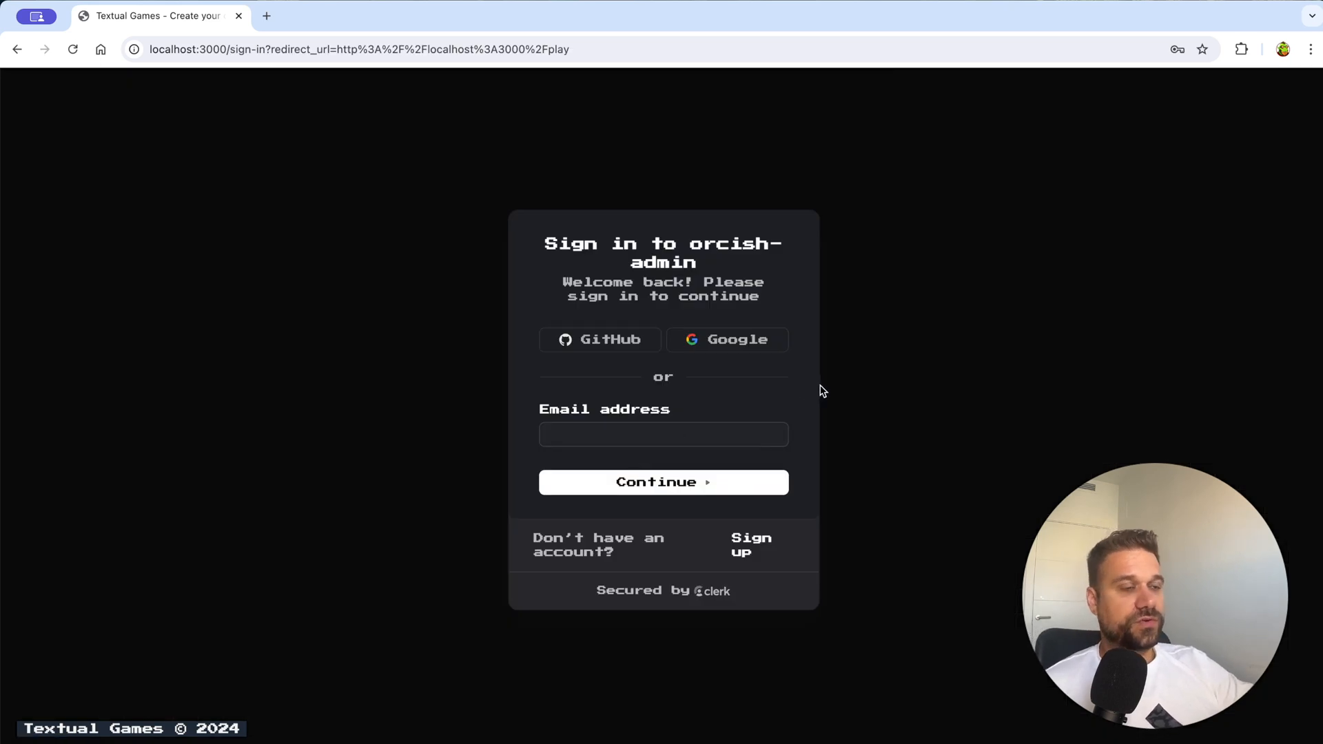
{"action": "mouse_move", "coordinate": [823, 412]}
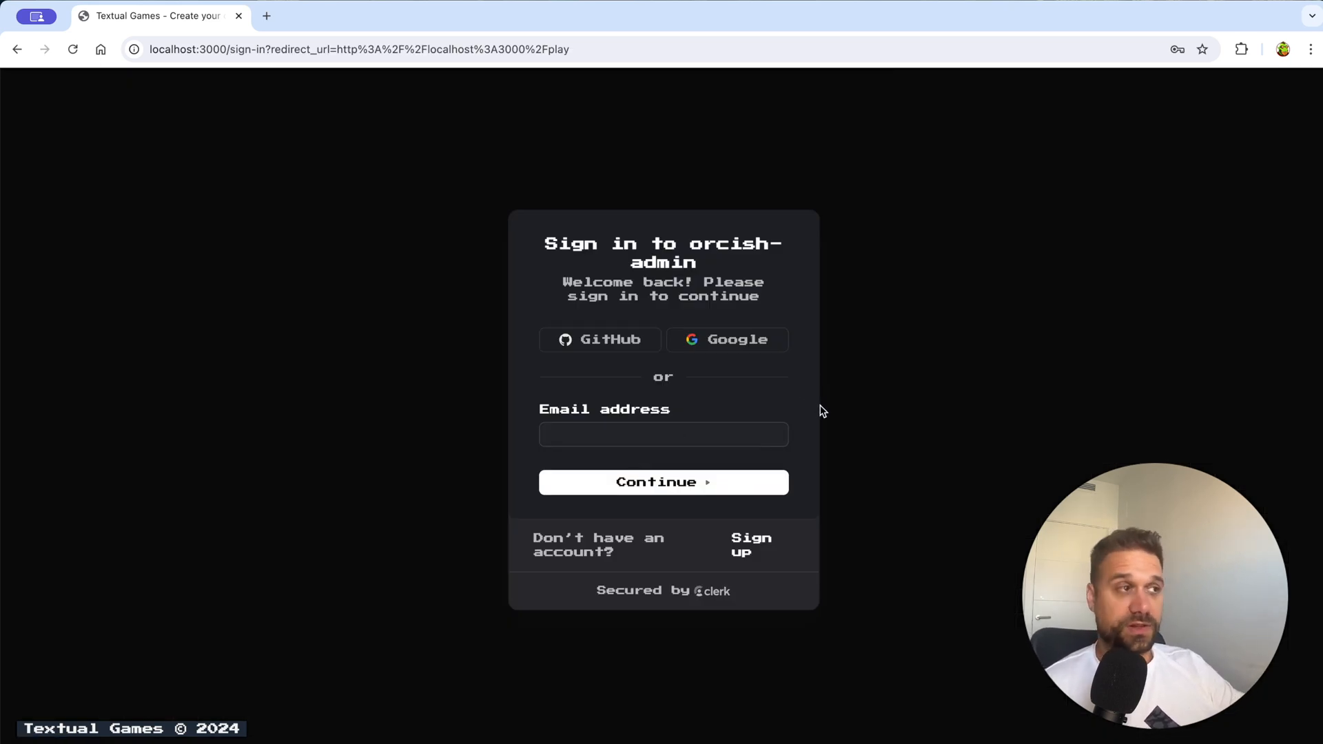
{"action": "mouse_move", "coordinate": [606, 346]}
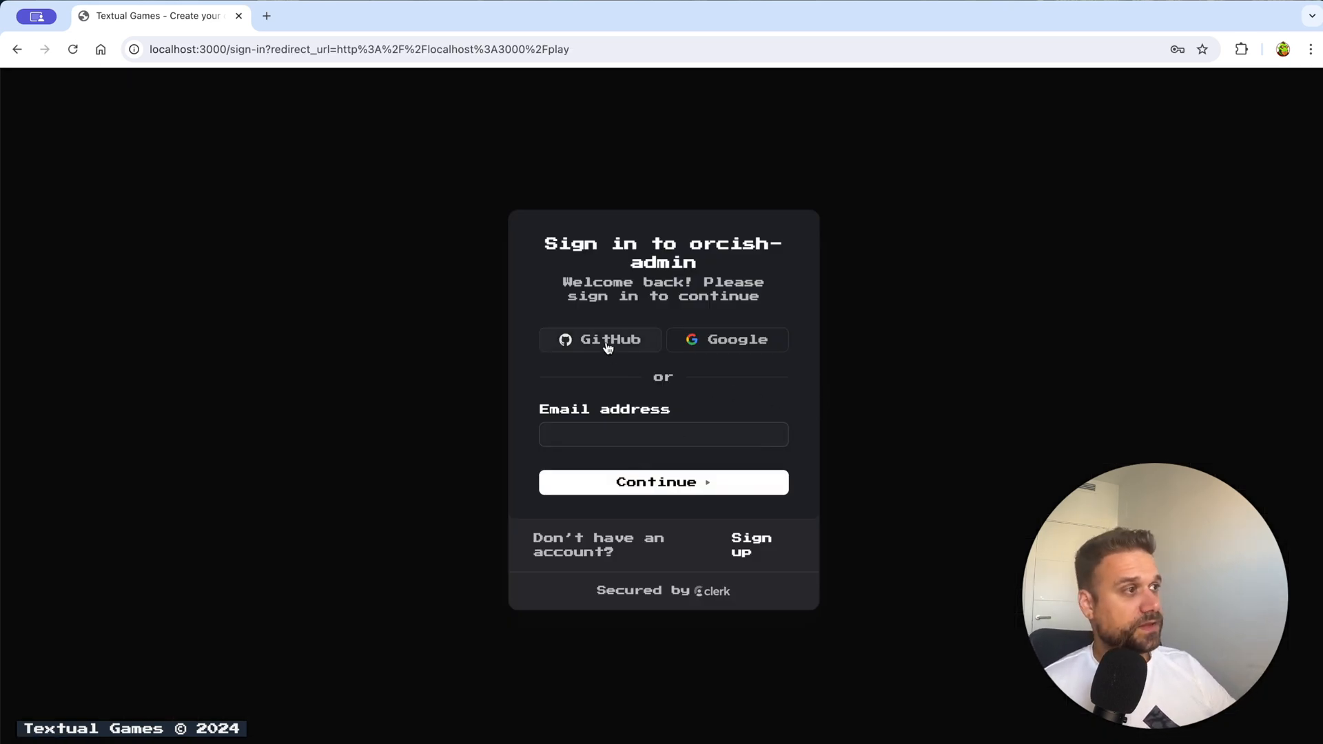
{"action": "left_click", "coordinate": [601, 339]}
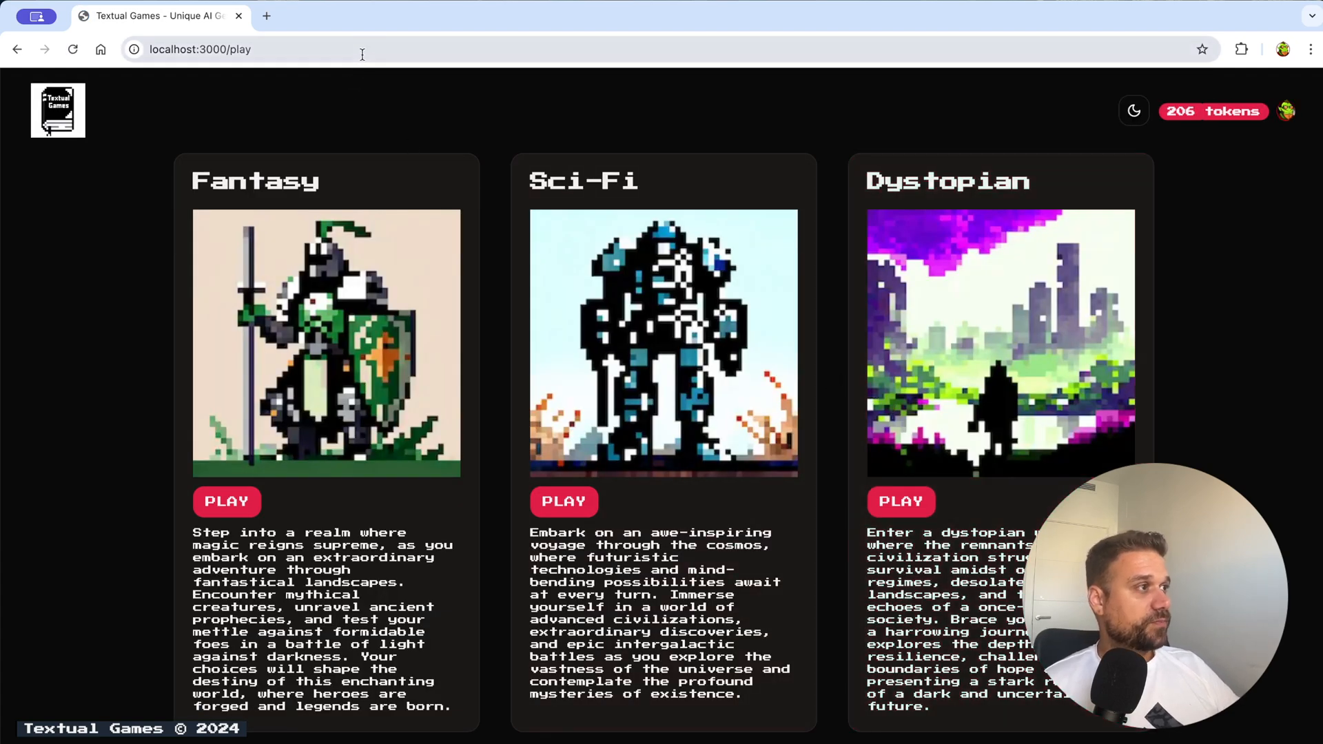
{"action": "mouse_move", "coordinate": [496, 134]}
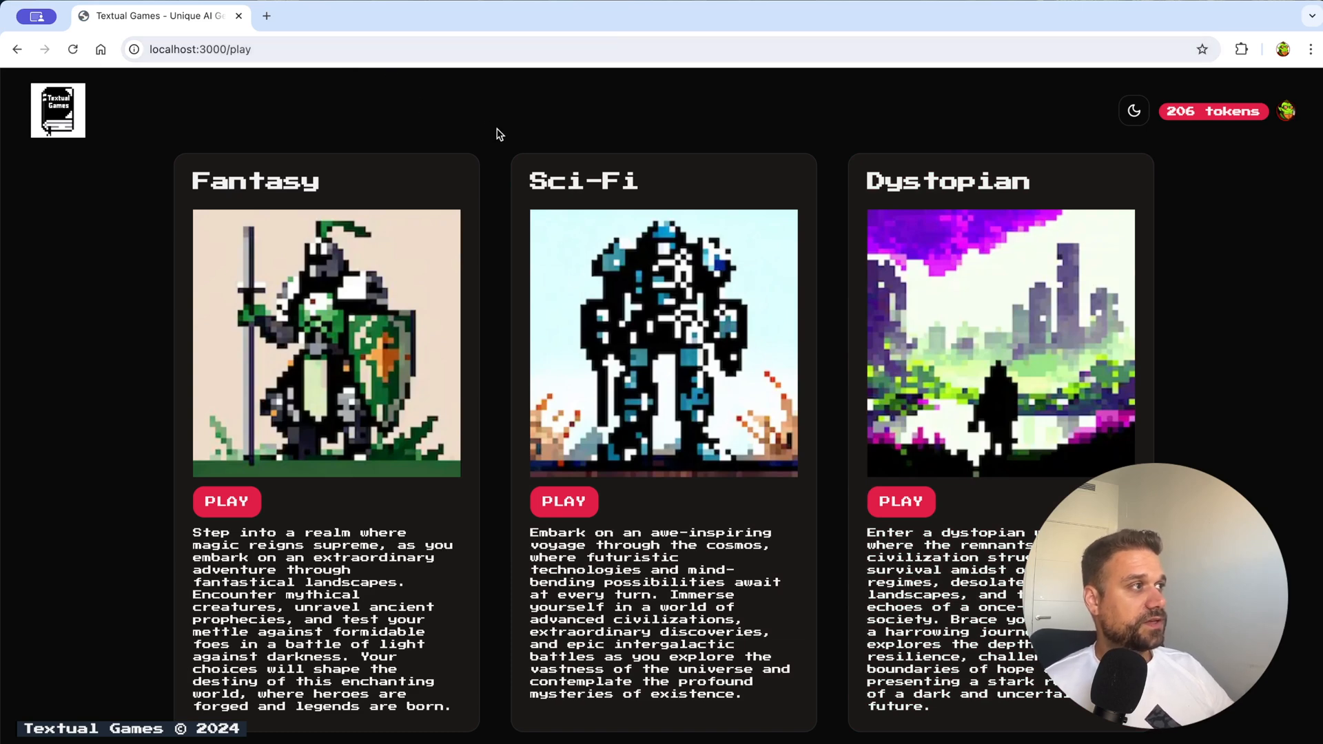
{"action": "mouse_move", "coordinate": [683, 220]}
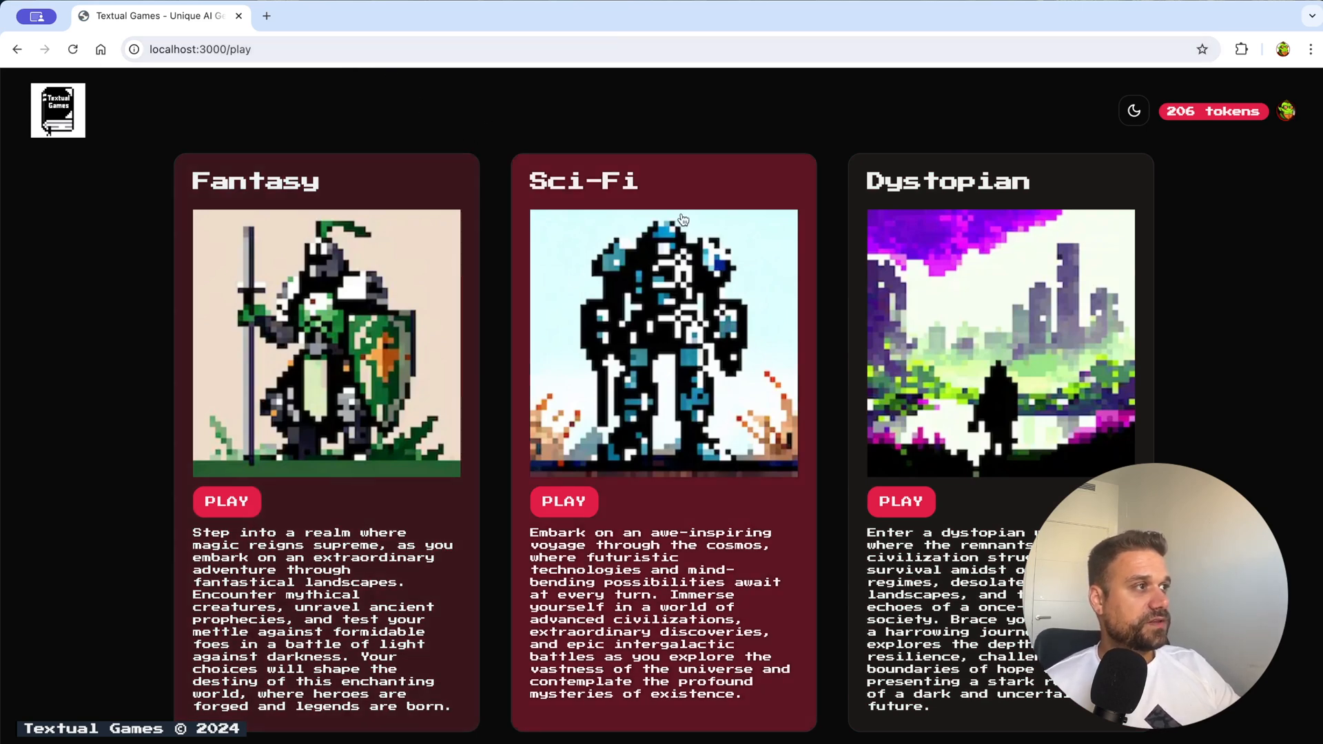
{"action": "mouse_move", "coordinate": [454, 206]}
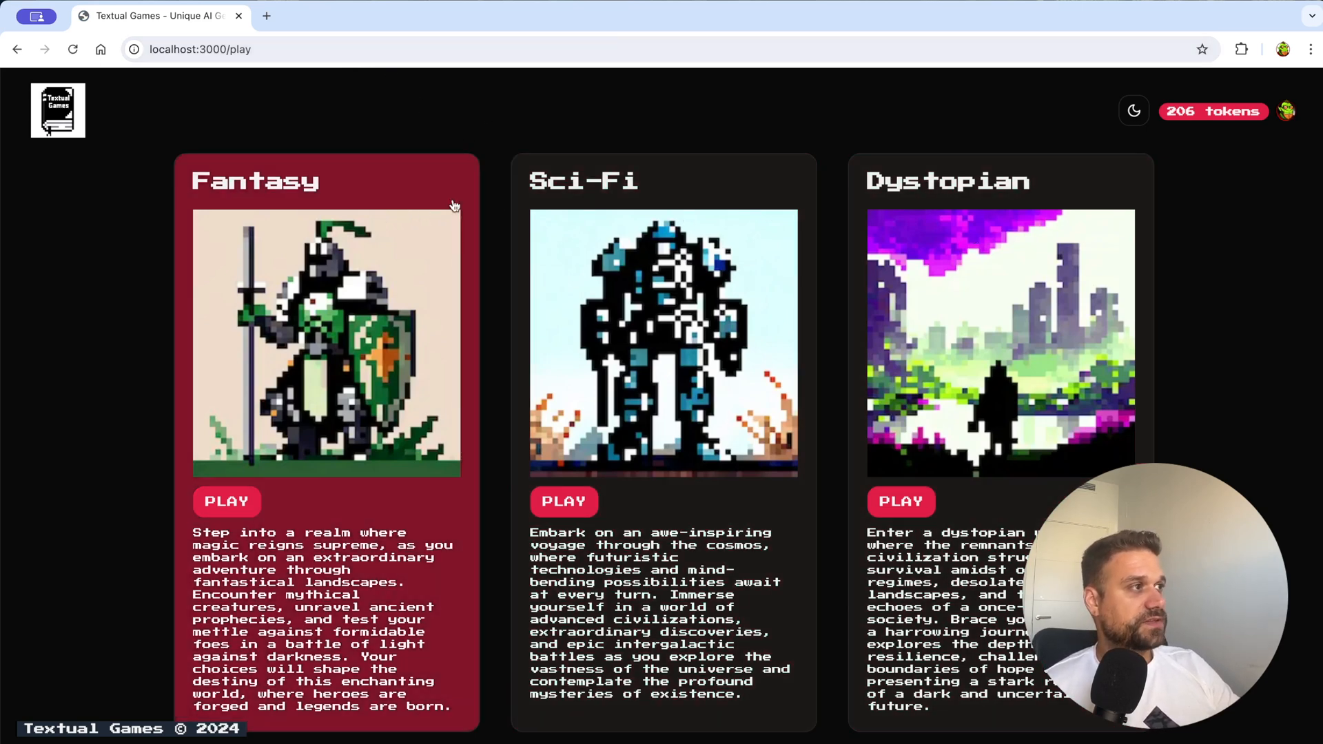
{"action": "mouse_move", "coordinate": [827, 153]}
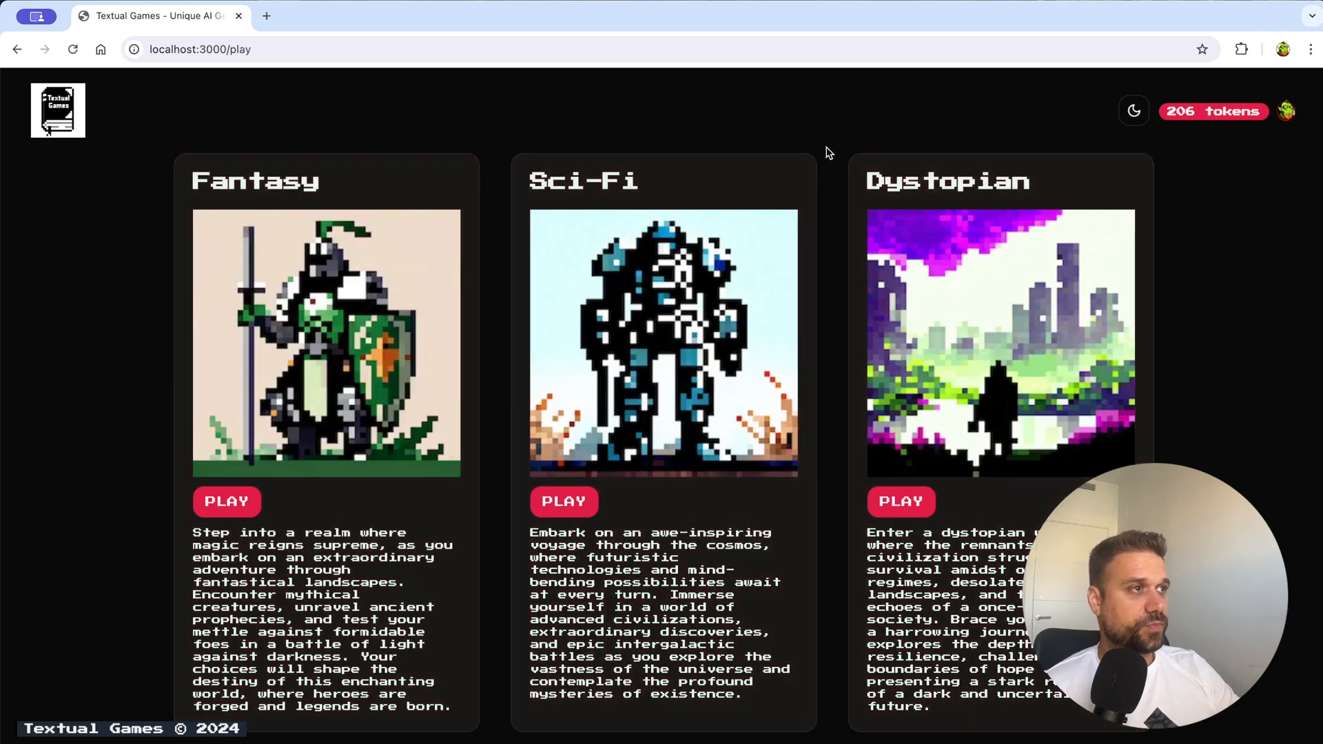
{"action": "mouse_move", "coordinate": [836, 161]}
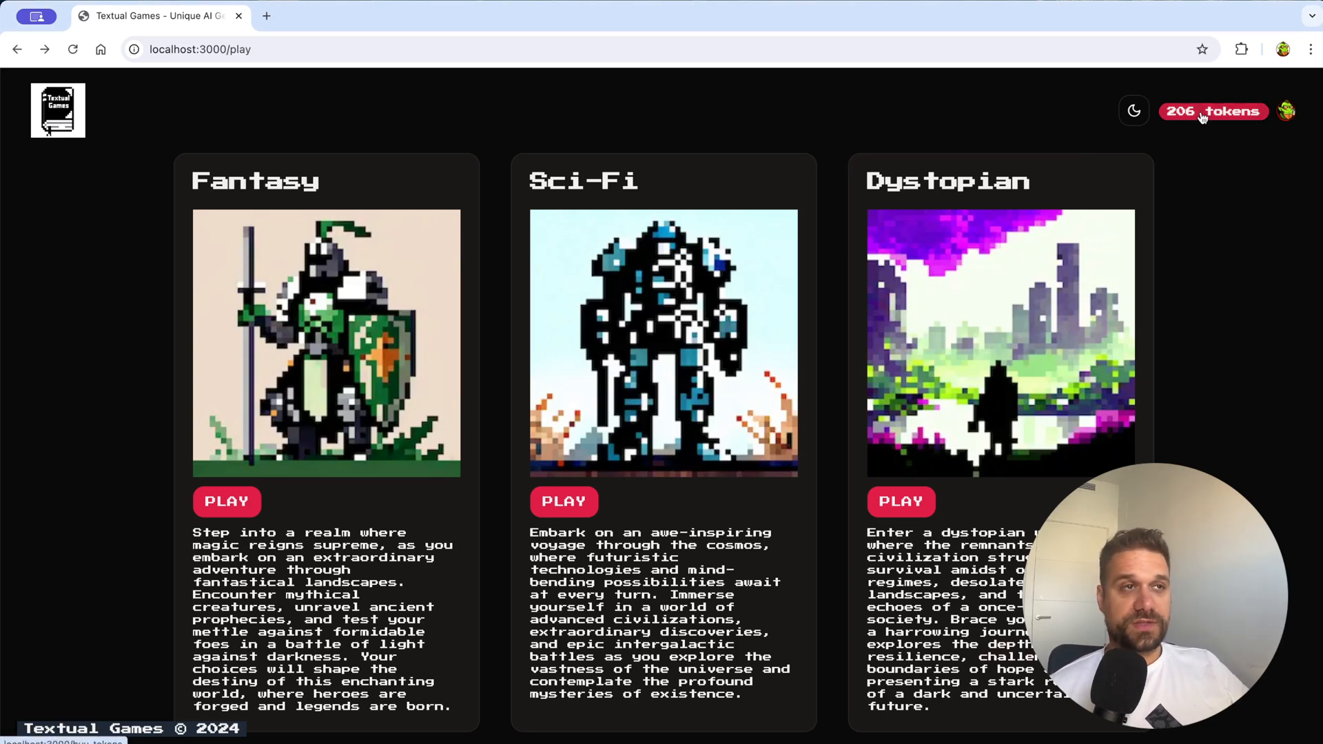
{"action": "mouse_move", "coordinate": [1211, 142]}
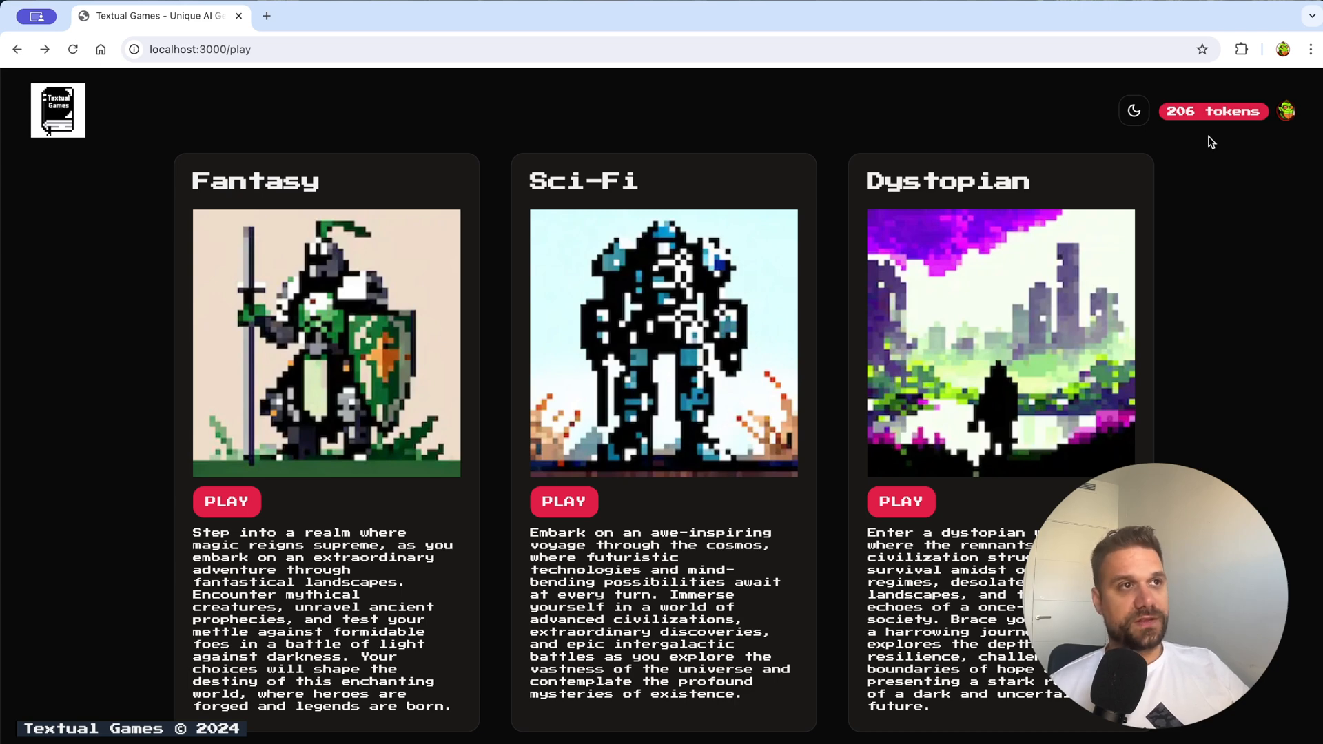
Buy the 10-token package, paying with test card 4242 4243.
{"action": "left_click", "coordinate": [1213, 111]}
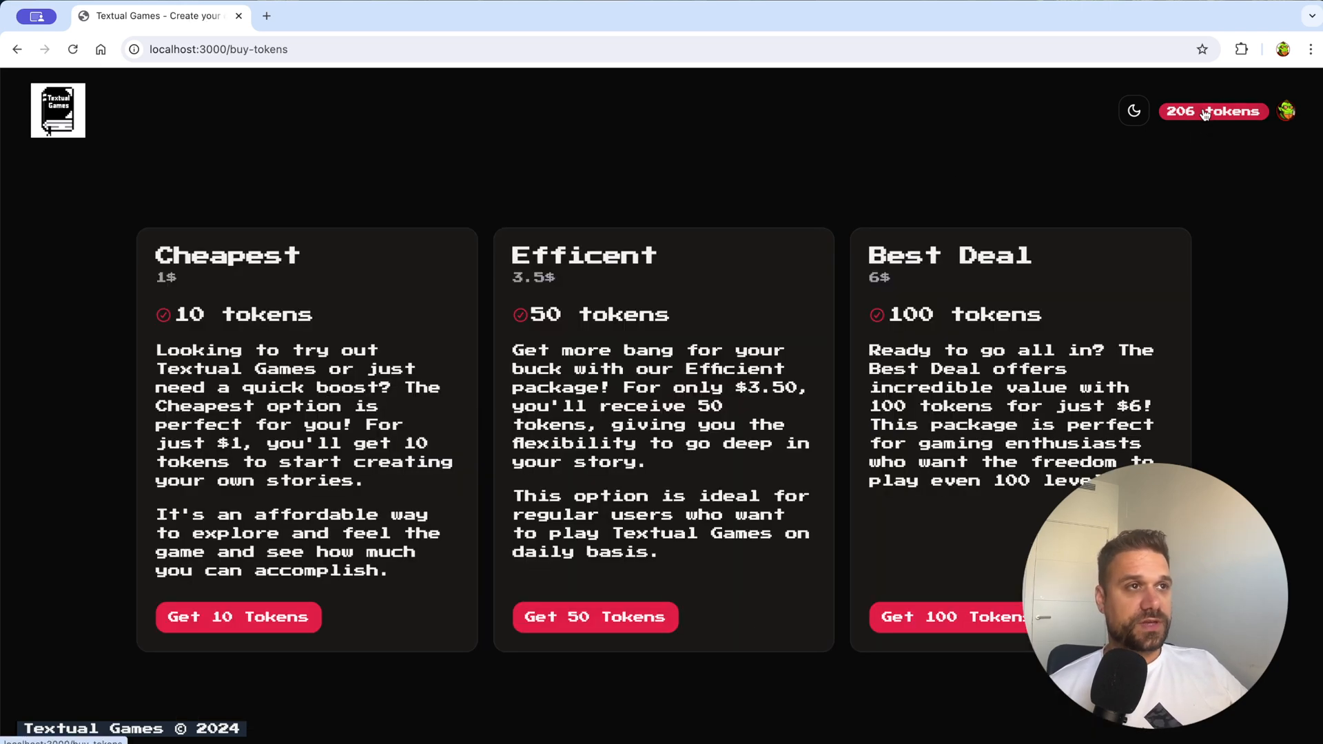
{"action": "mouse_move", "coordinate": [554, 202]}
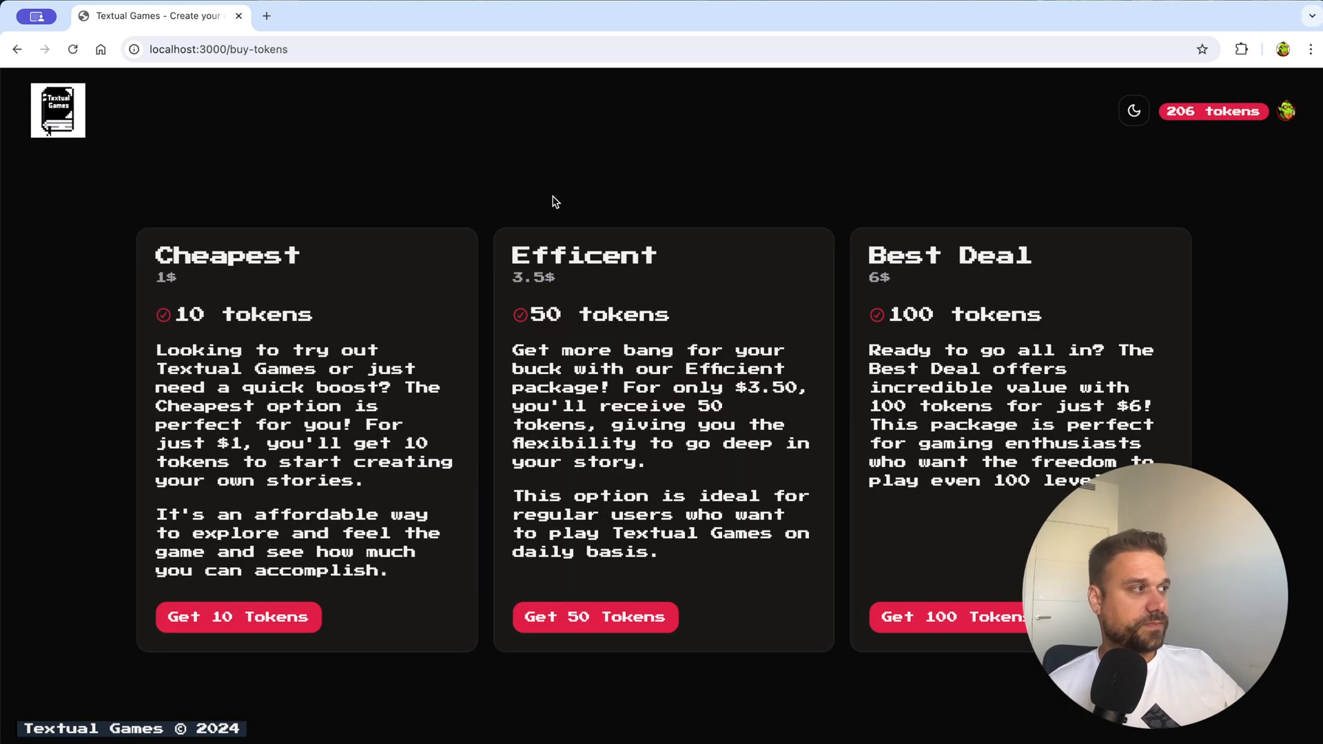
{"action": "mouse_move", "coordinate": [286, 383]}
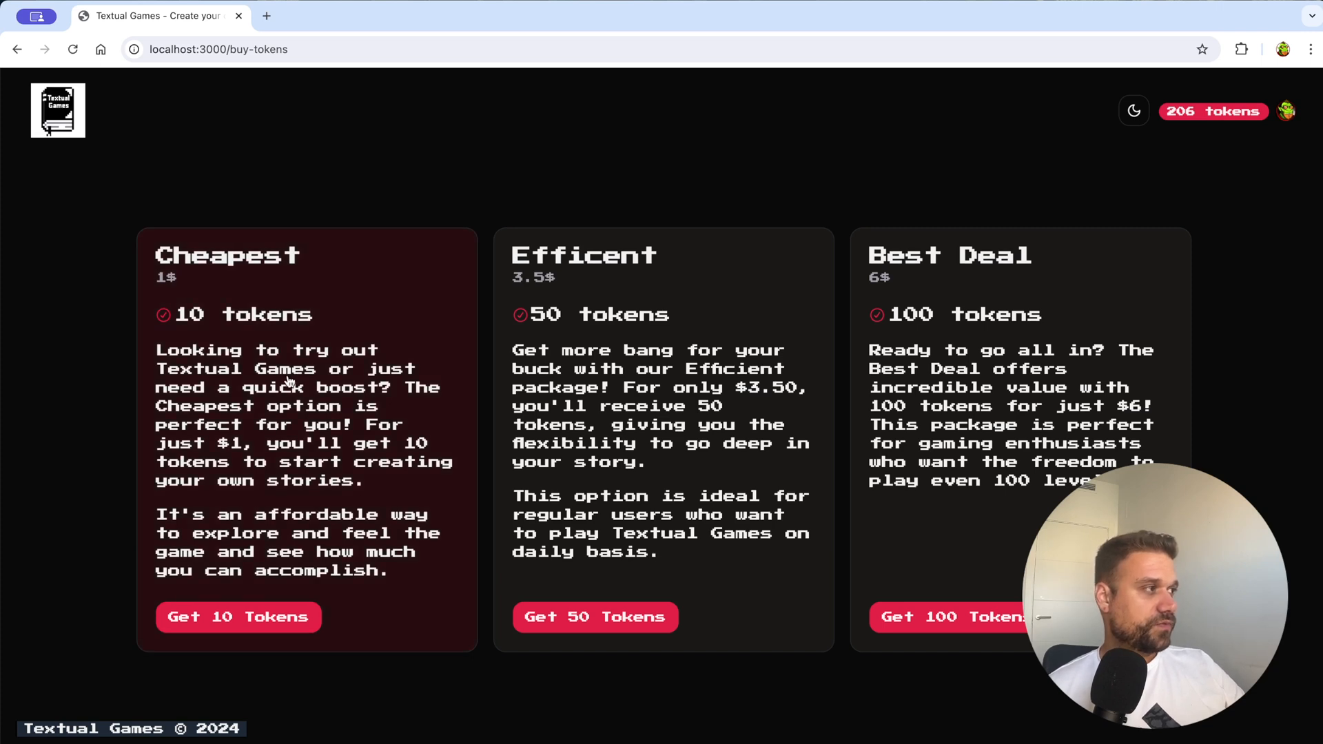
{"action": "left_click", "coordinate": [238, 617]}
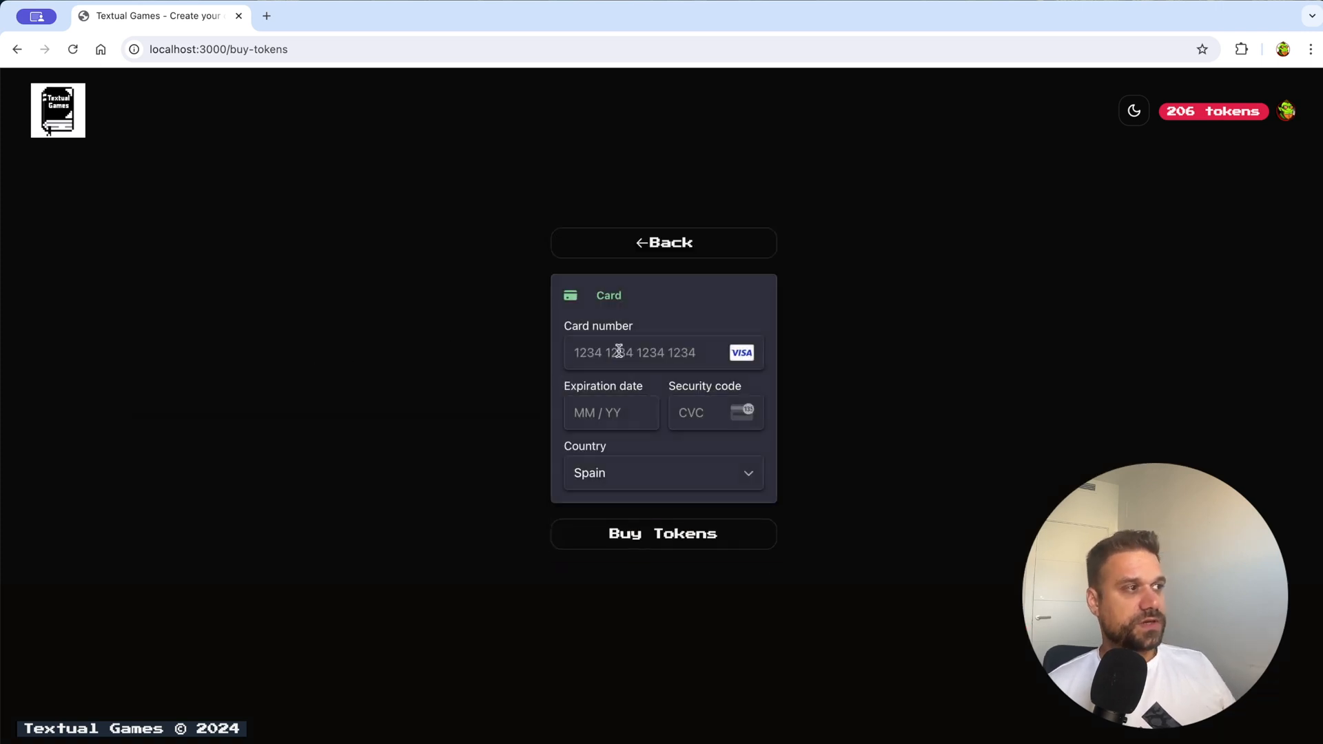
{"action": "type", "text": "4242 4242 4242 4242"}
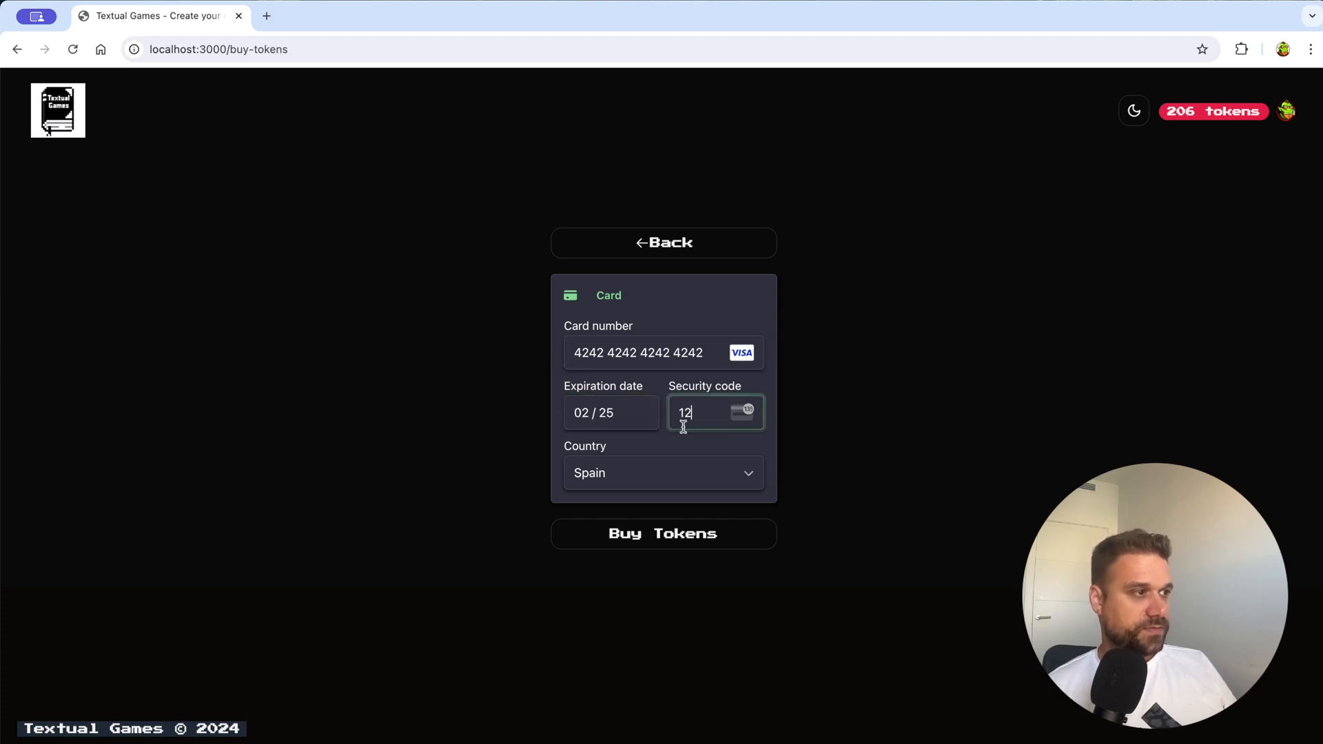
{"action": "type", "text": "3"}
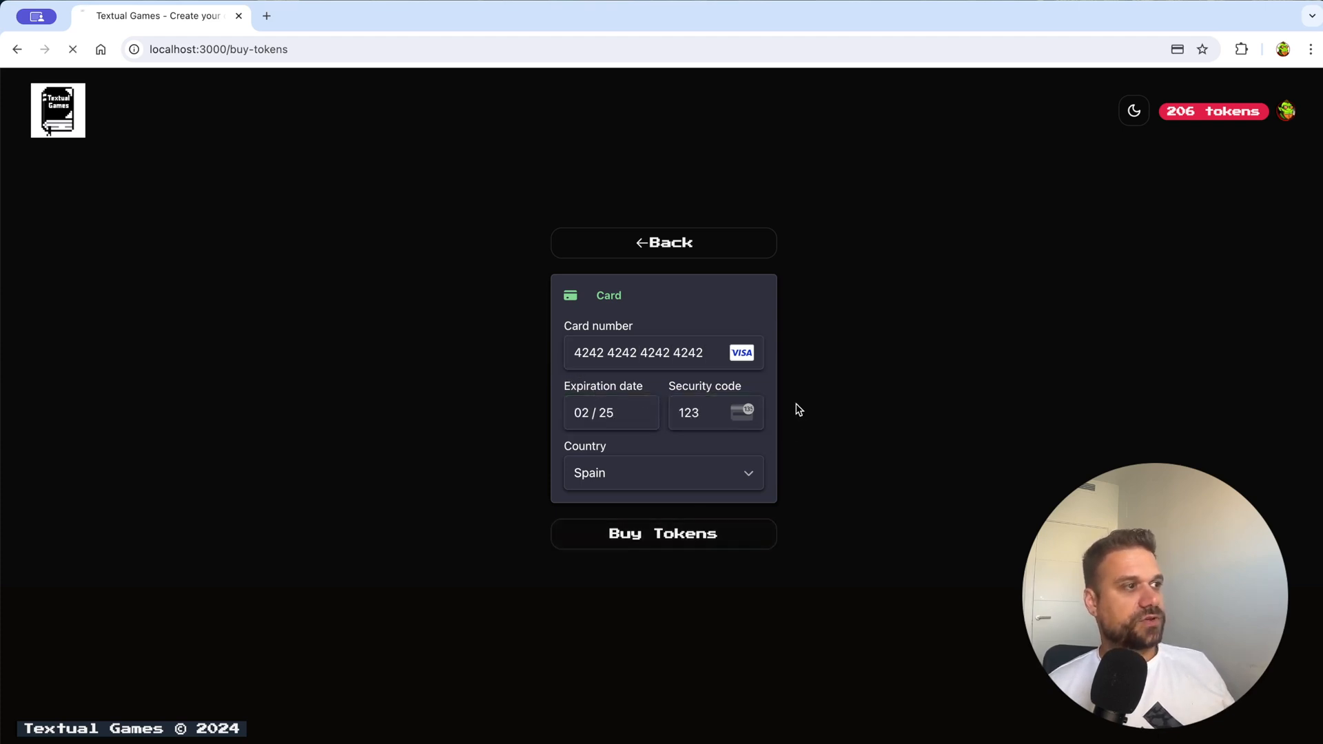
{"action": "left_click", "coordinate": [662, 534]}
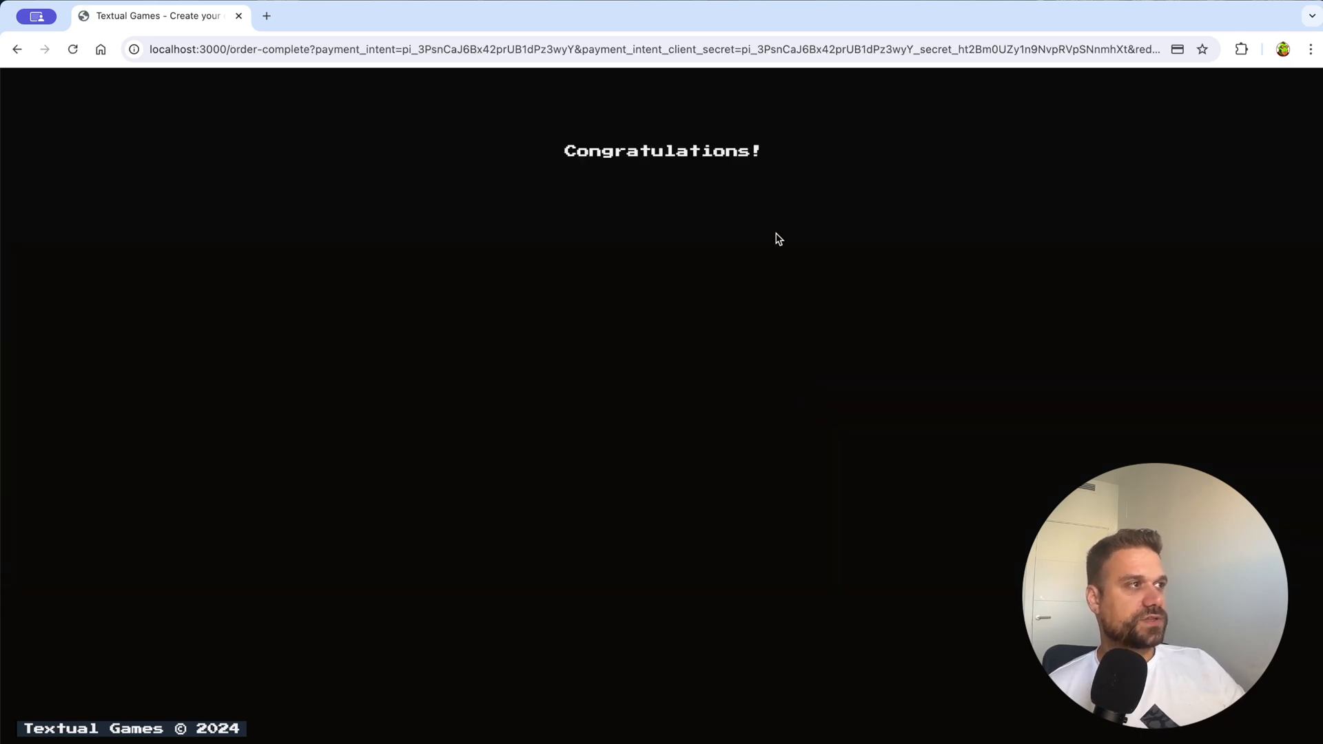
{"action": "mouse_move", "coordinate": [731, 215]}
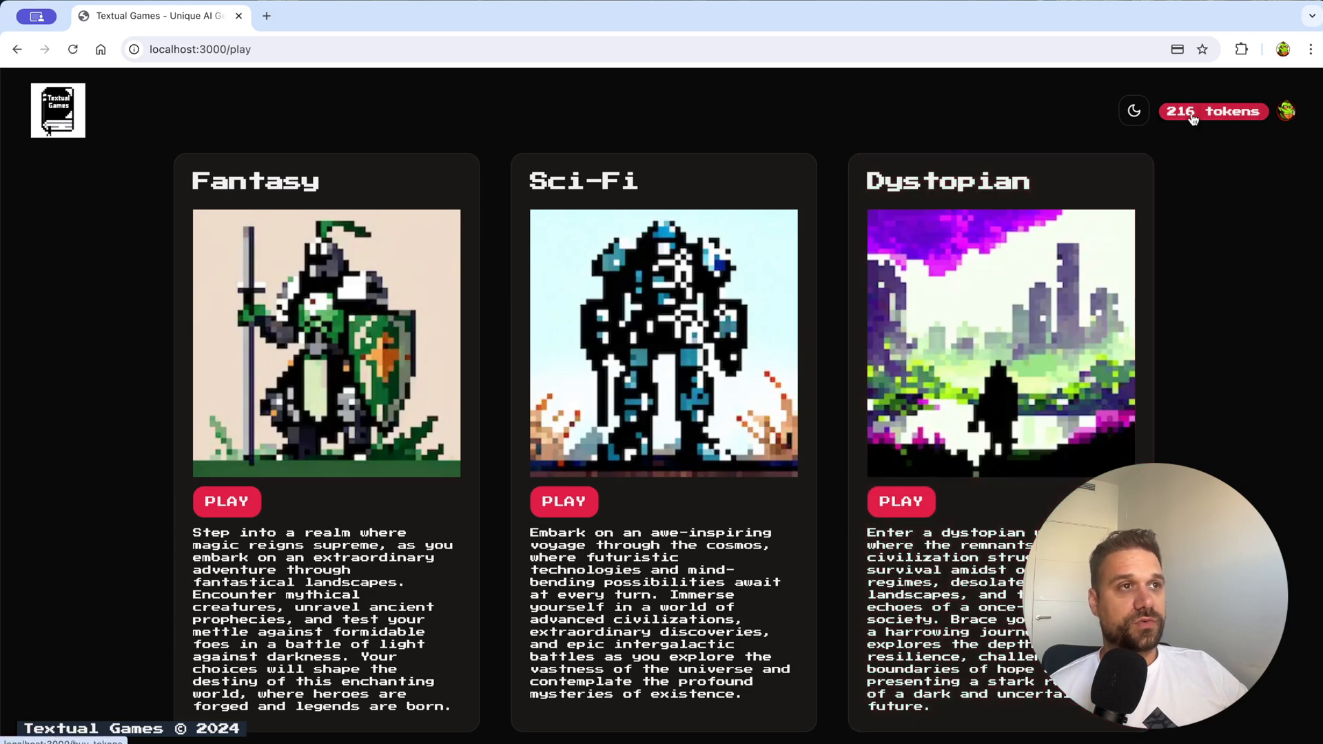
{"action": "mouse_move", "coordinate": [831, 161]}
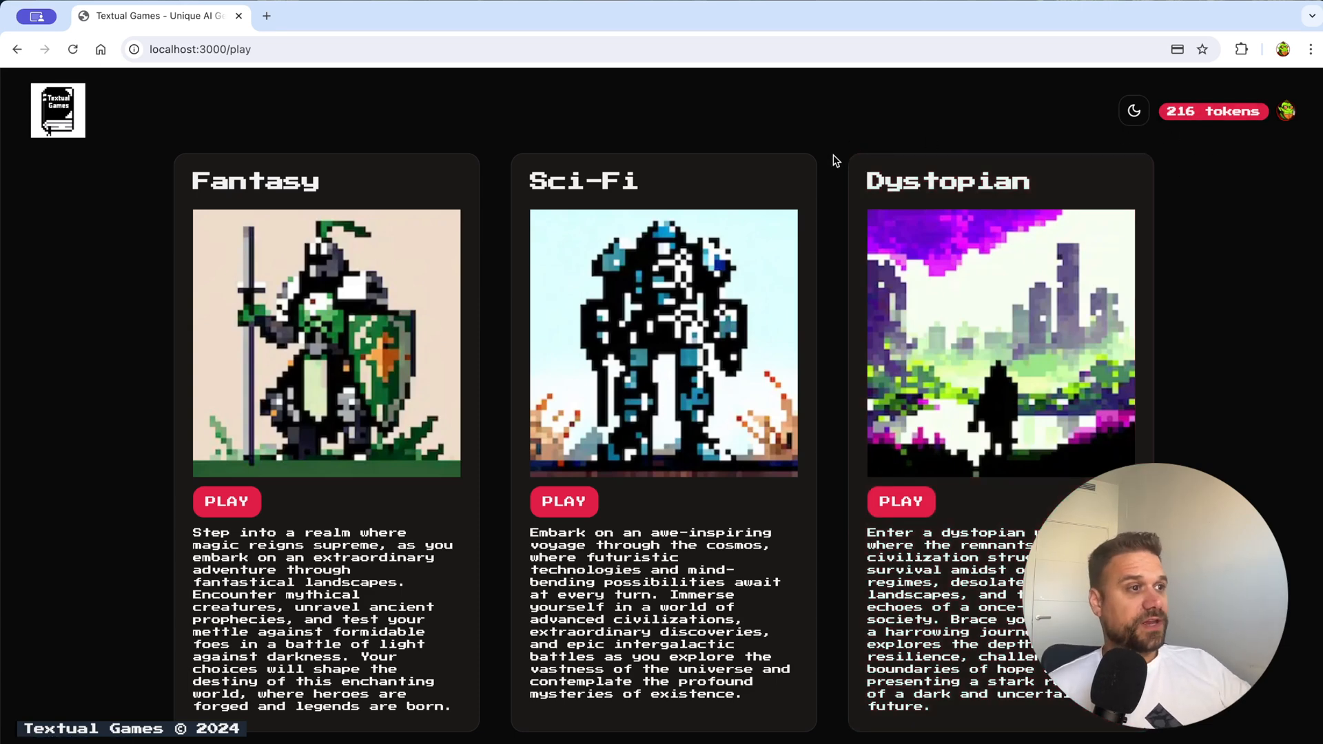
Play the Dystopian world to open character selection.
{"action": "left_click", "coordinate": [226, 501]}
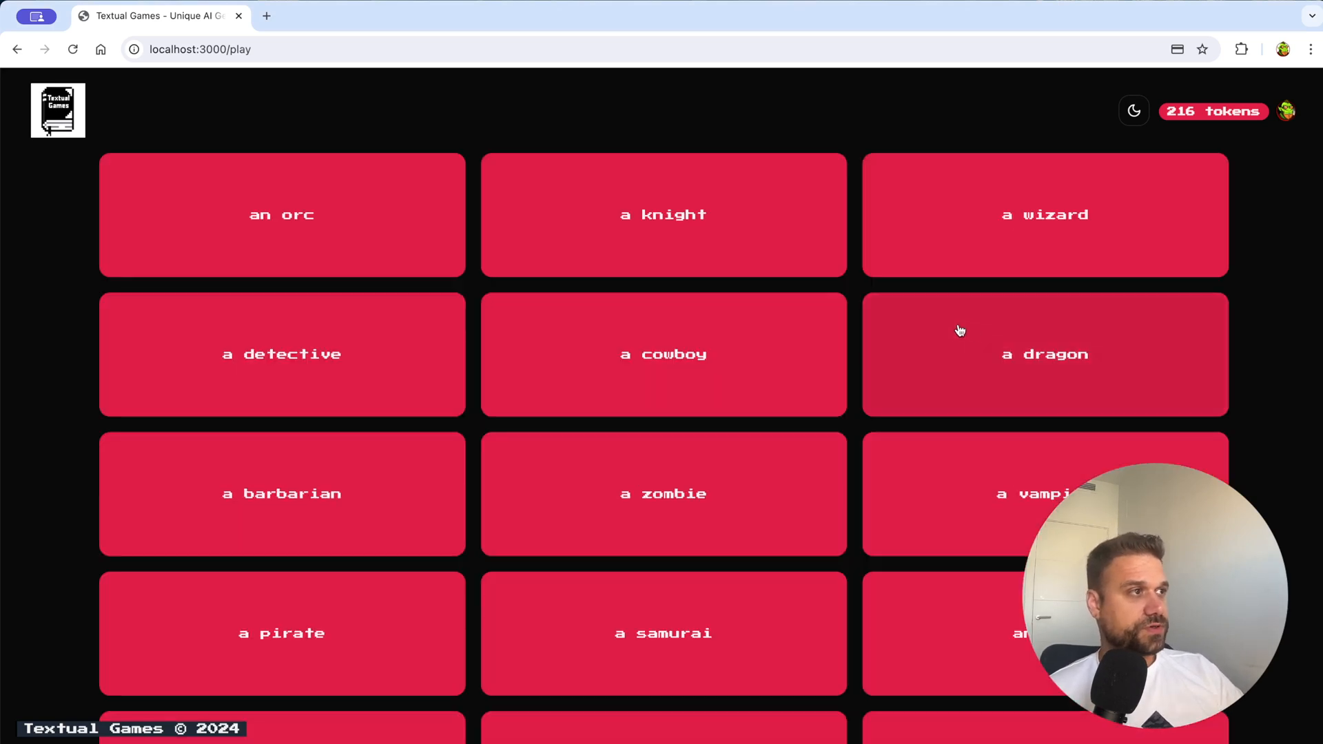
{"action": "mouse_move", "coordinate": [729, 283]}
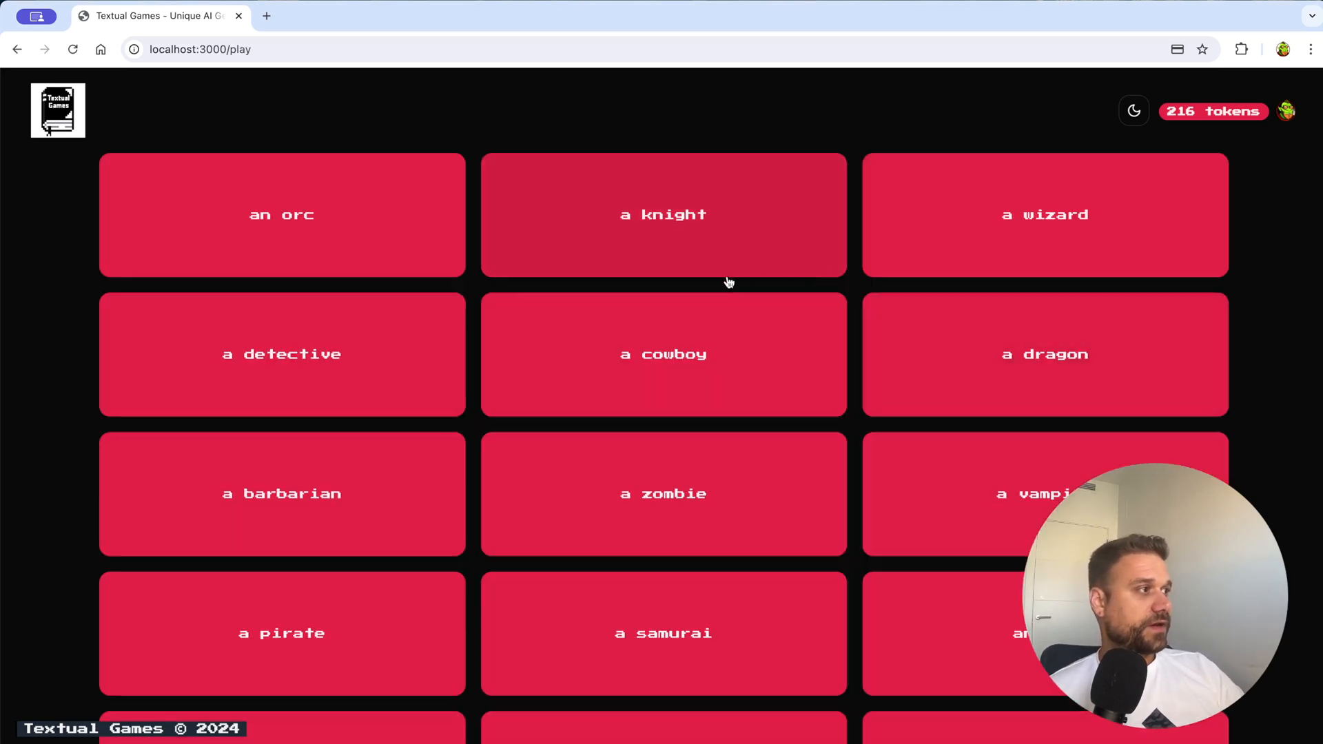
Play as a detective named John Wolf.
{"action": "left_click", "coordinate": [663, 214]}
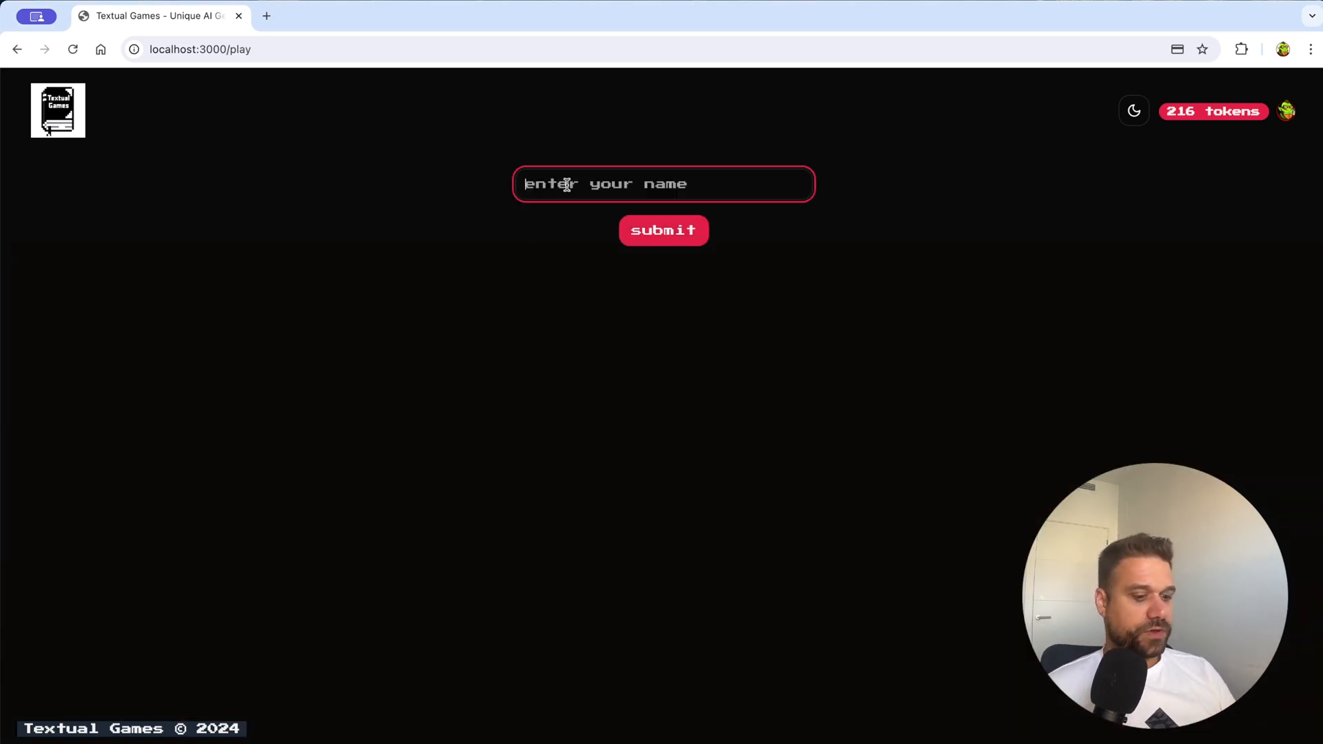
{"action": "type", "text": "John Wolf"}
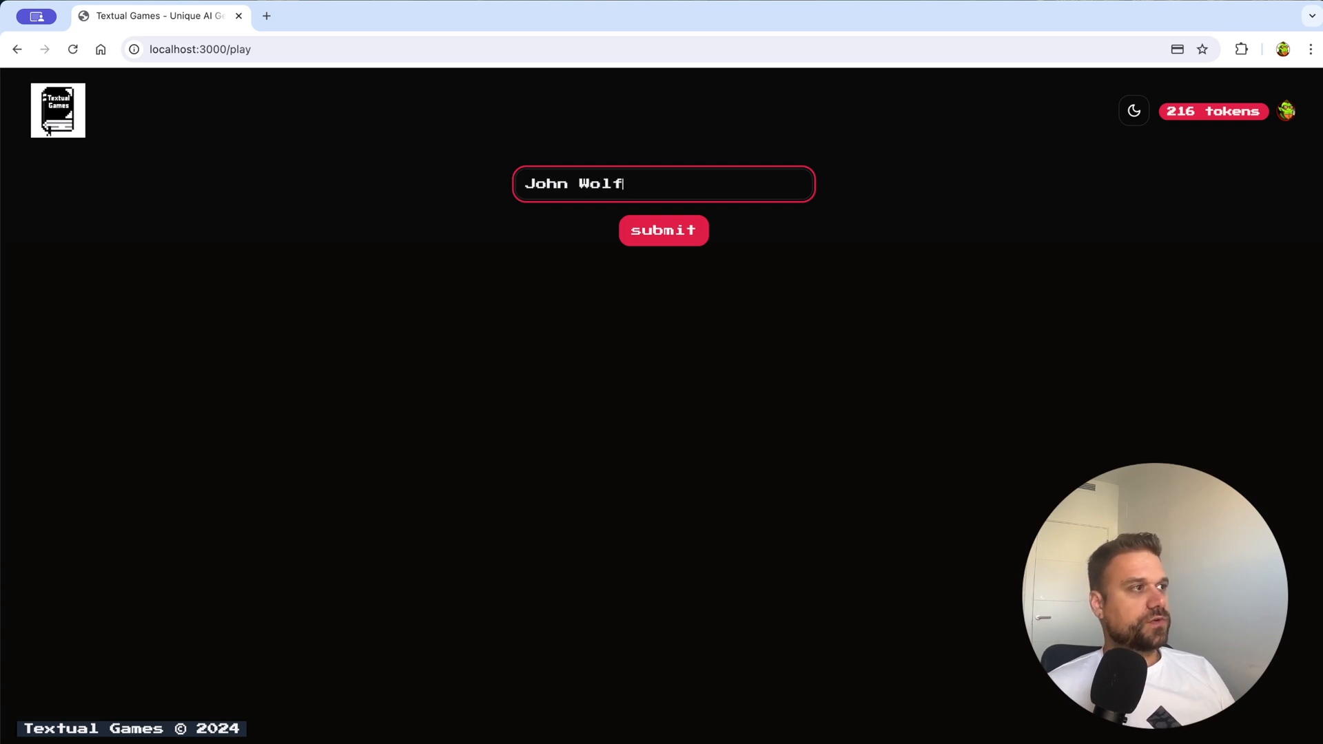
{"action": "left_click", "coordinate": [663, 230]}
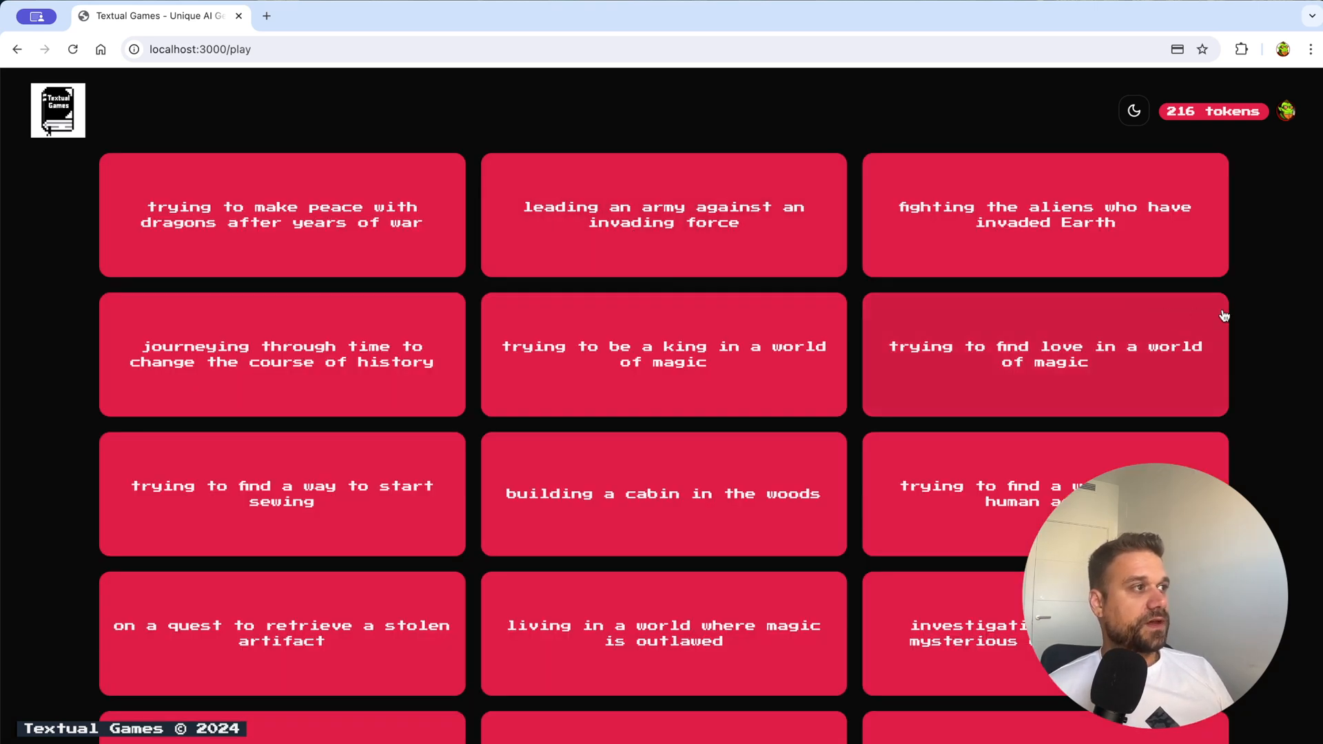
{"action": "mouse_move", "coordinate": [1142, 336]}
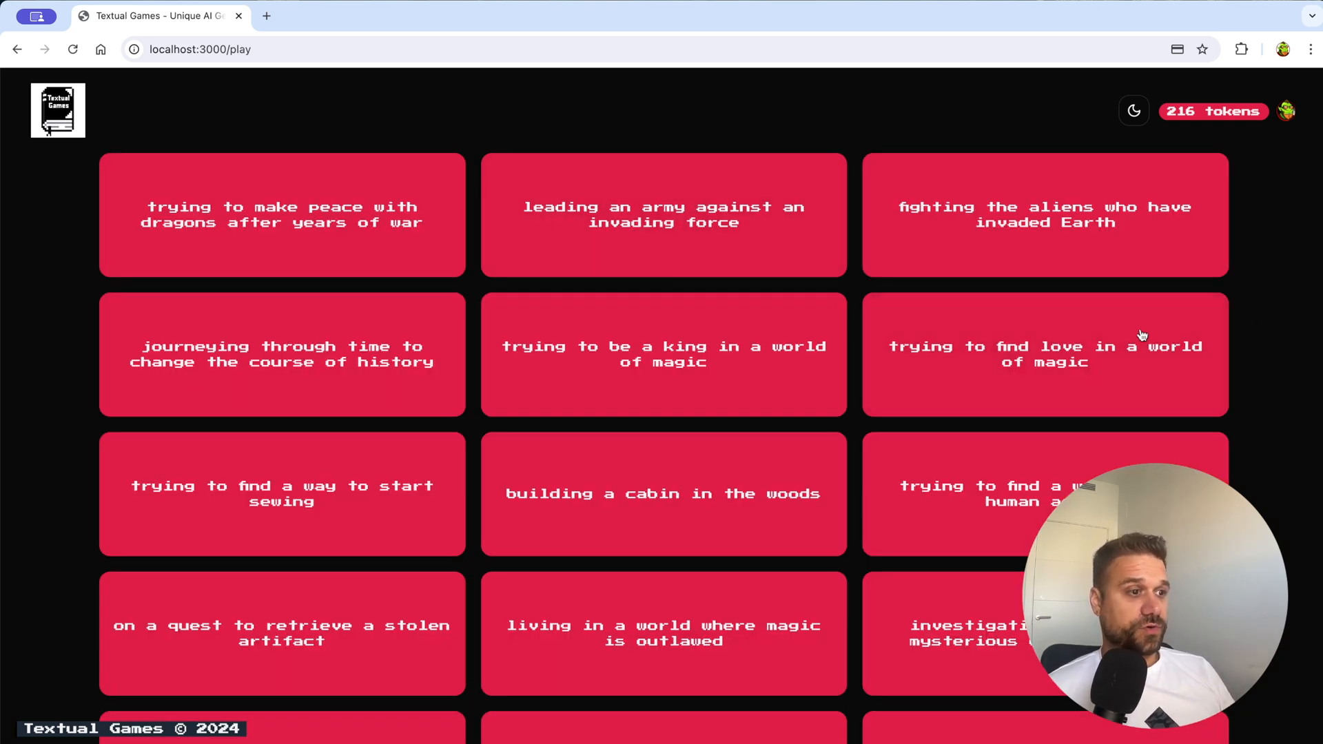
Choose the mysterious disappearances quest and browse further item choices.
{"action": "scroll", "scroll_direction": "down", "scroll_amount": 3}
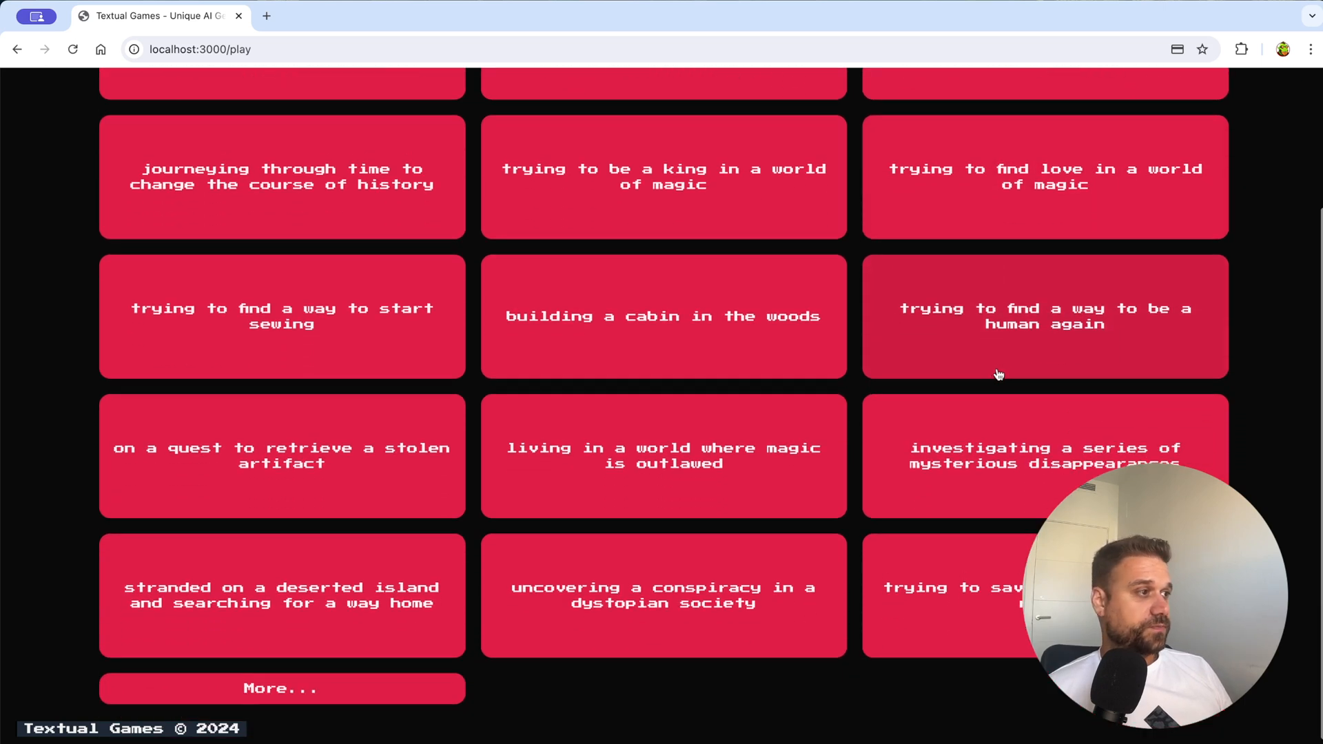
{"action": "scroll", "scroll_direction": "up", "scroll_amount": 3}
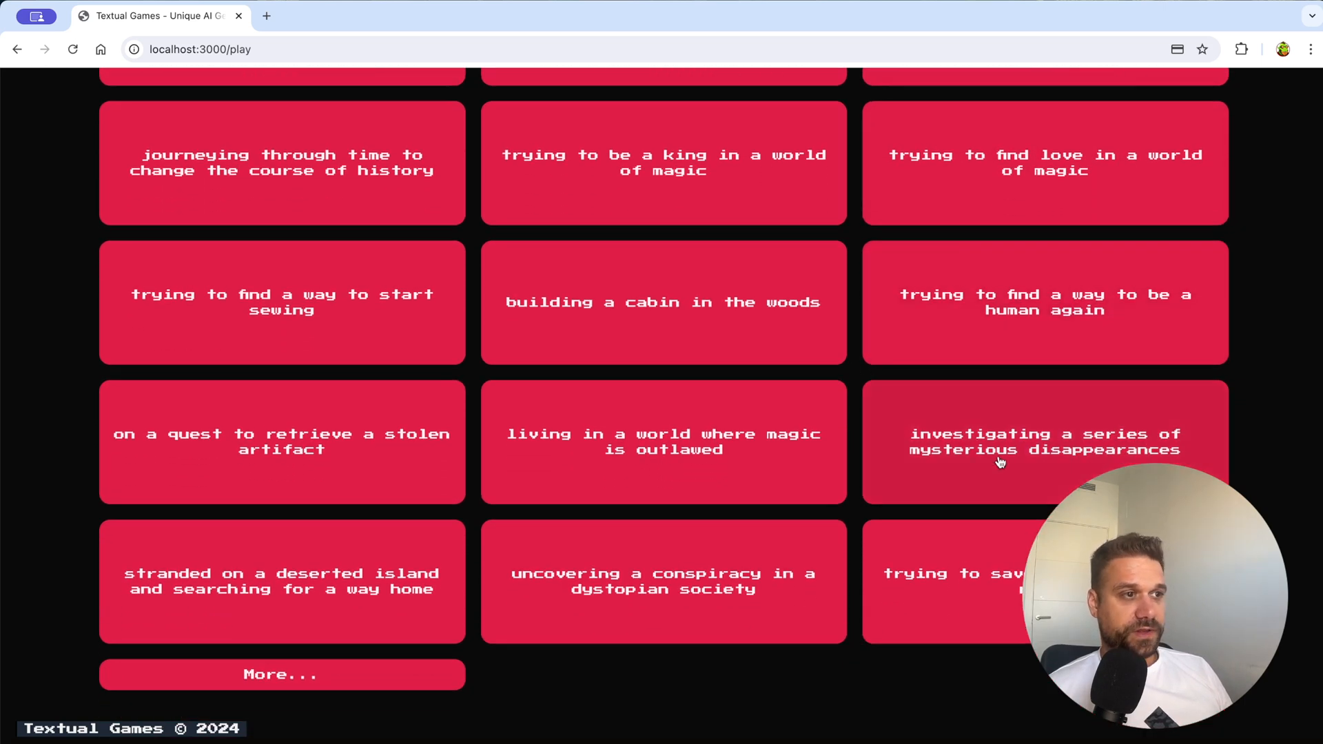
{"action": "mouse_move", "coordinate": [1031, 466]}
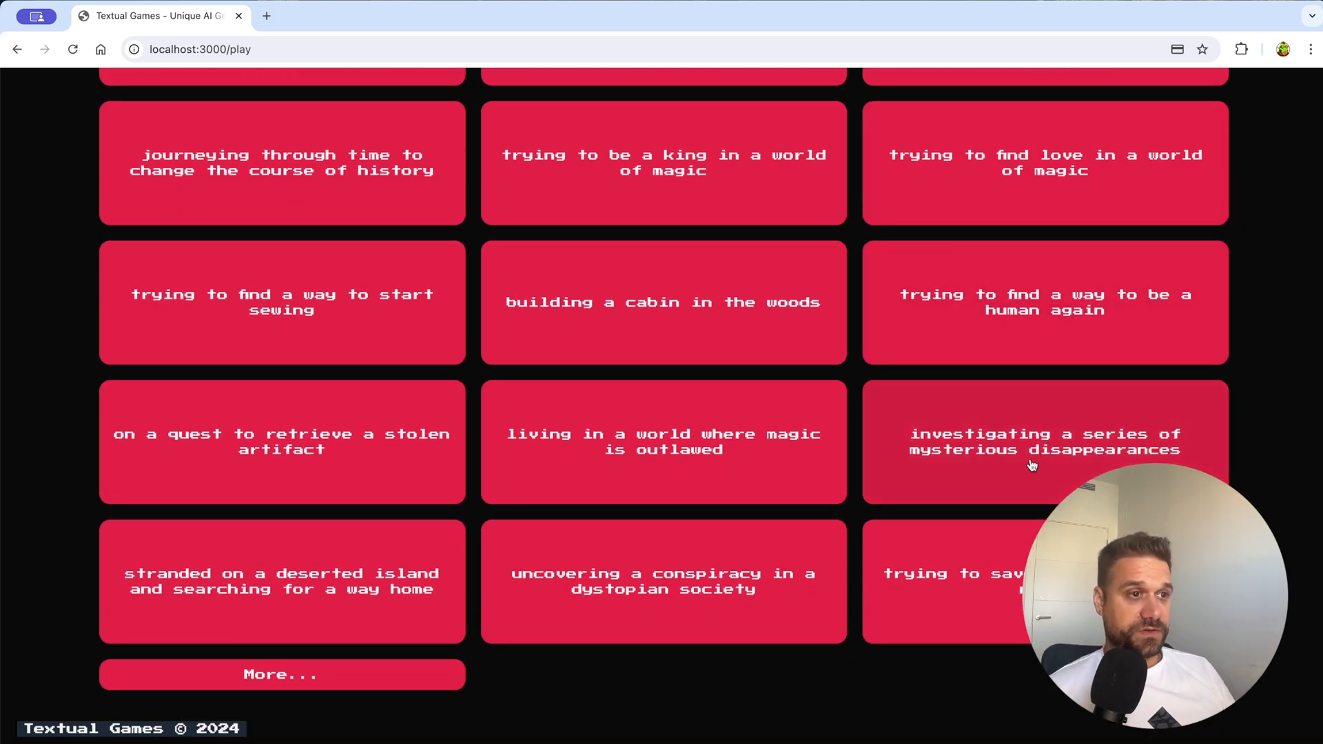
{"action": "left_click", "coordinate": [1044, 441]}
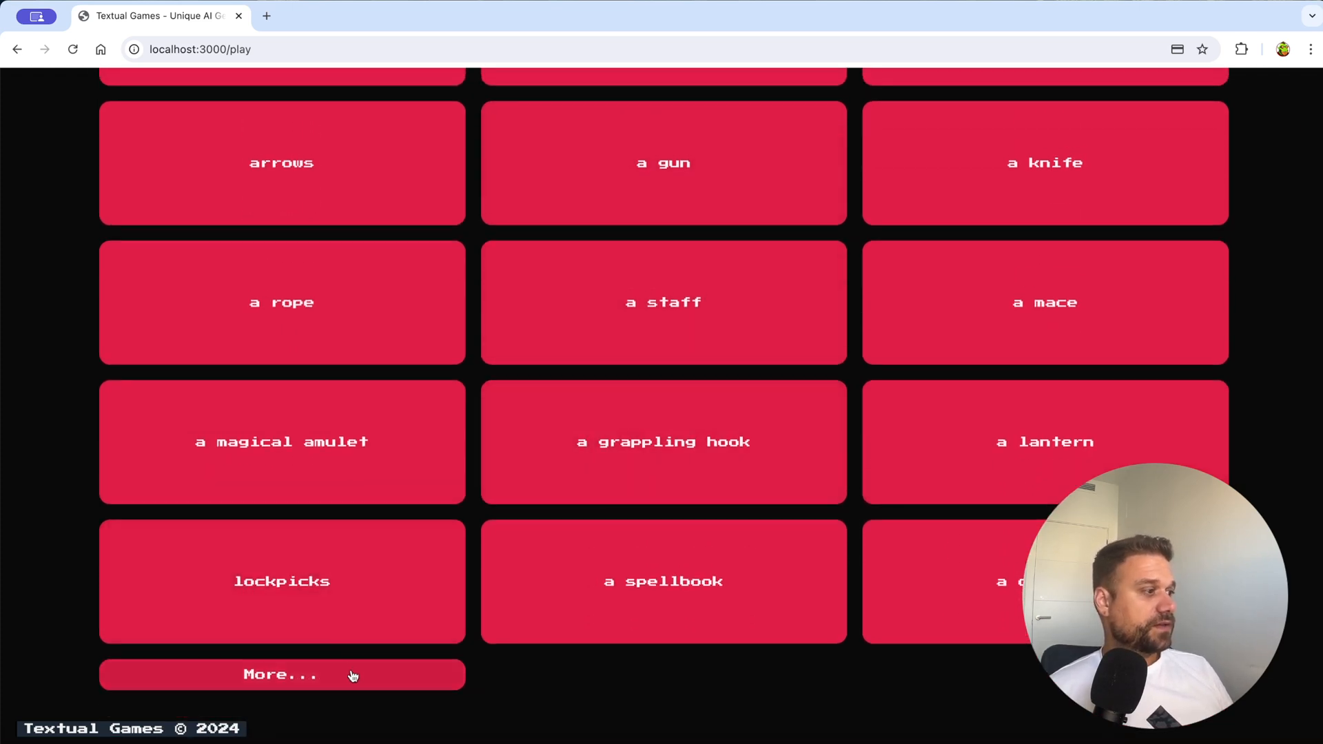
{"action": "left_click", "coordinate": [281, 674]}
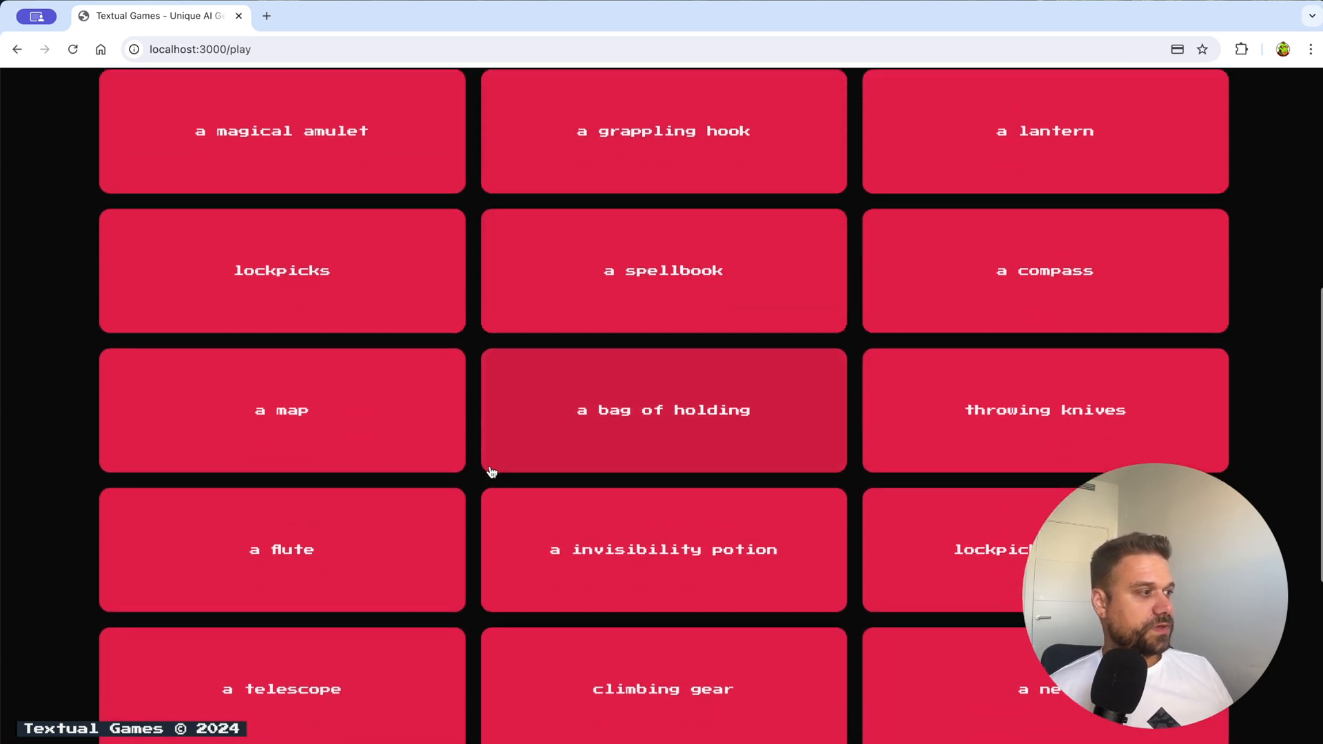
{"action": "scroll", "scroll_direction": "down", "scroll_amount": 3}
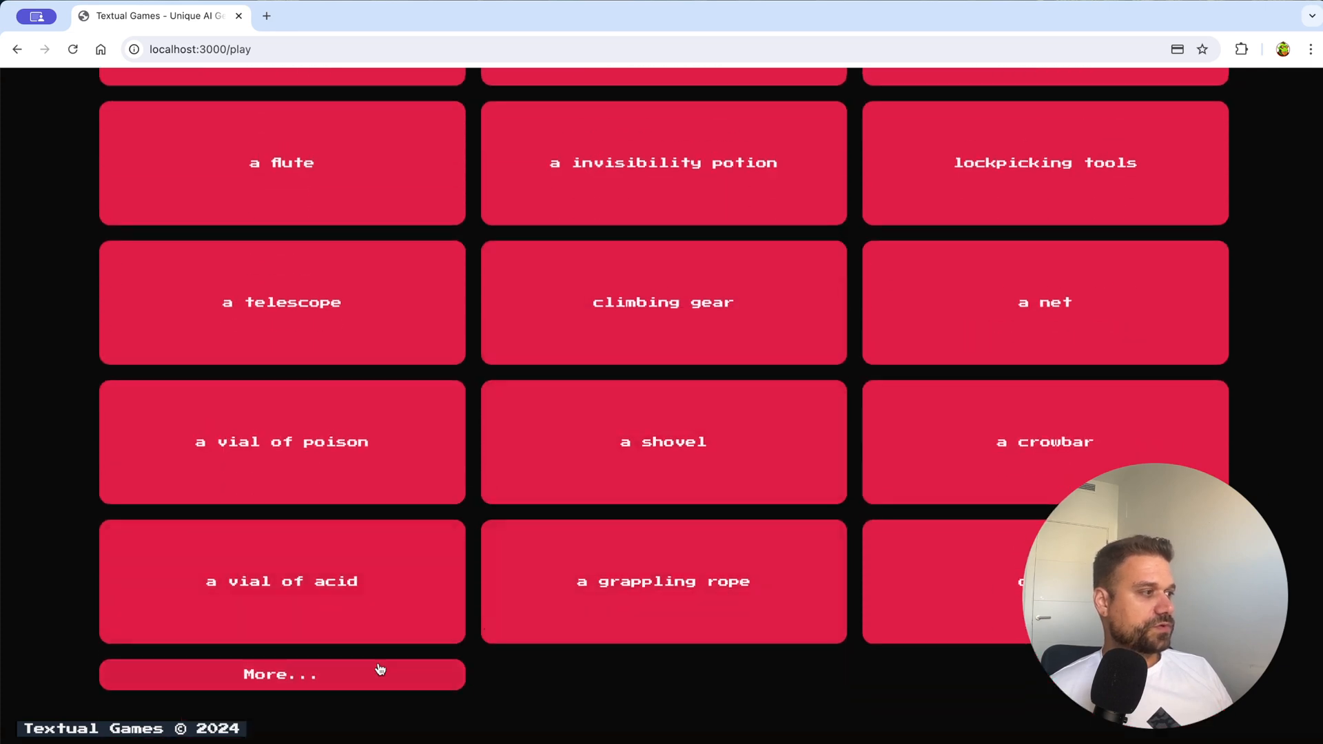
{"action": "left_click", "coordinate": [281, 674]}
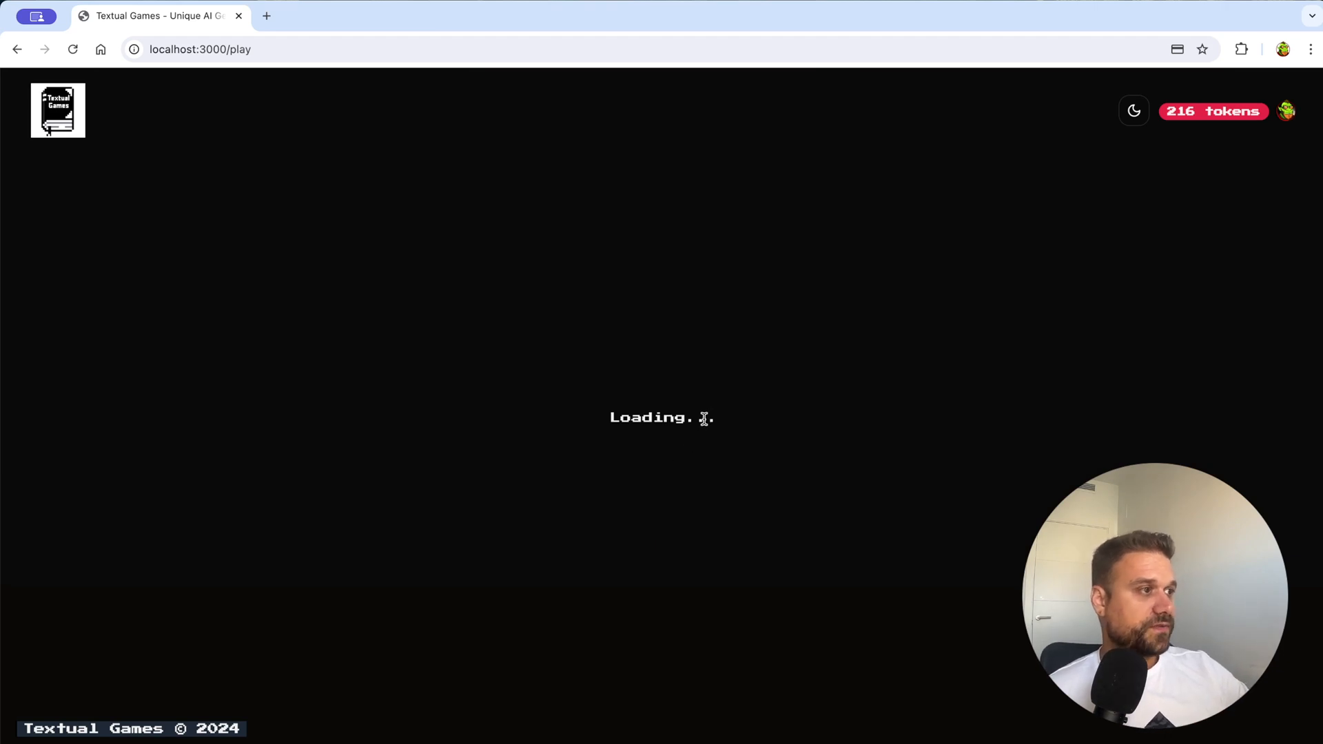
{"action": "mouse_move", "coordinate": [707, 433]}
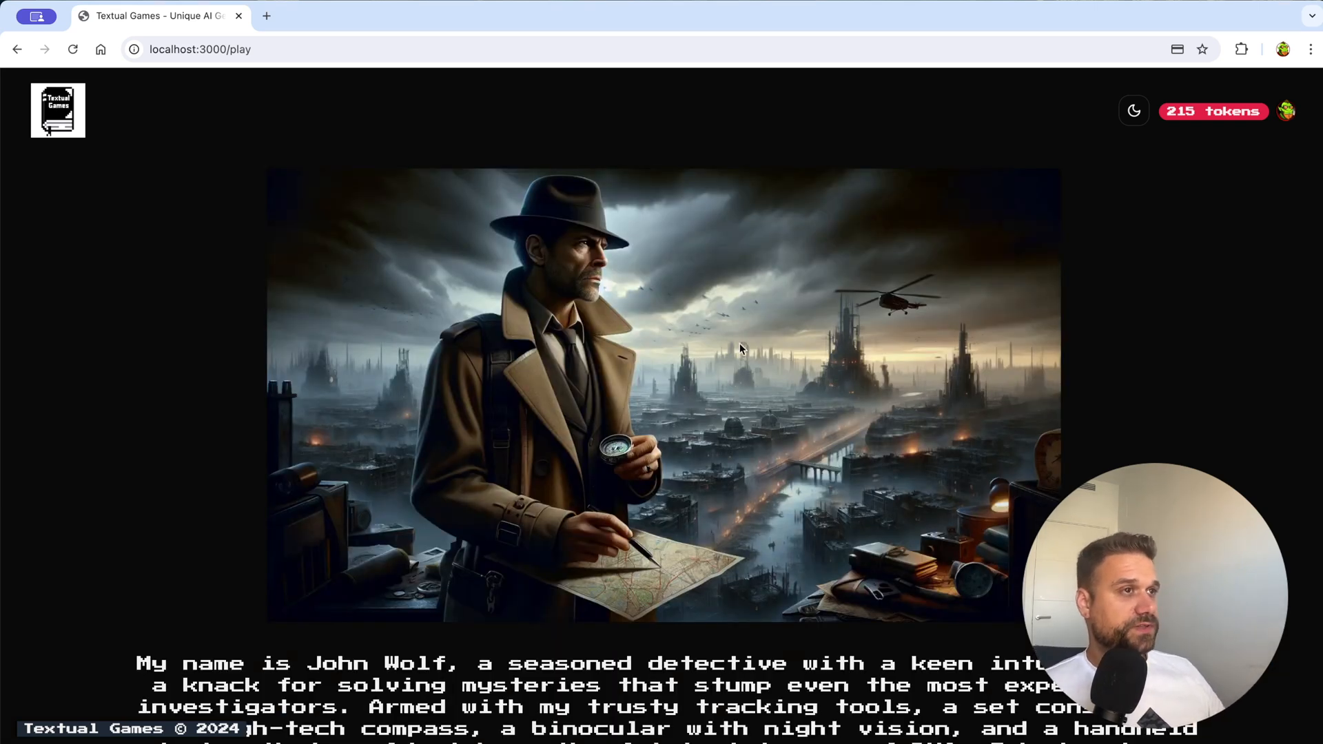
{"action": "mouse_move", "coordinate": [753, 371]}
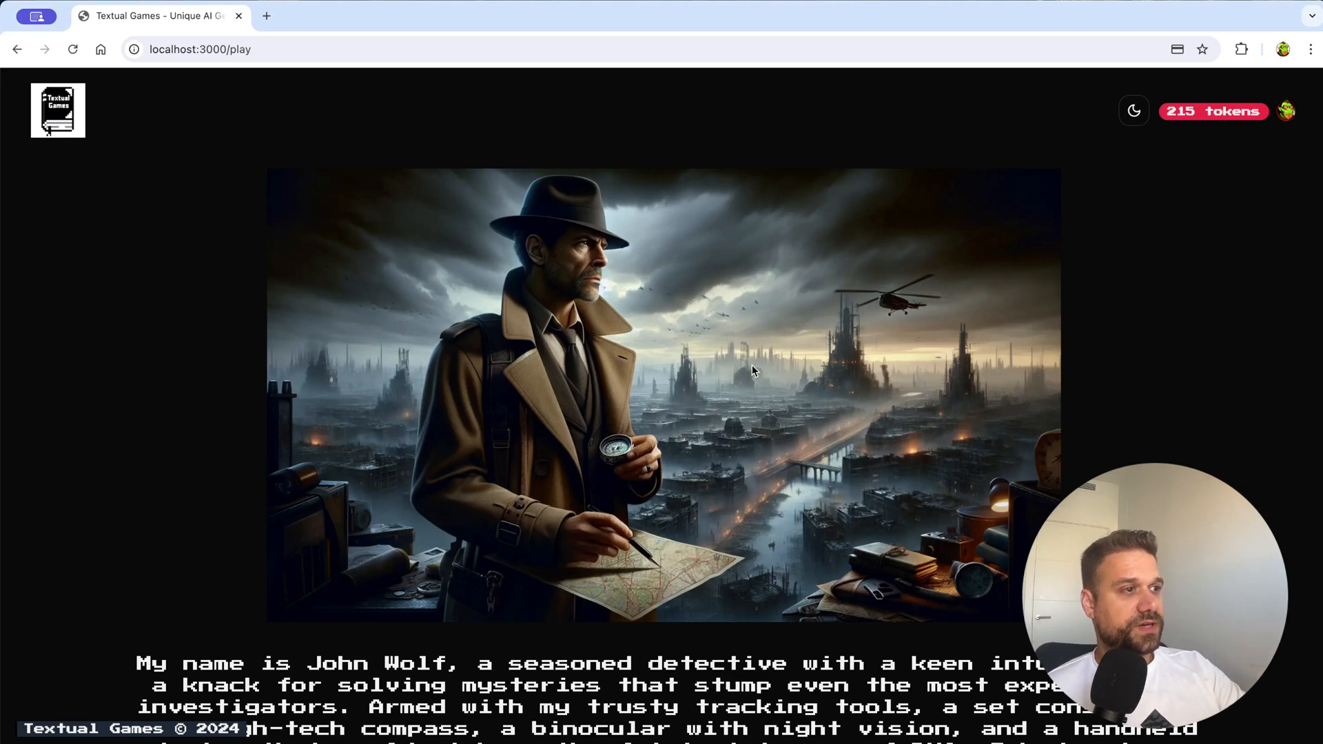
{"action": "mouse_move", "coordinate": [873, 406]}
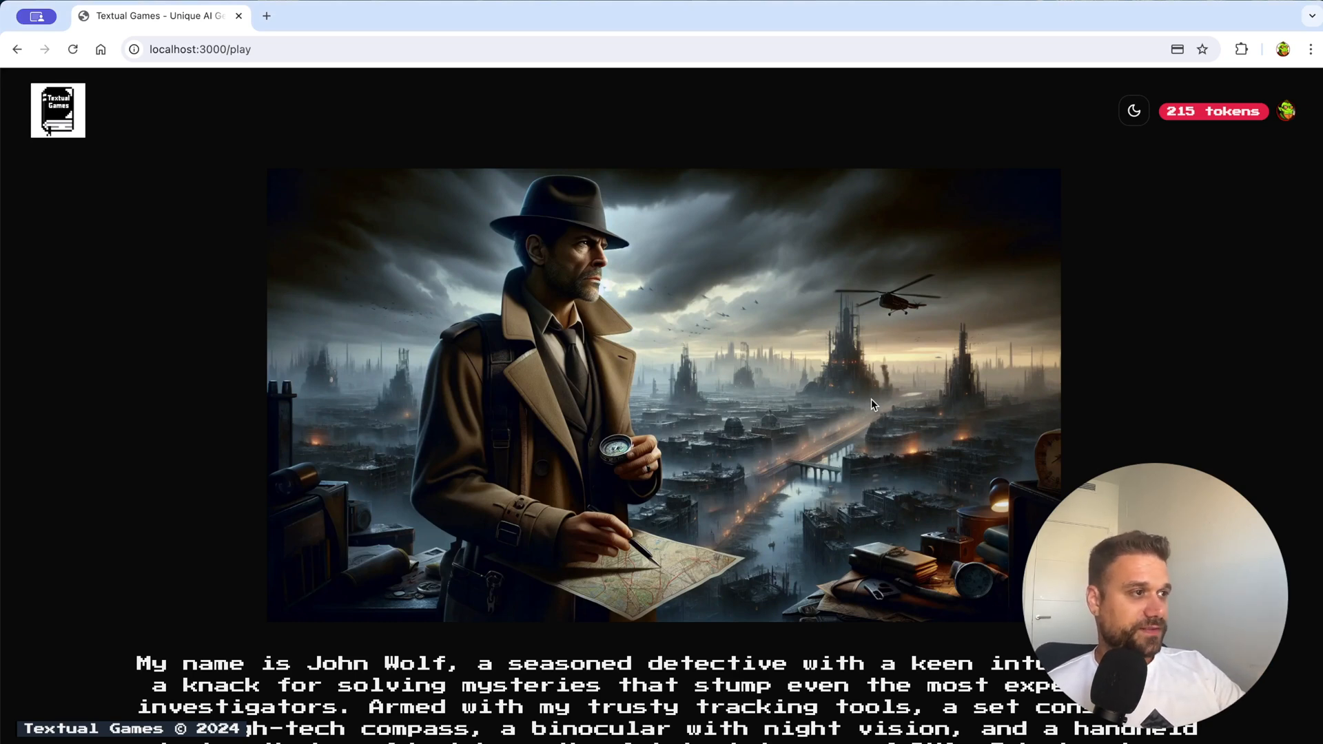
{"action": "mouse_move", "coordinate": [507, 387]}
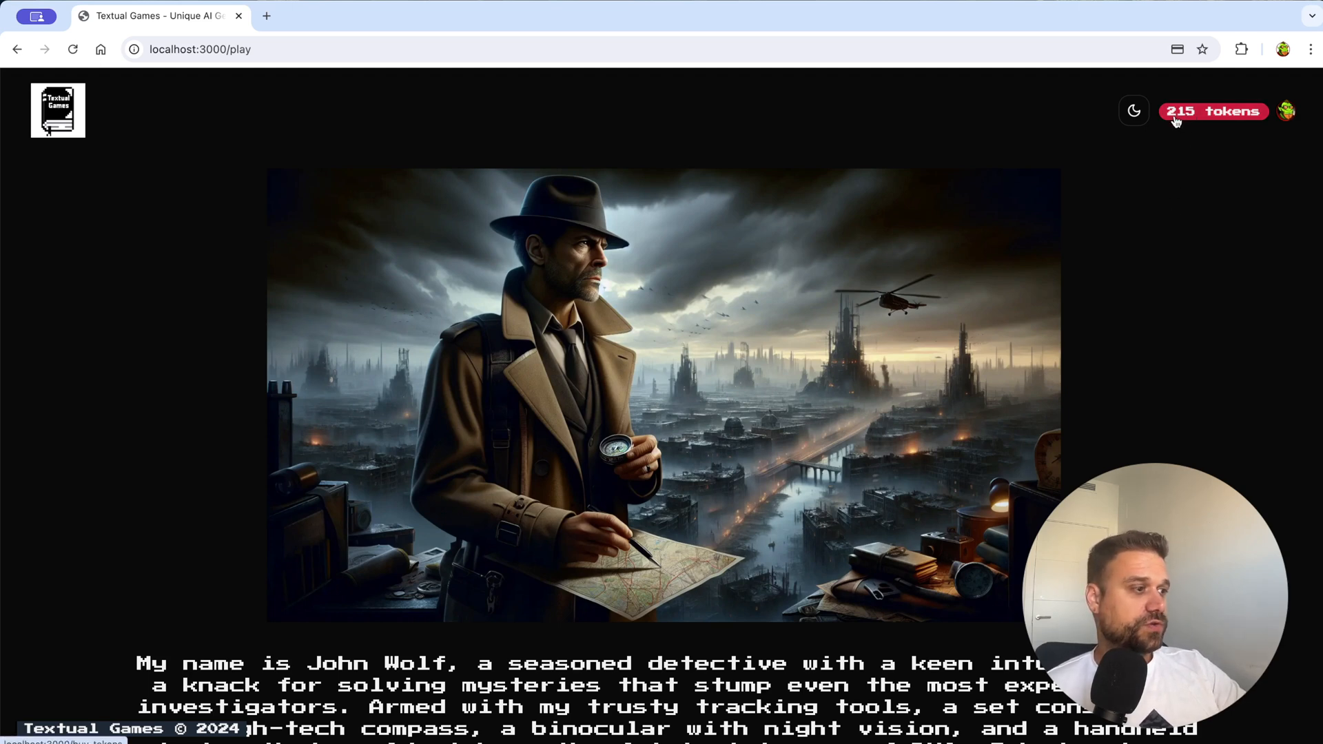
Scroll through John Wolf's generated dystopian story and back to the top.
{"action": "scroll", "scroll_direction": "down", "scroll_amount": 3}
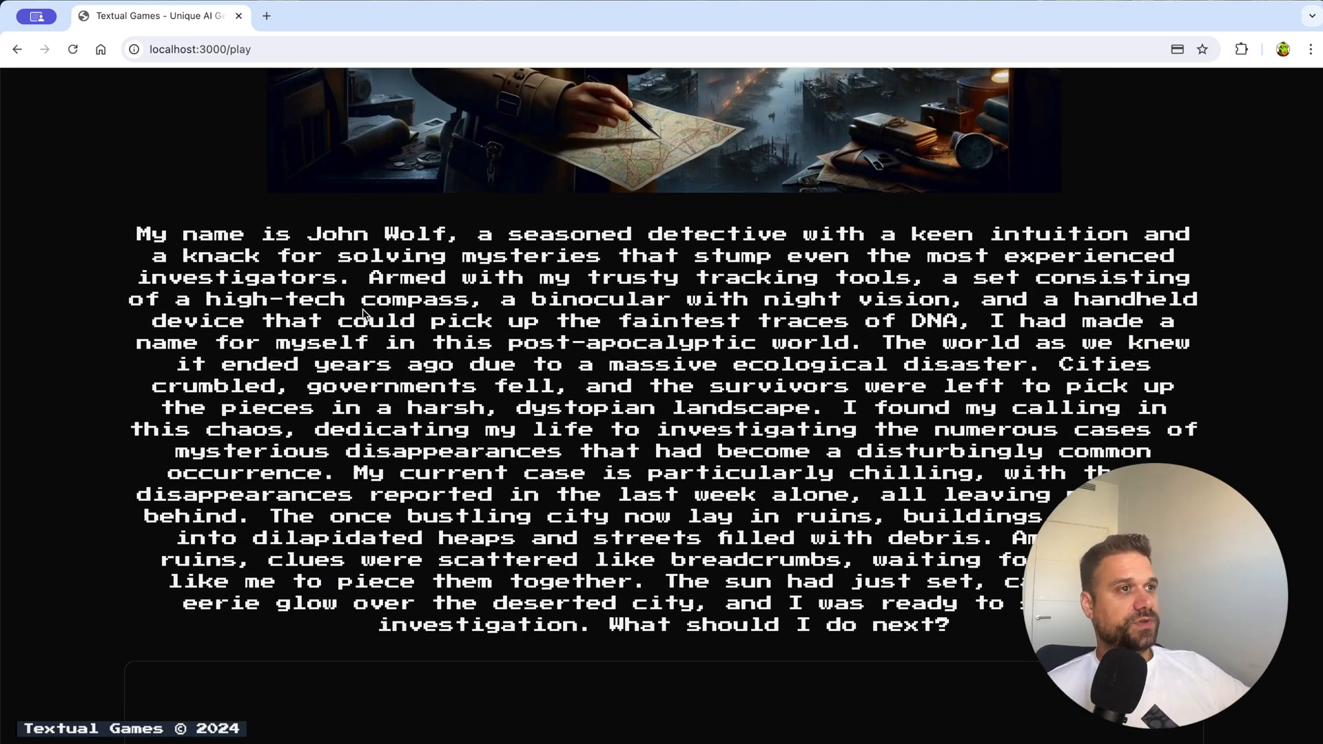
{"action": "mouse_move", "coordinate": [506, 285]}
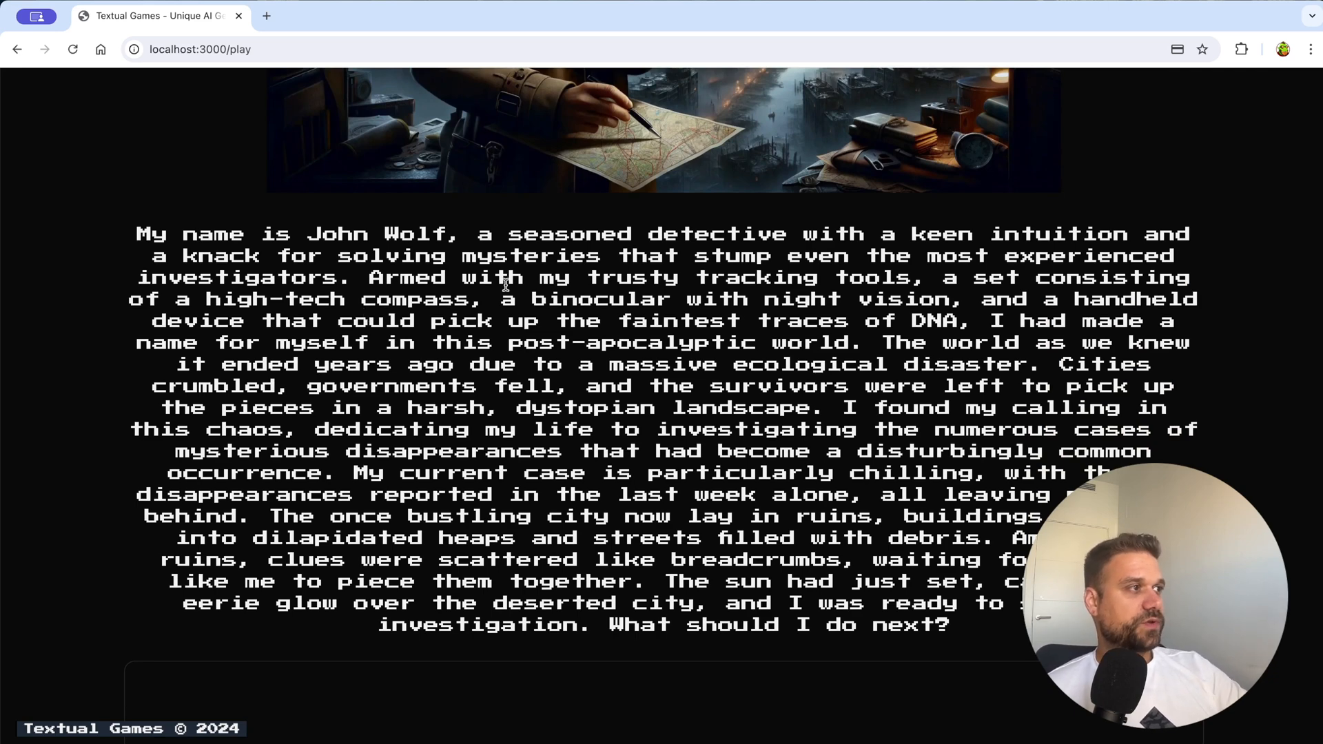
{"action": "scroll", "scroll_direction": "up", "scroll_amount": 3}
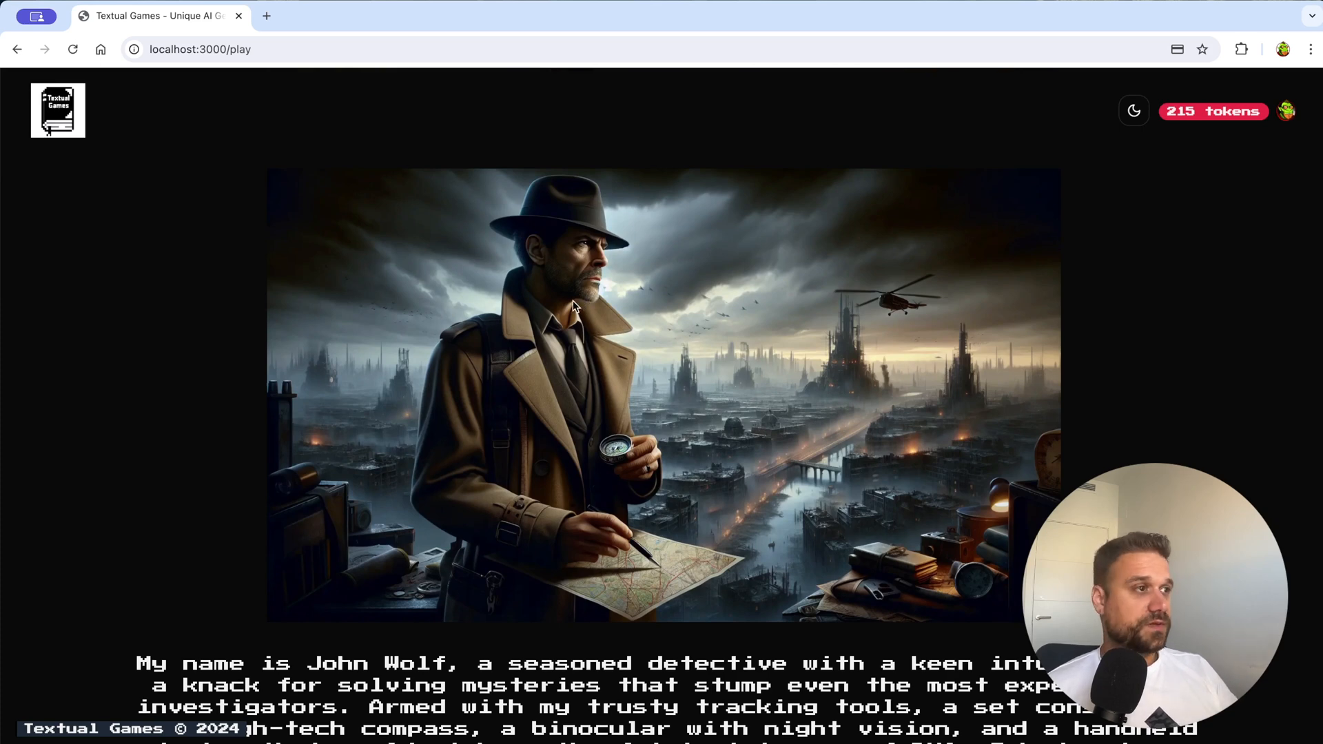
{"action": "mouse_move", "coordinate": [722, 285]}
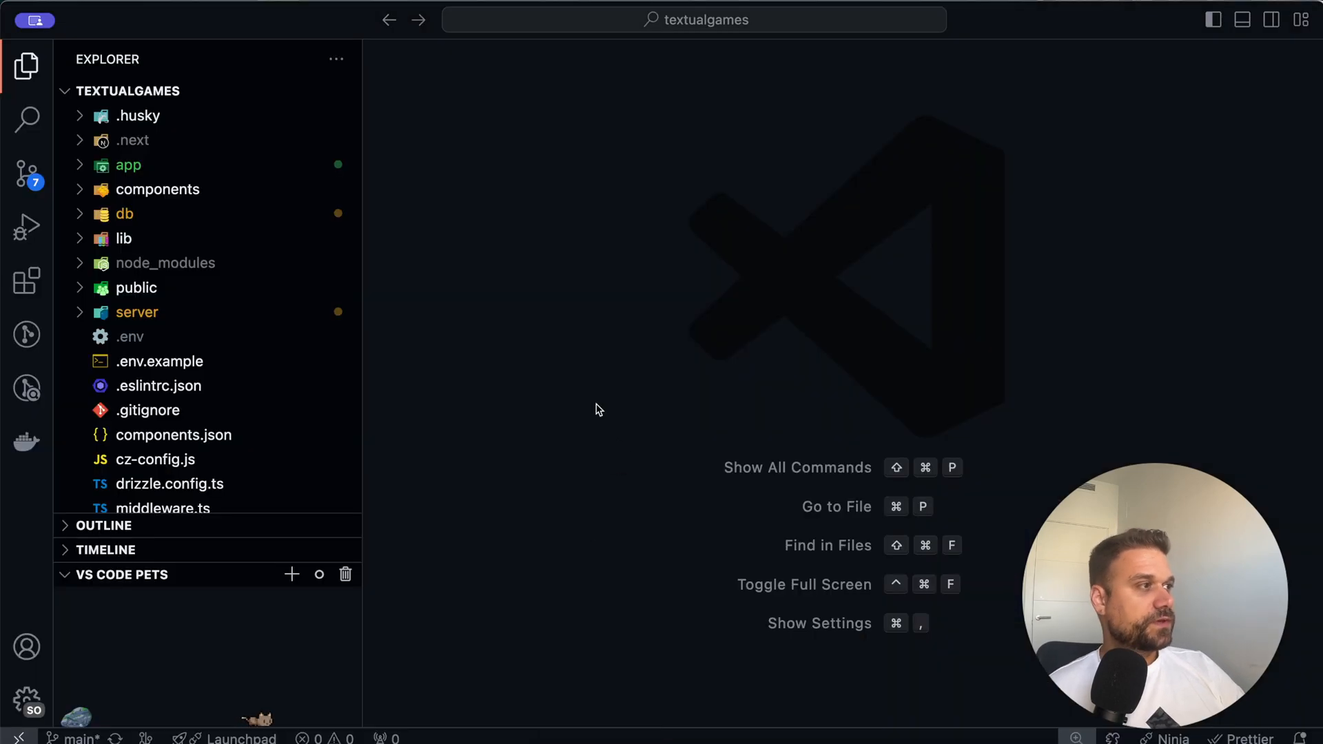
{"action": "mouse_move", "coordinate": [213, 140]}
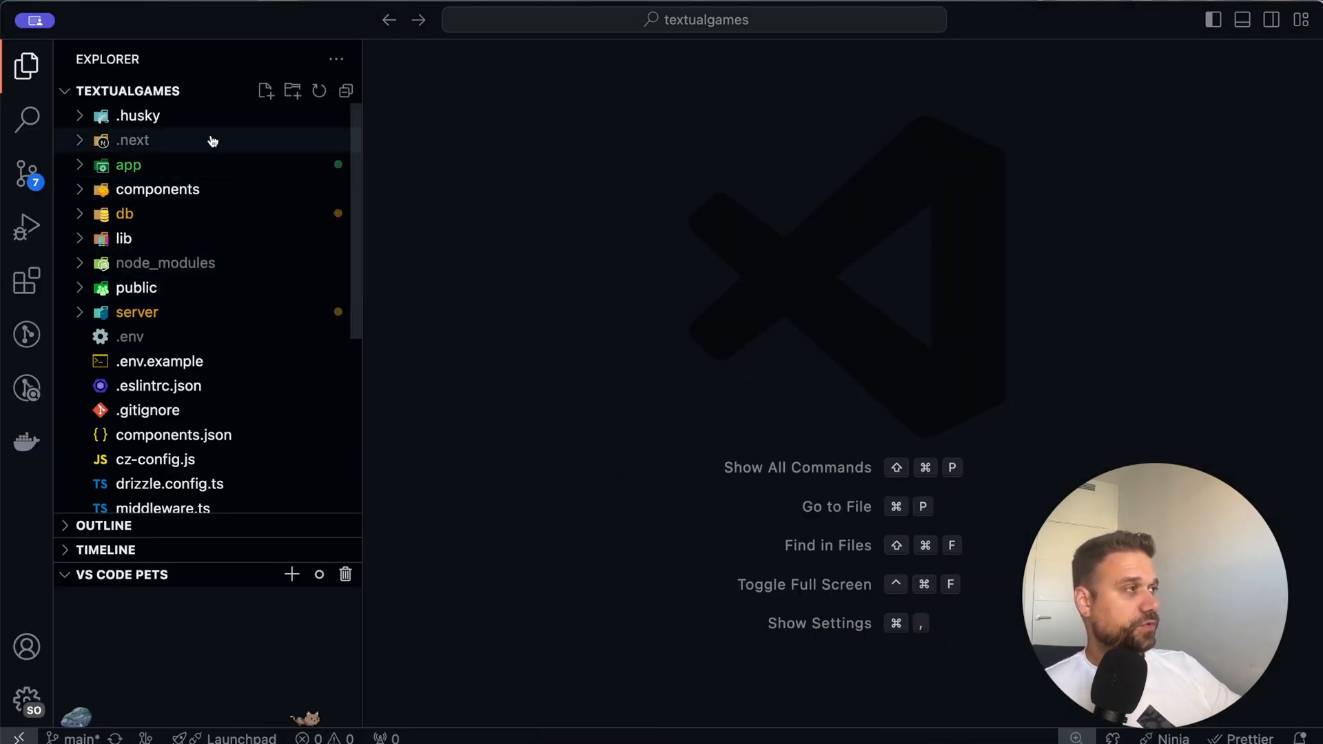
{"action": "mouse_move", "coordinate": [693, 304]}
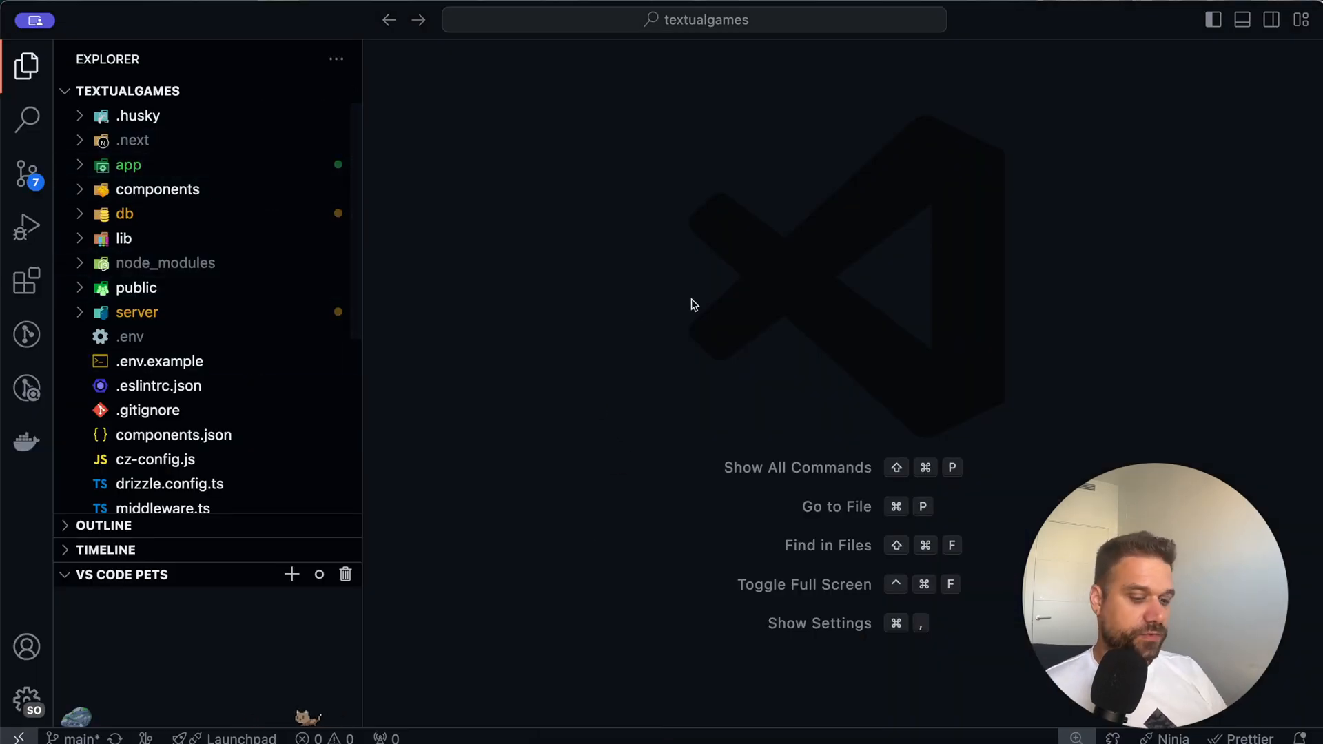
{"action": "left_click", "coordinate": [160, 308]}
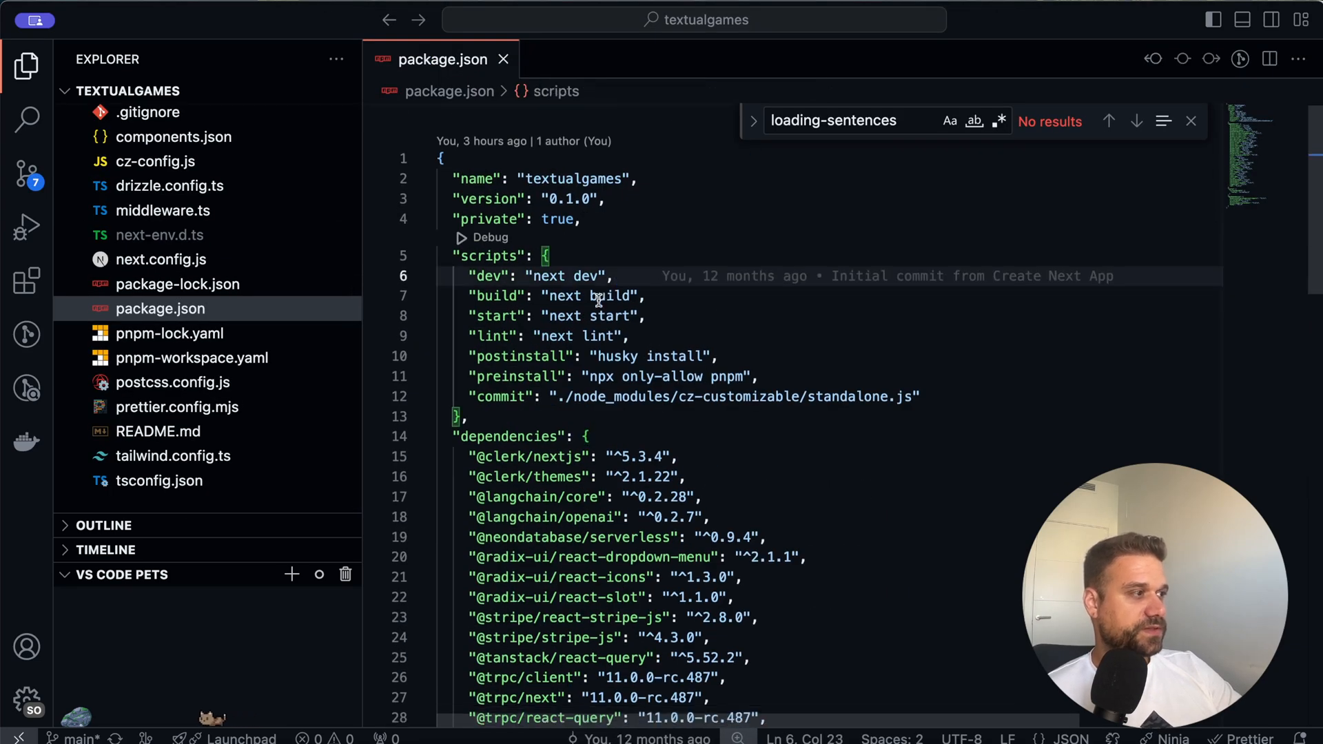
{"action": "scroll", "scroll_direction": "down", "scroll_amount": 3}
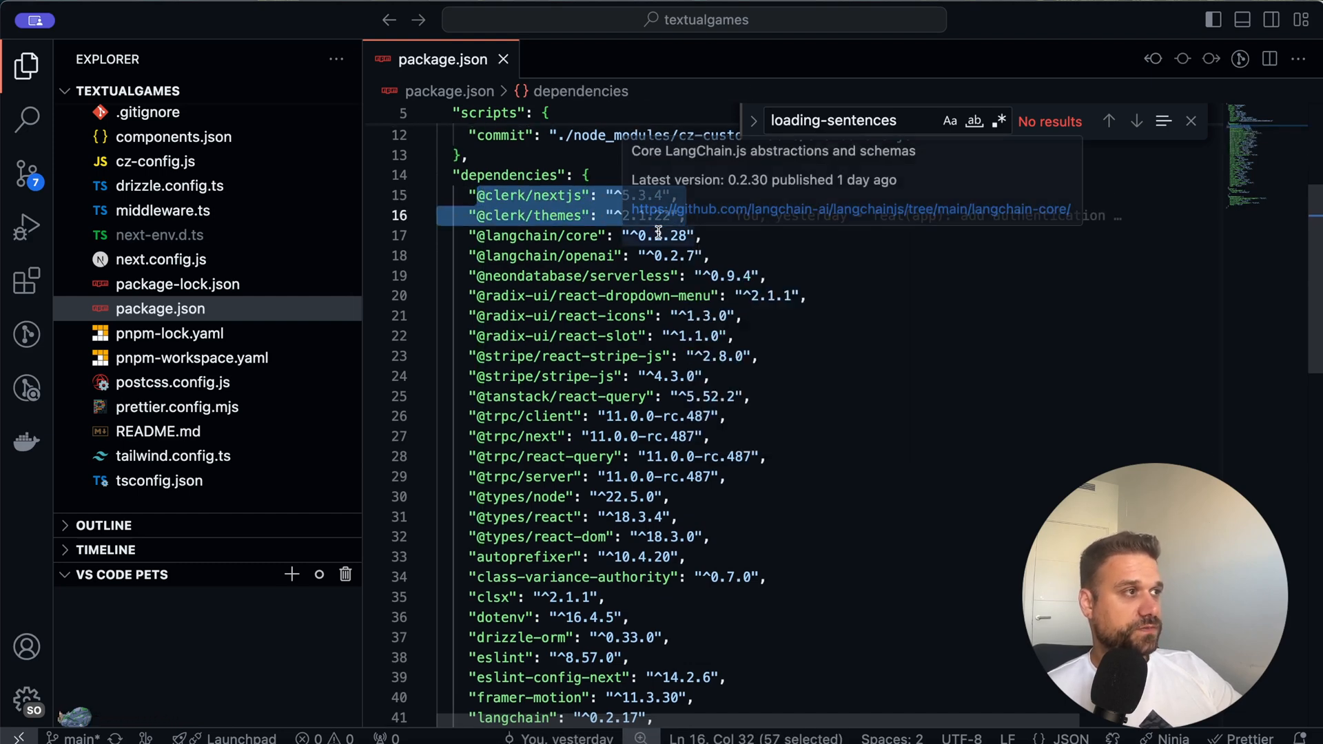
{"action": "left_click", "coordinate": [471, 236]}
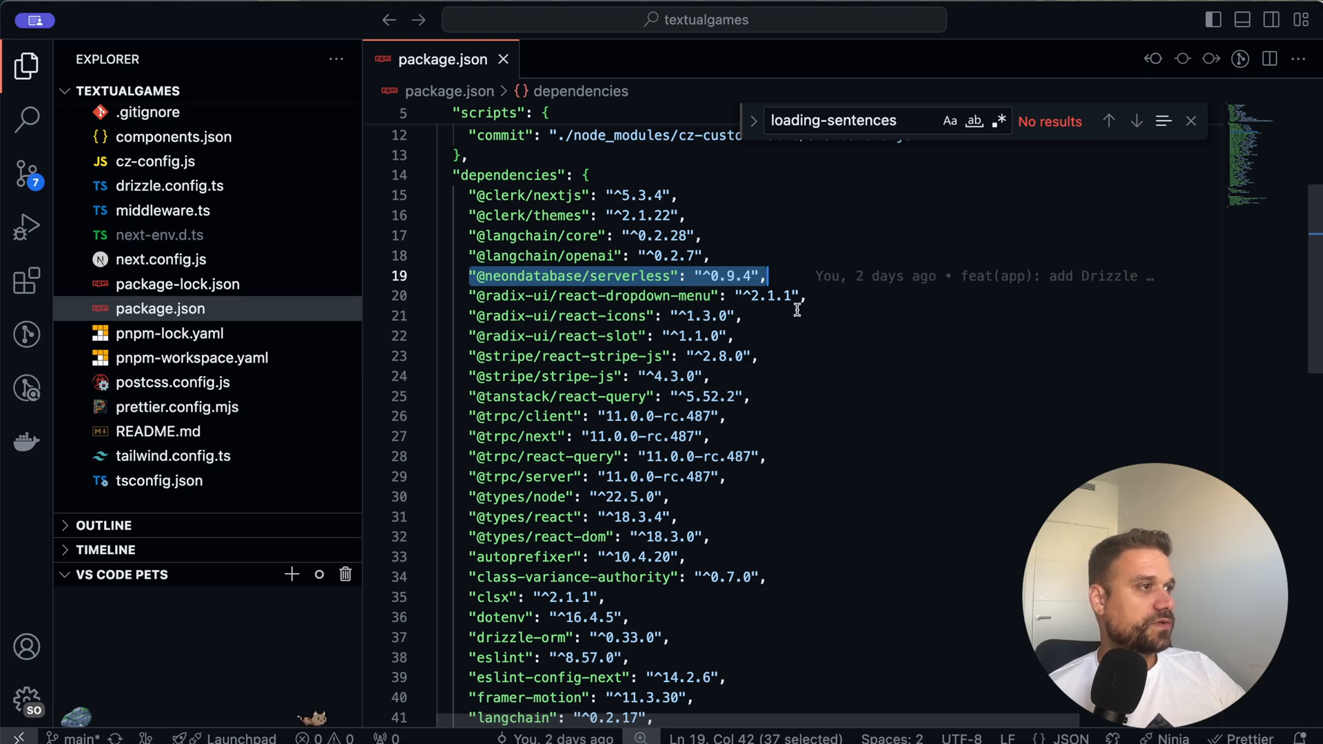
{"action": "mouse_move", "coordinate": [493, 296]}
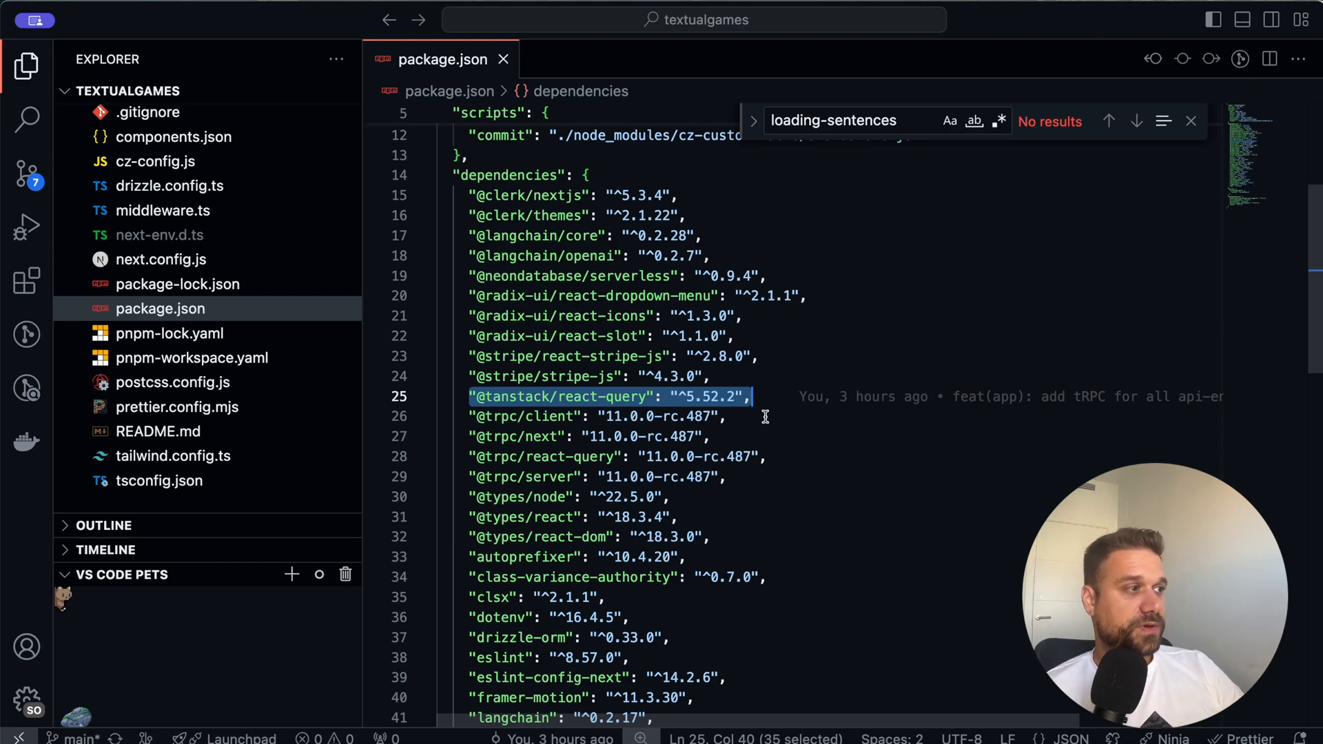
{"action": "left_click", "coordinate": [486, 416]}
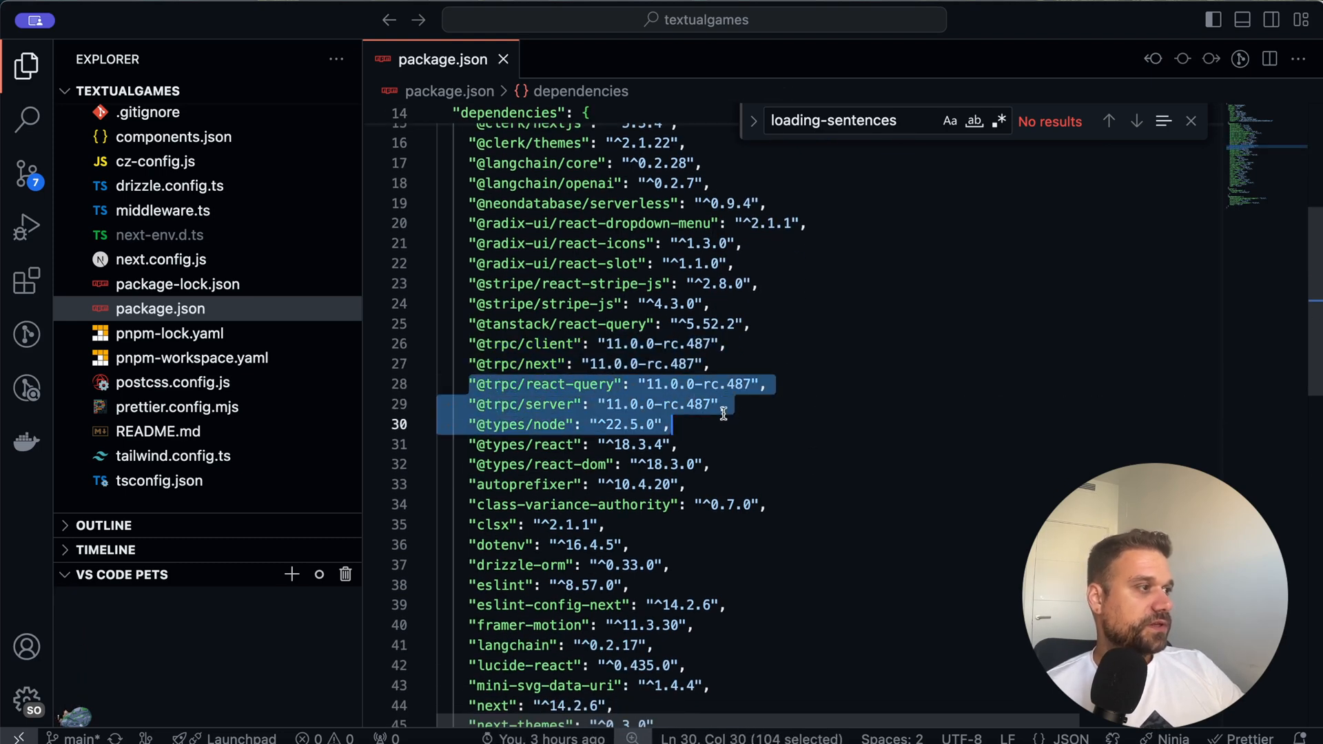
{"action": "scroll", "scroll_direction": "down", "scroll_amount": 3}
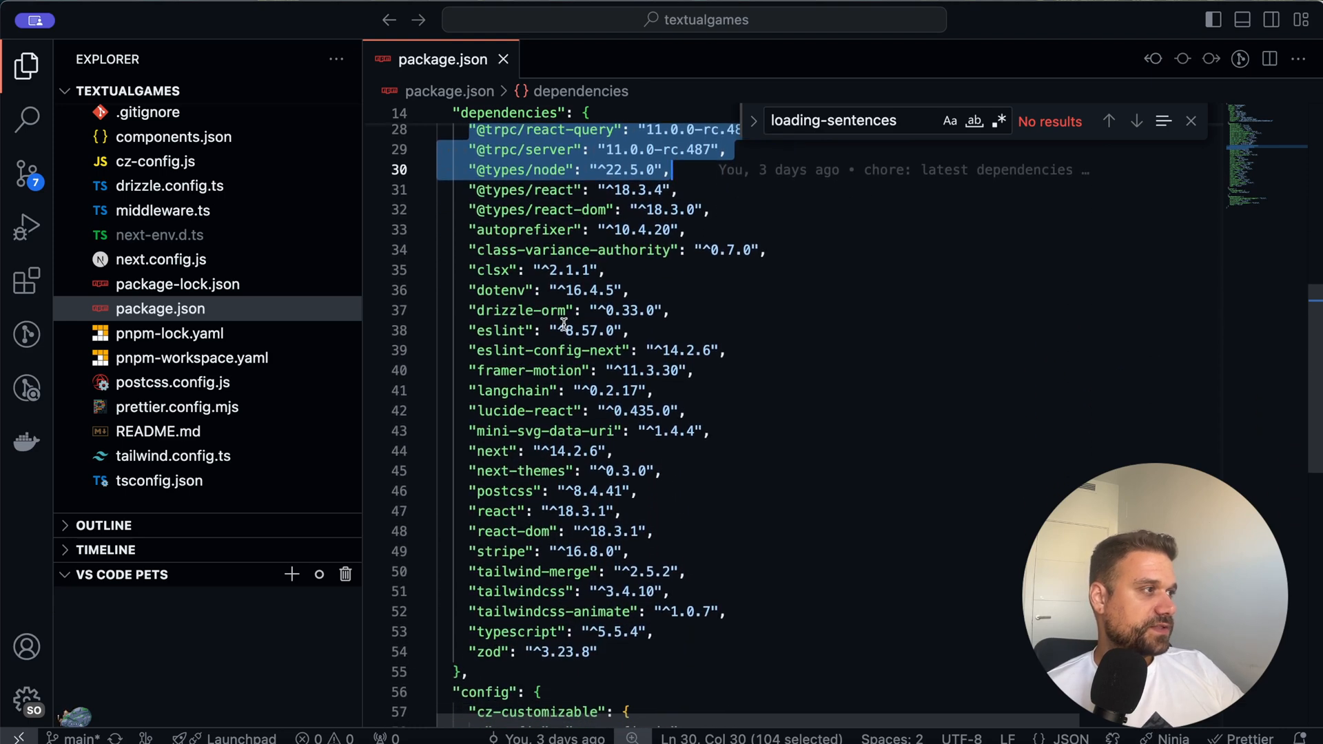
{"action": "scroll", "scroll_direction": "down", "scroll_amount": 3}
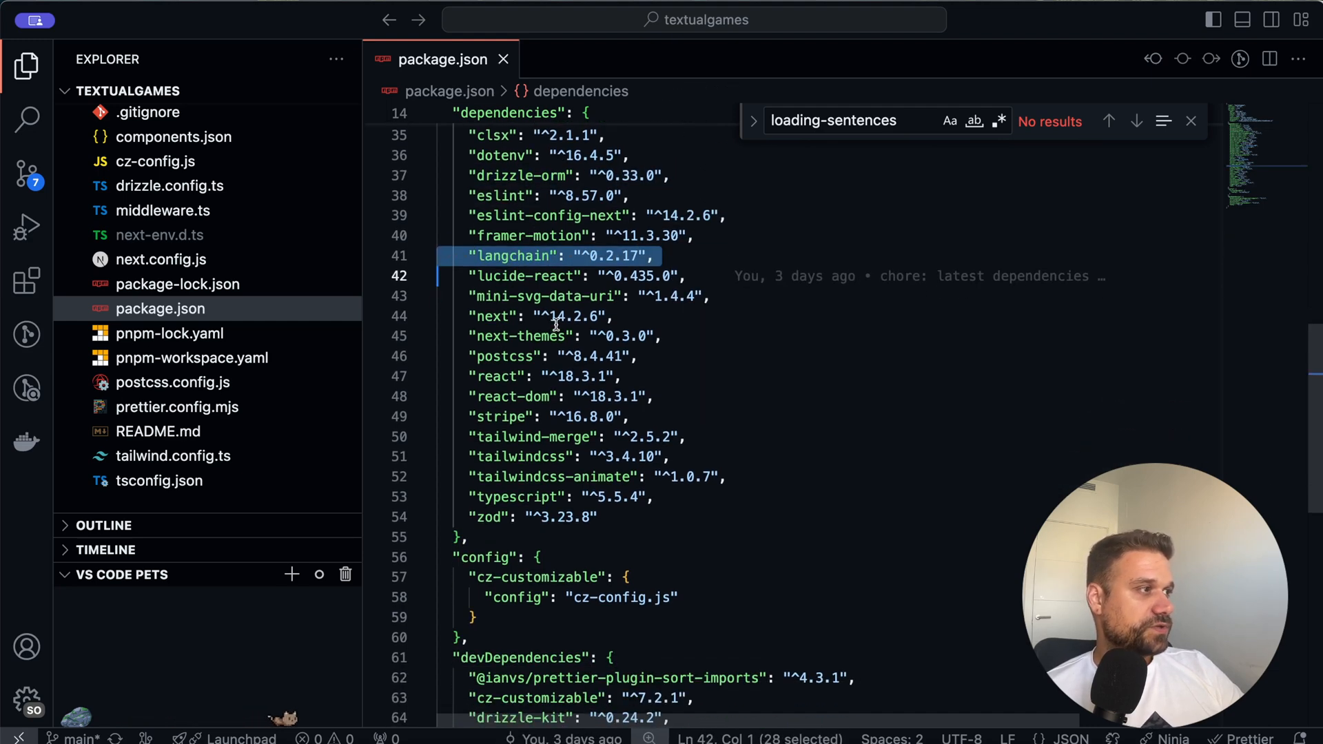
{"action": "scroll", "scroll_direction": "down", "scroll_amount": 3}
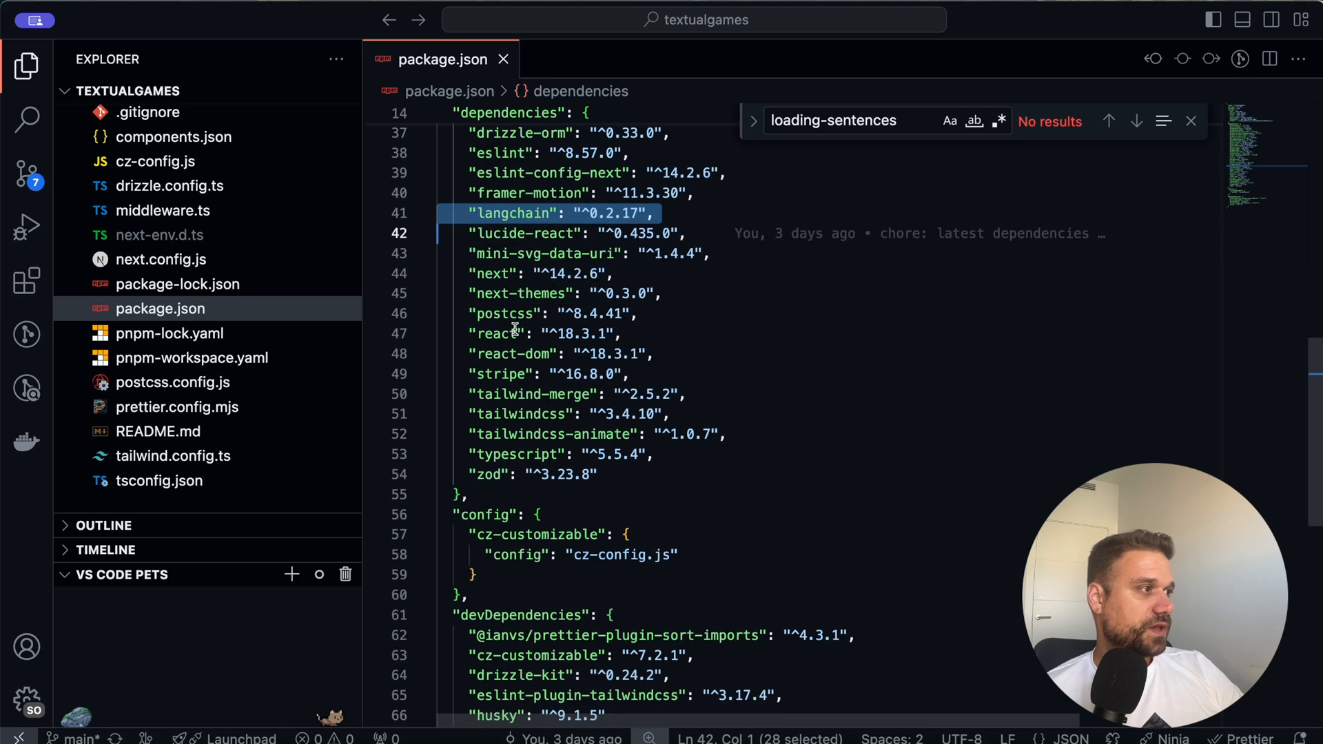
{"action": "scroll", "scroll_direction": "down", "scroll_amount": 3}
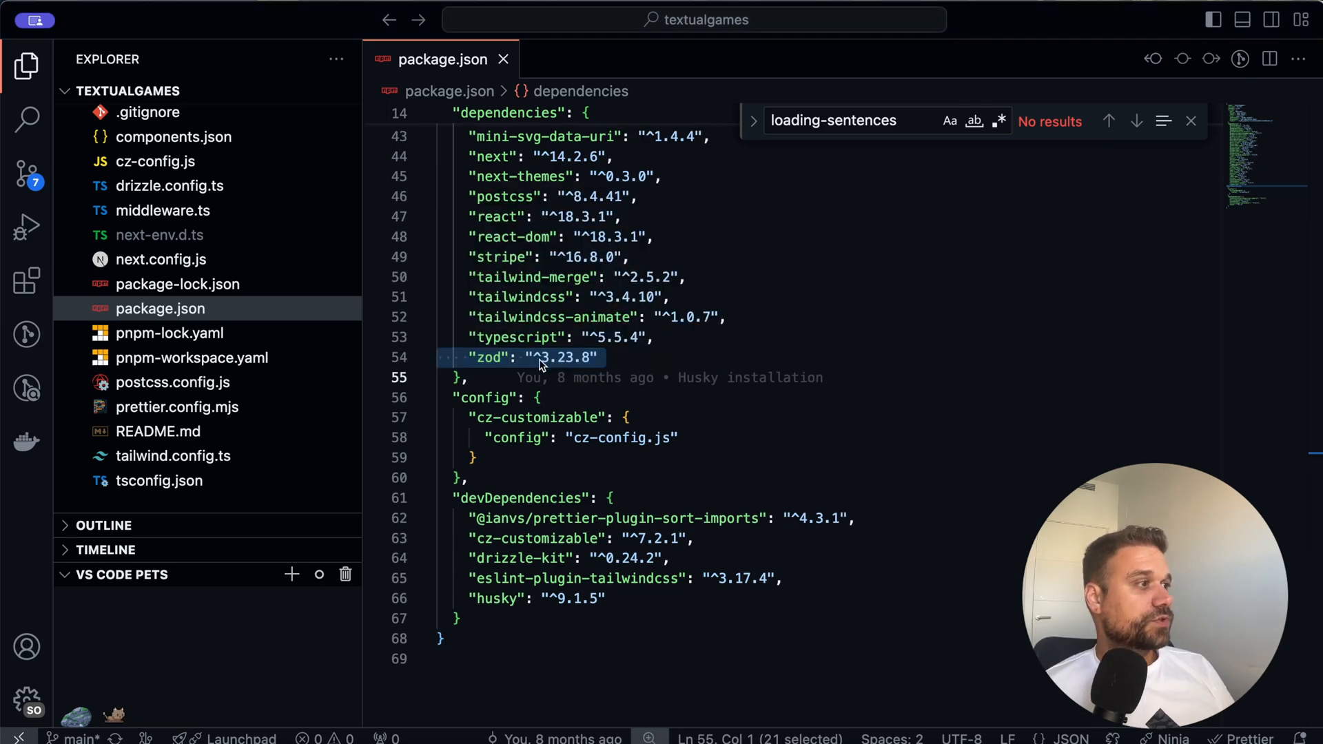
{"action": "type", "text": "ai"}
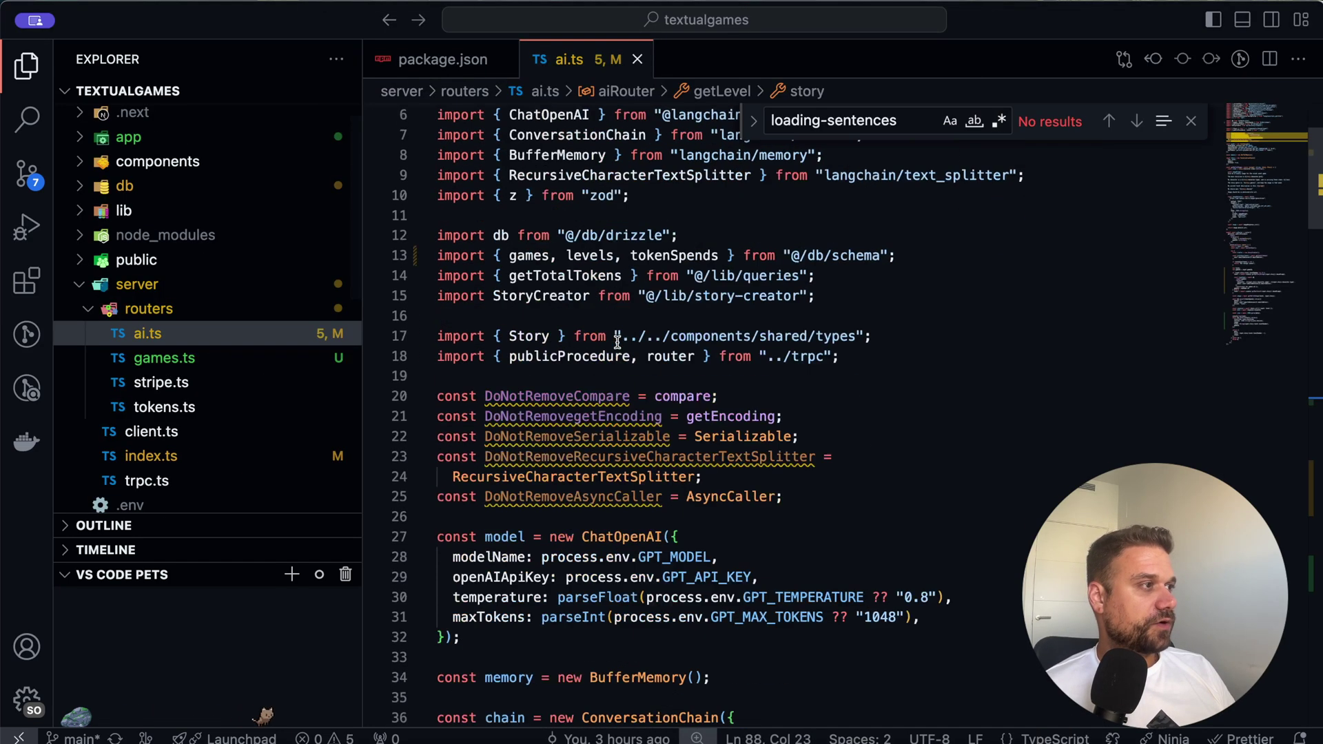
Scroll through getDalle3Image's DALL·E request down to the getLevel procedure.
{"action": "scroll", "scroll_direction": "down", "scroll_amount": 3}
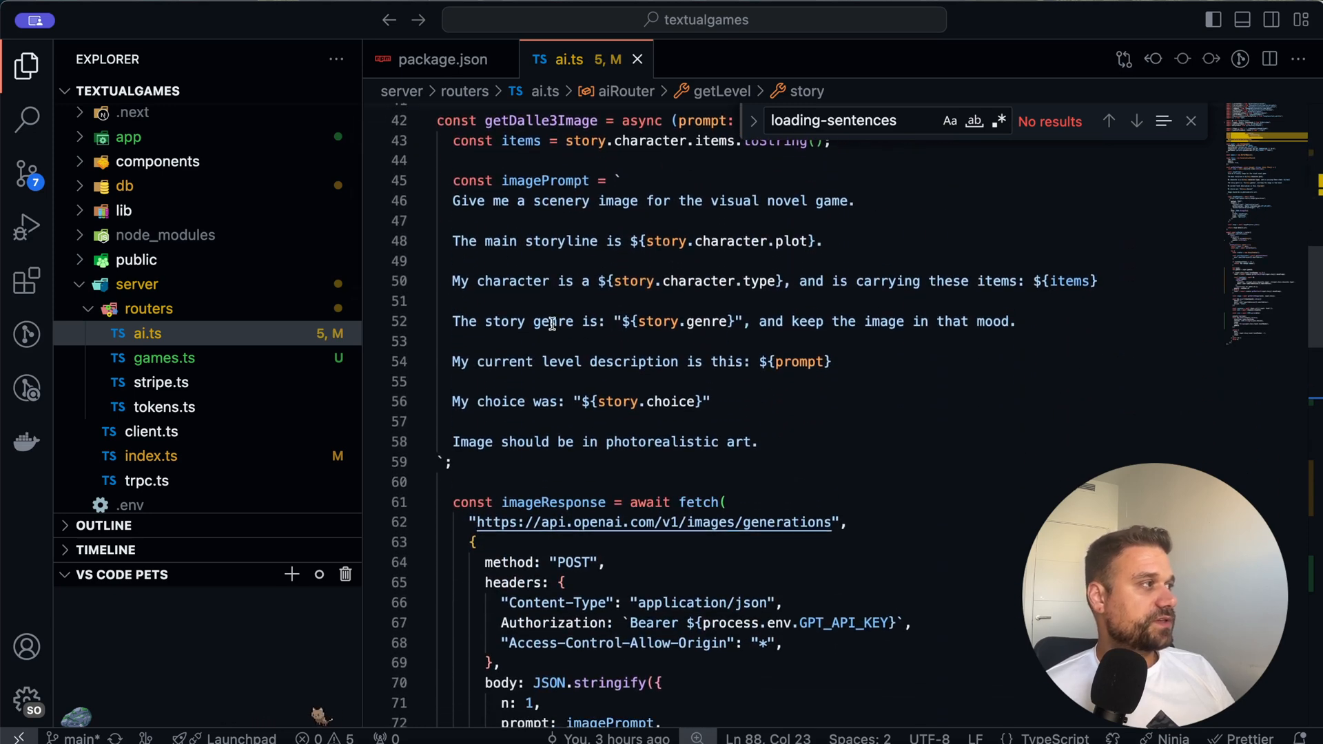
{"action": "scroll", "scroll_direction": "down", "scroll_amount": 3}
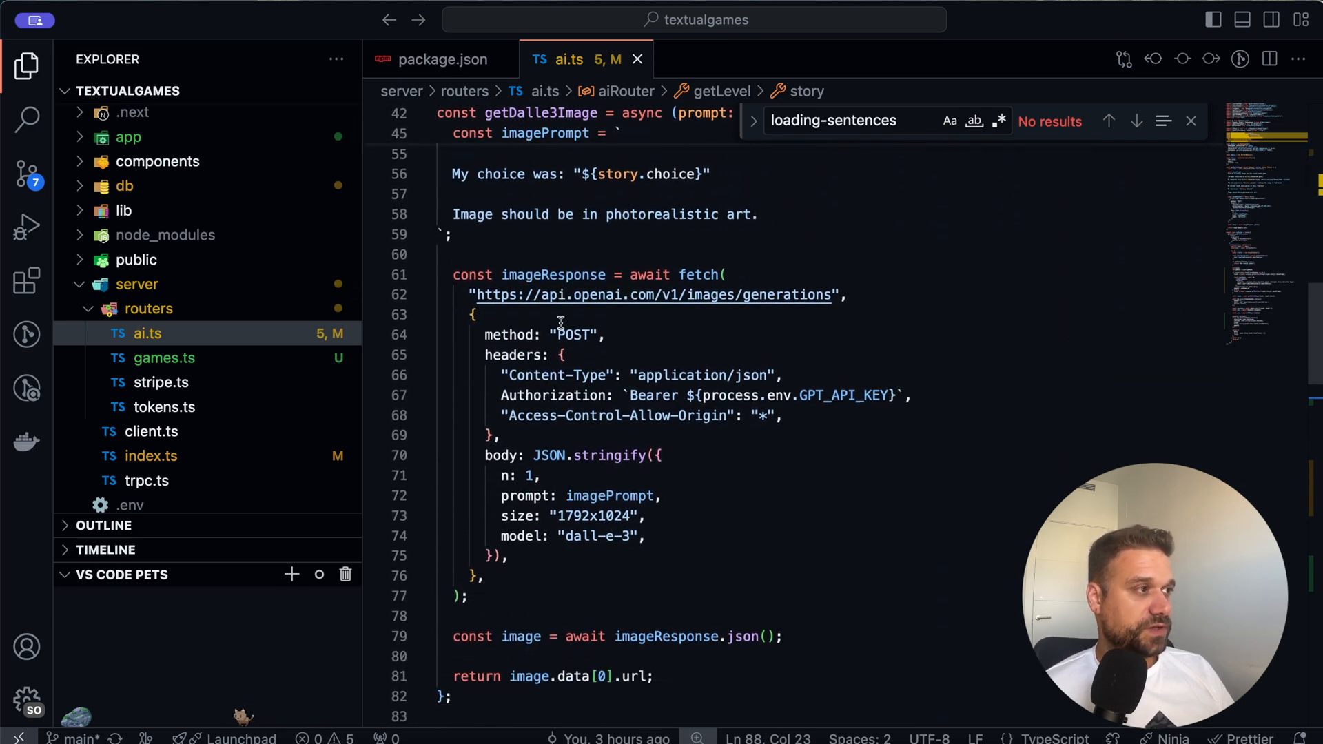
{"action": "scroll", "scroll_direction": "down", "scroll_amount": 3}
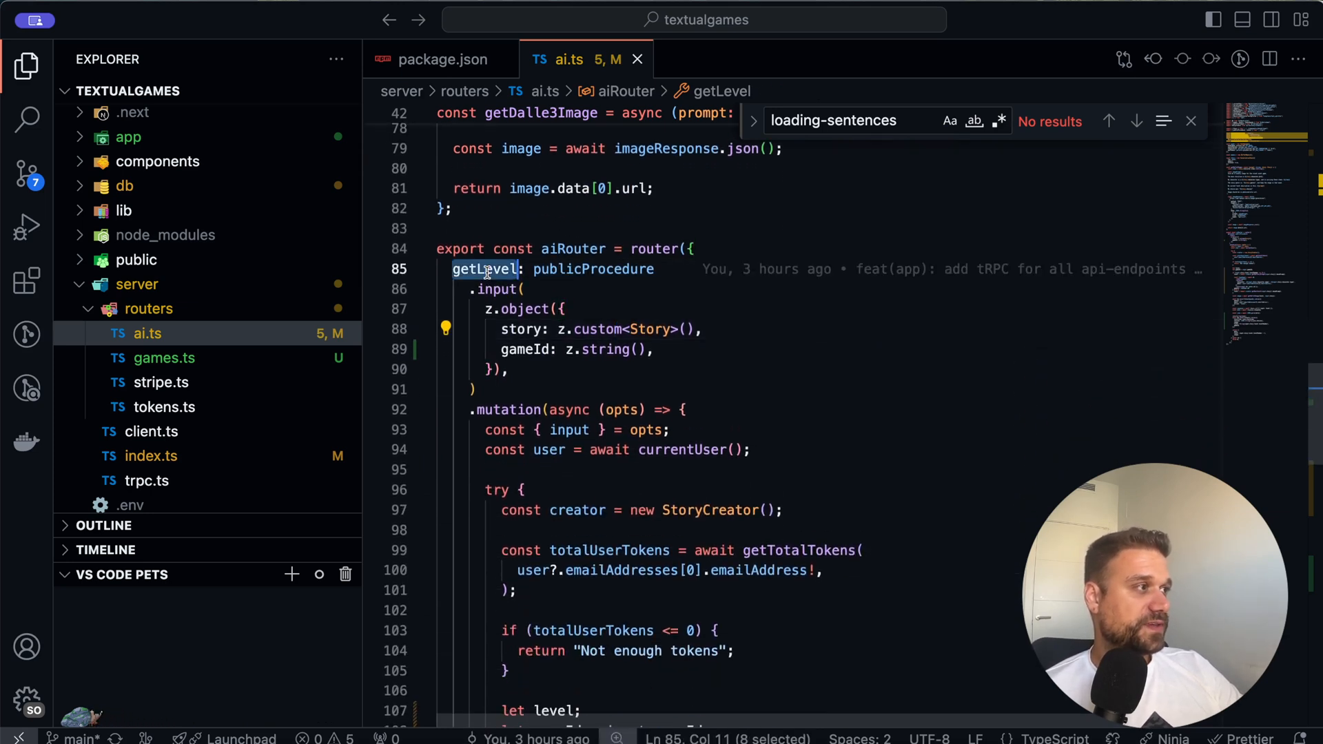
{"action": "scroll", "scroll_direction": "down", "scroll_amount": 3}
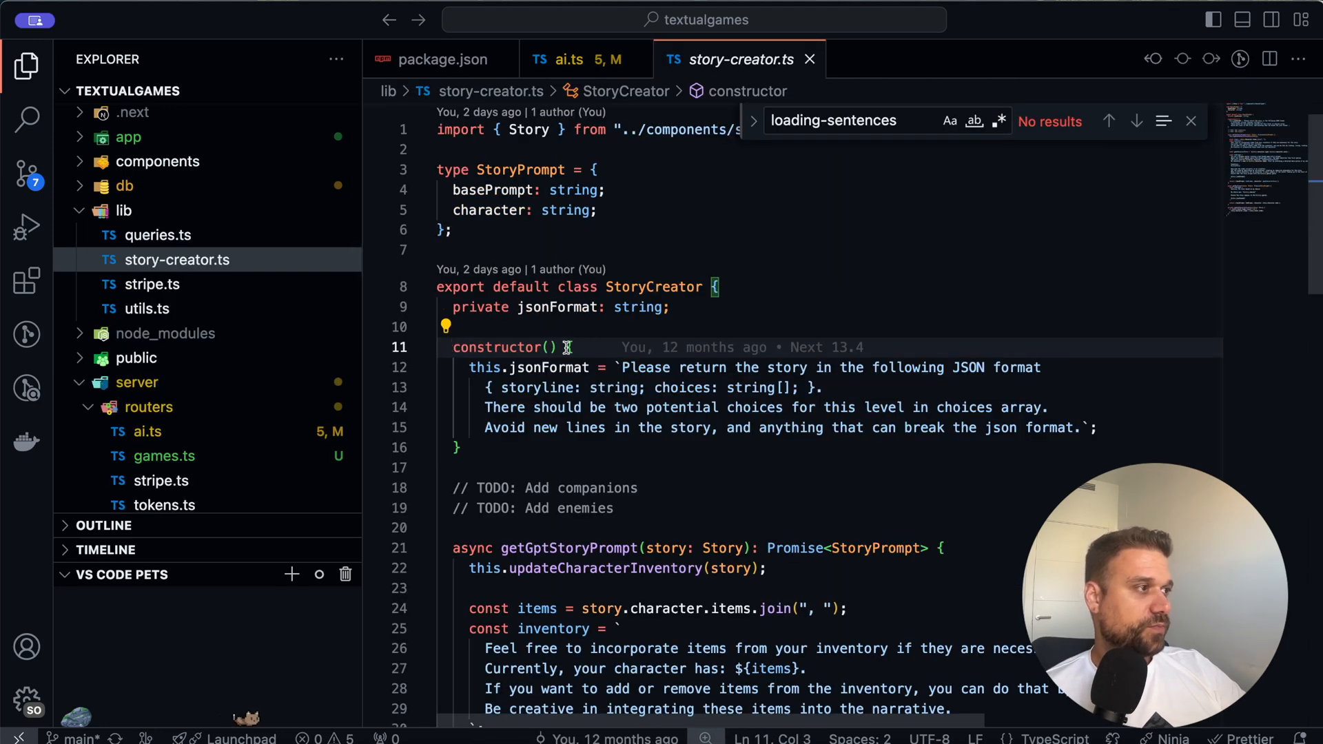
Highlight jsonFormat usages and point out the prompt's inventory section.
{"action": "double_click", "coordinate": [549, 368]}
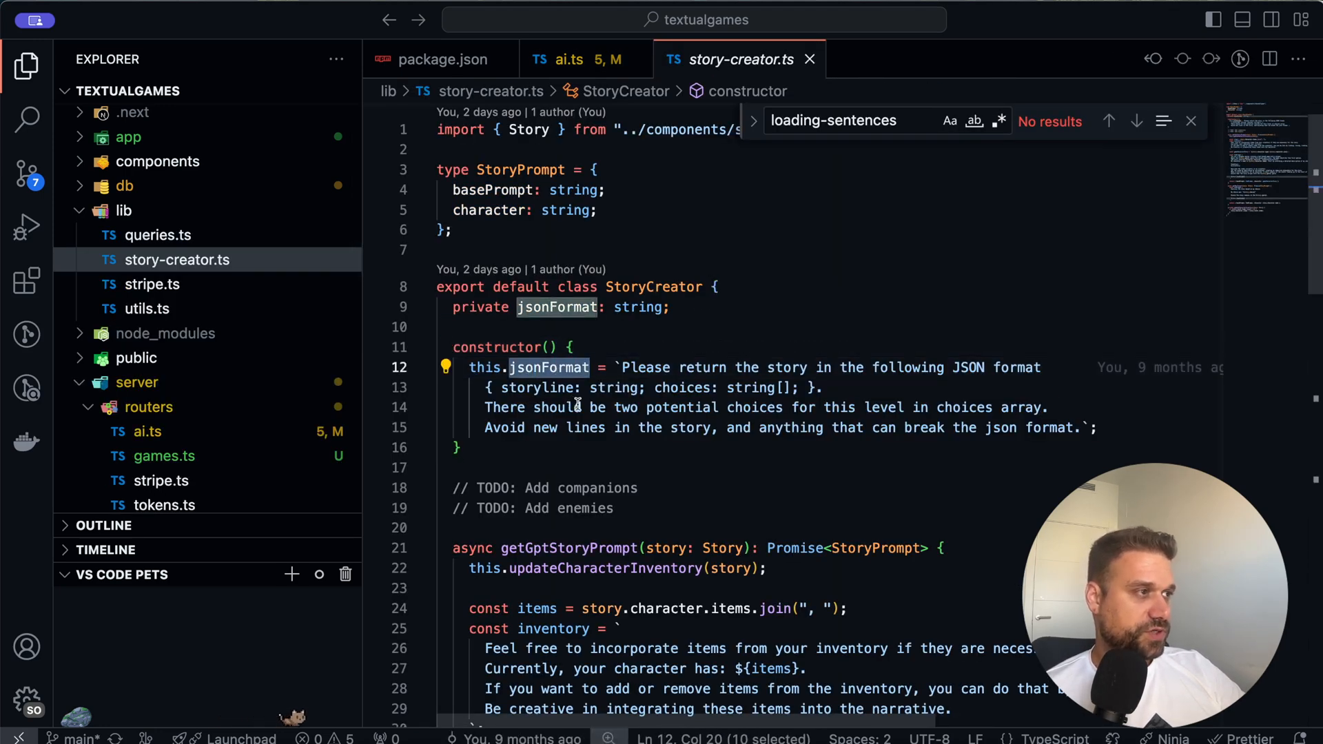
{"action": "scroll", "scroll_direction": "down", "scroll_amount": 3}
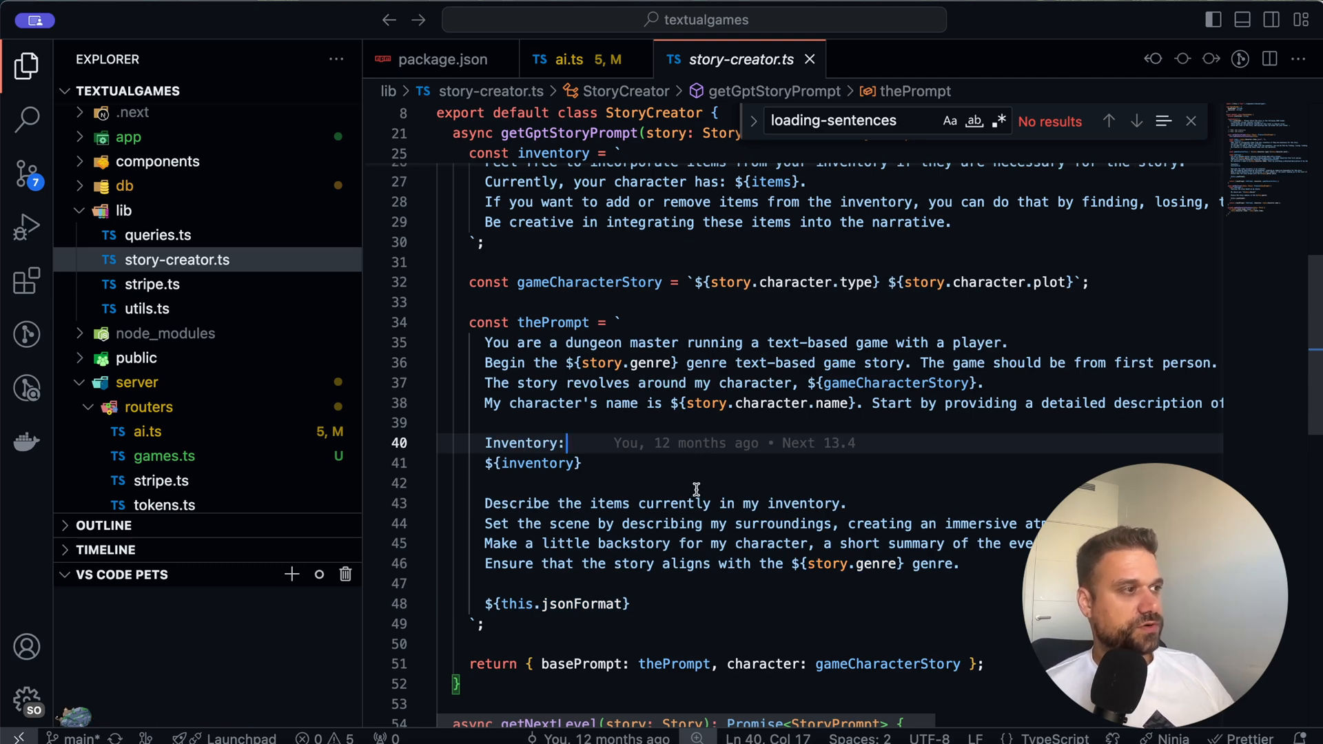
{"action": "mouse_move", "coordinate": [676, 484]}
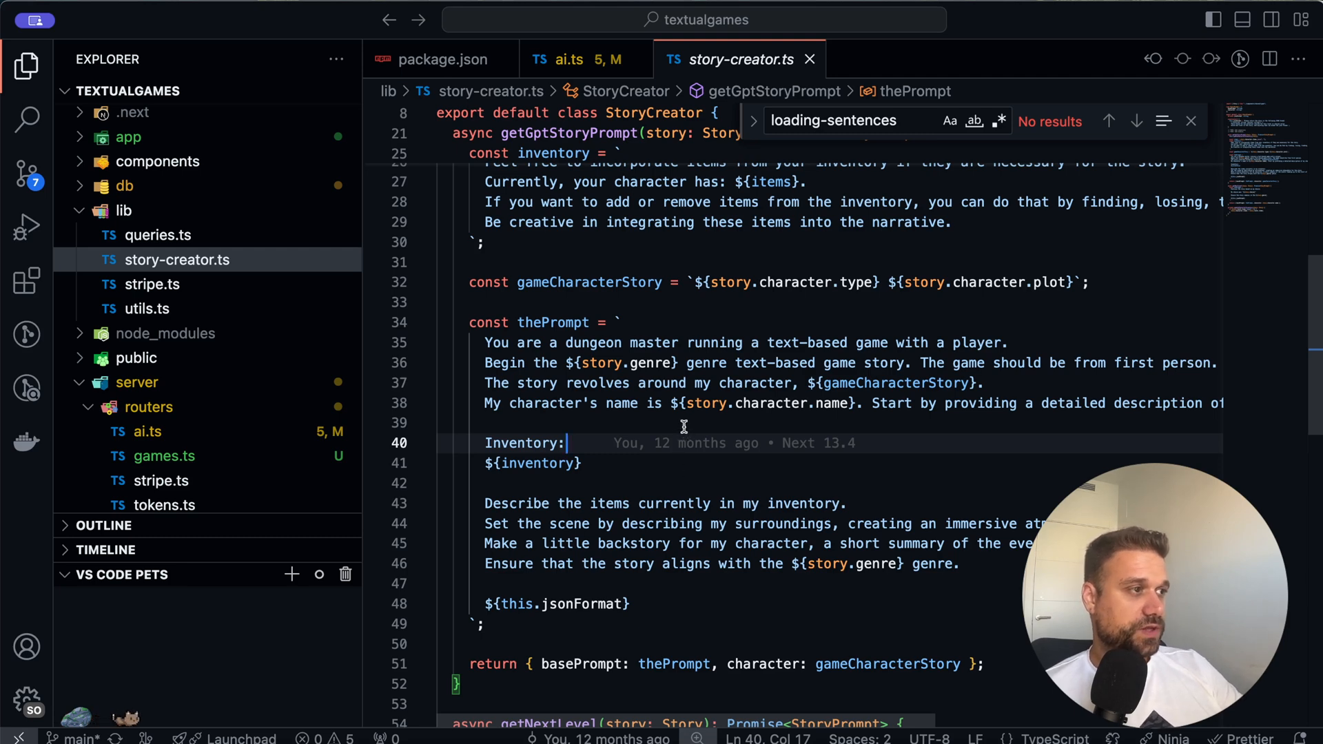
{"action": "left_click", "coordinate": [532, 463]}
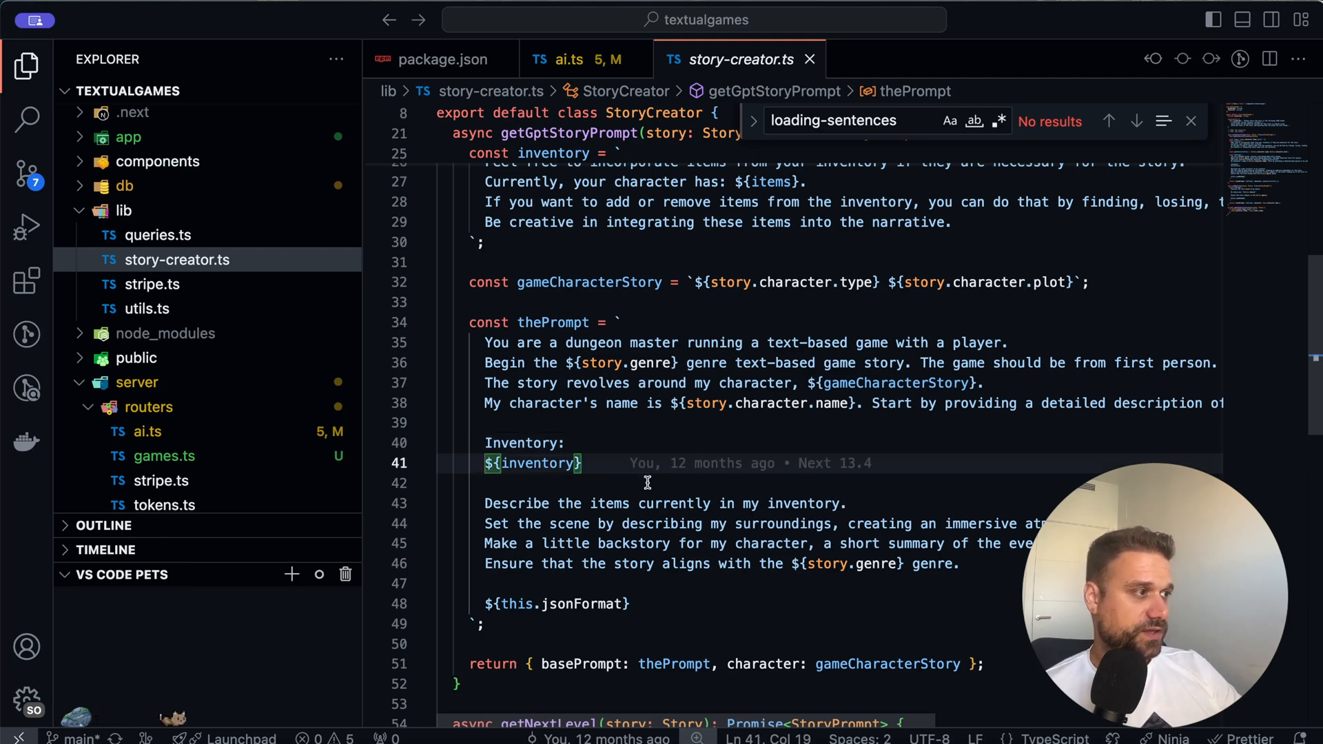
Back in ai.ts, trace getLevel and highlight the chain and its memory.
{"action": "left_click", "coordinate": [568, 60]}
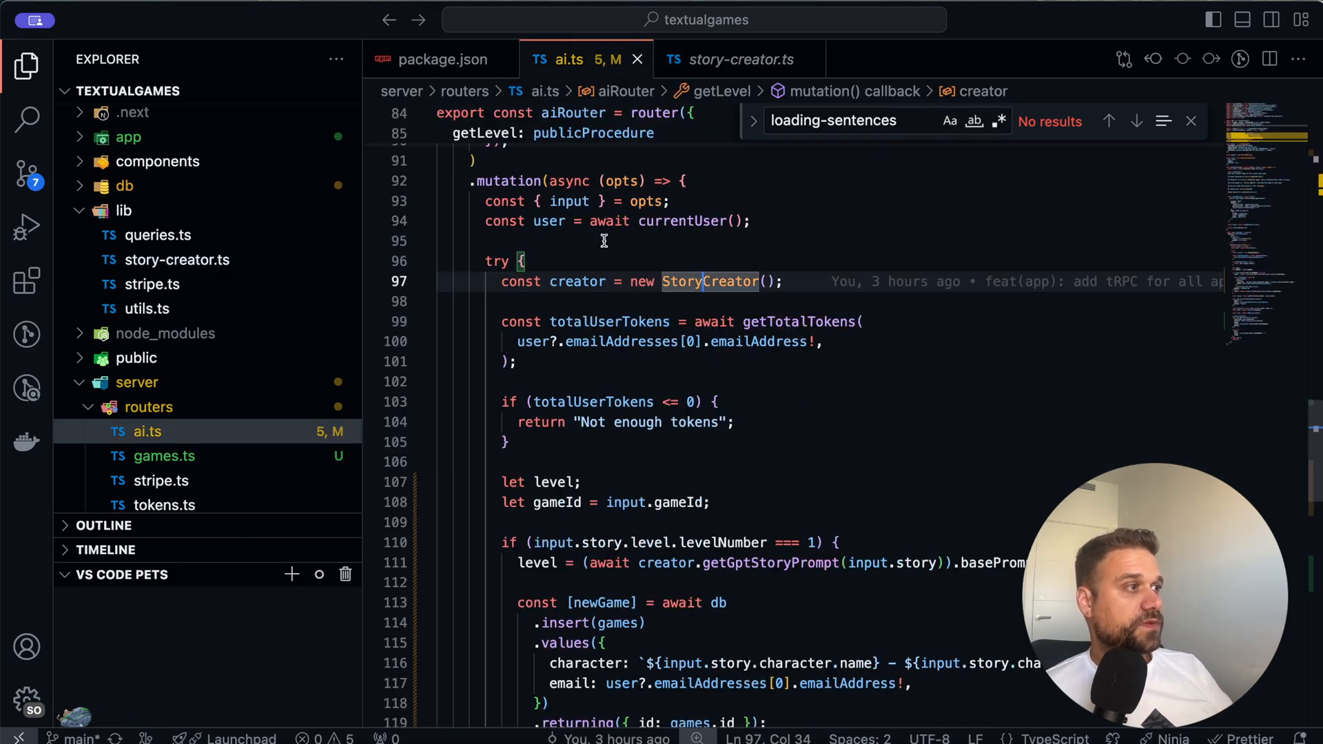
{"action": "scroll", "scroll_direction": "down", "scroll_amount": 3}
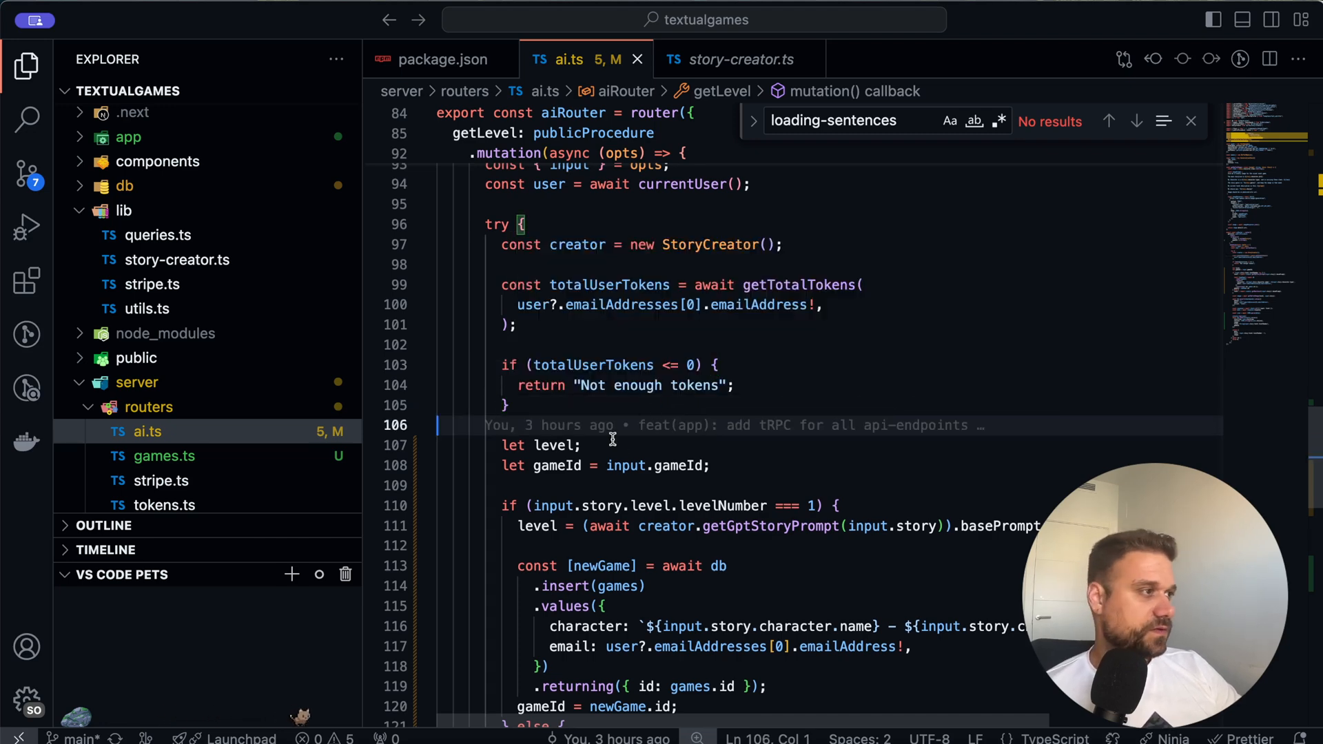
{"action": "scroll", "scroll_direction": "down", "scroll_amount": 3}
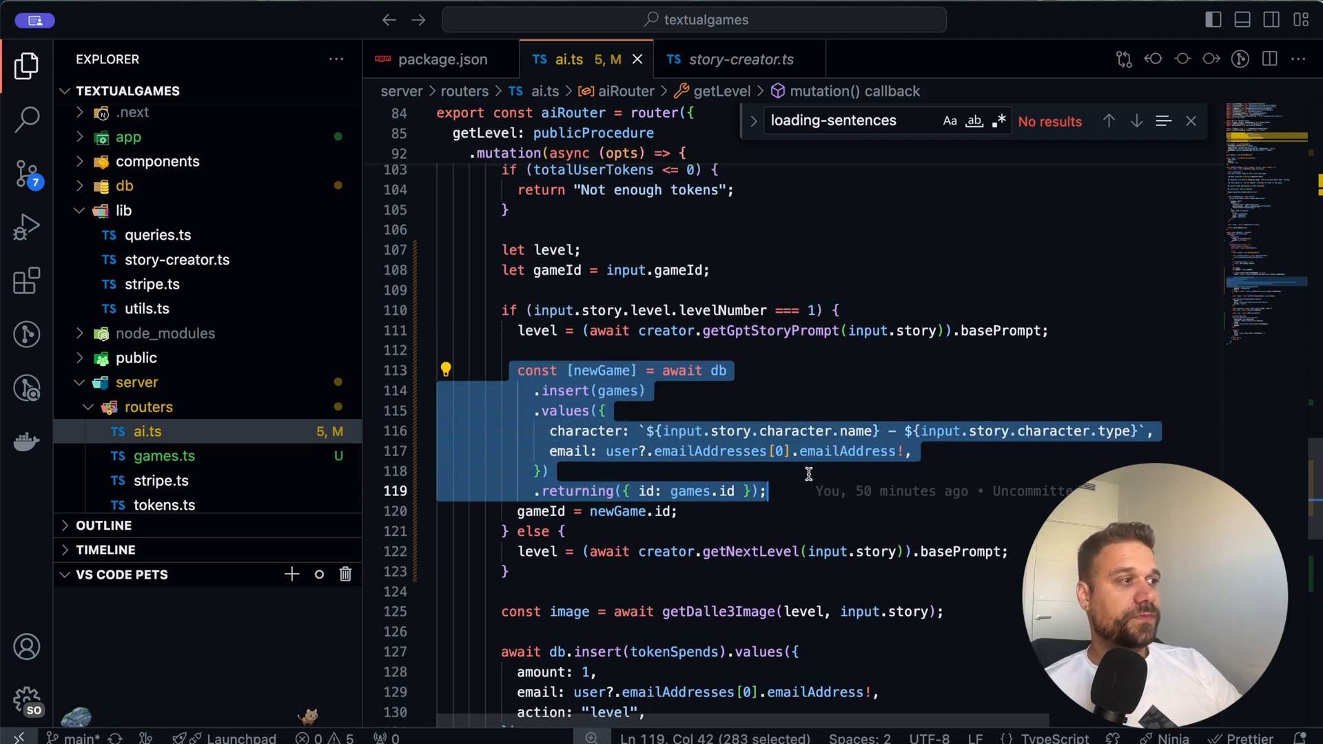
{"action": "scroll", "scroll_direction": "down", "scroll_amount": 3}
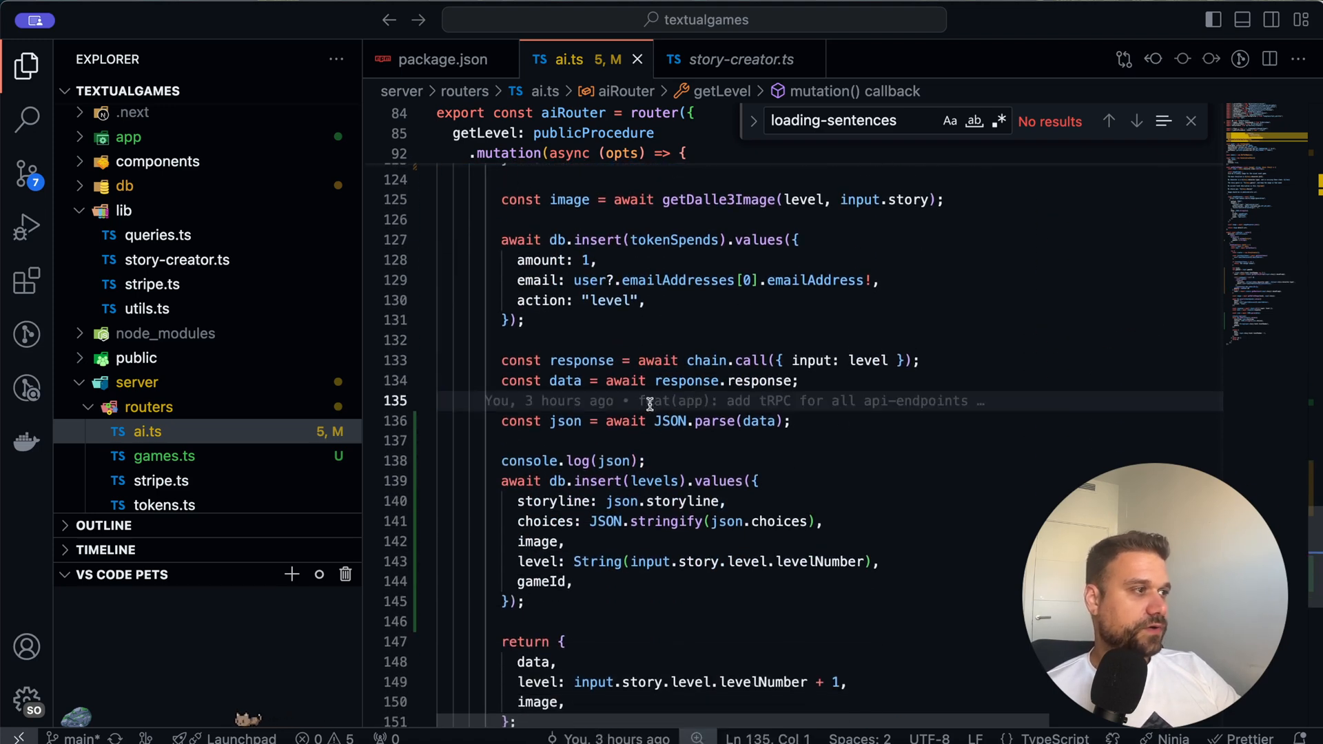
{"action": "double_click", "coordinate": [706, 361]}
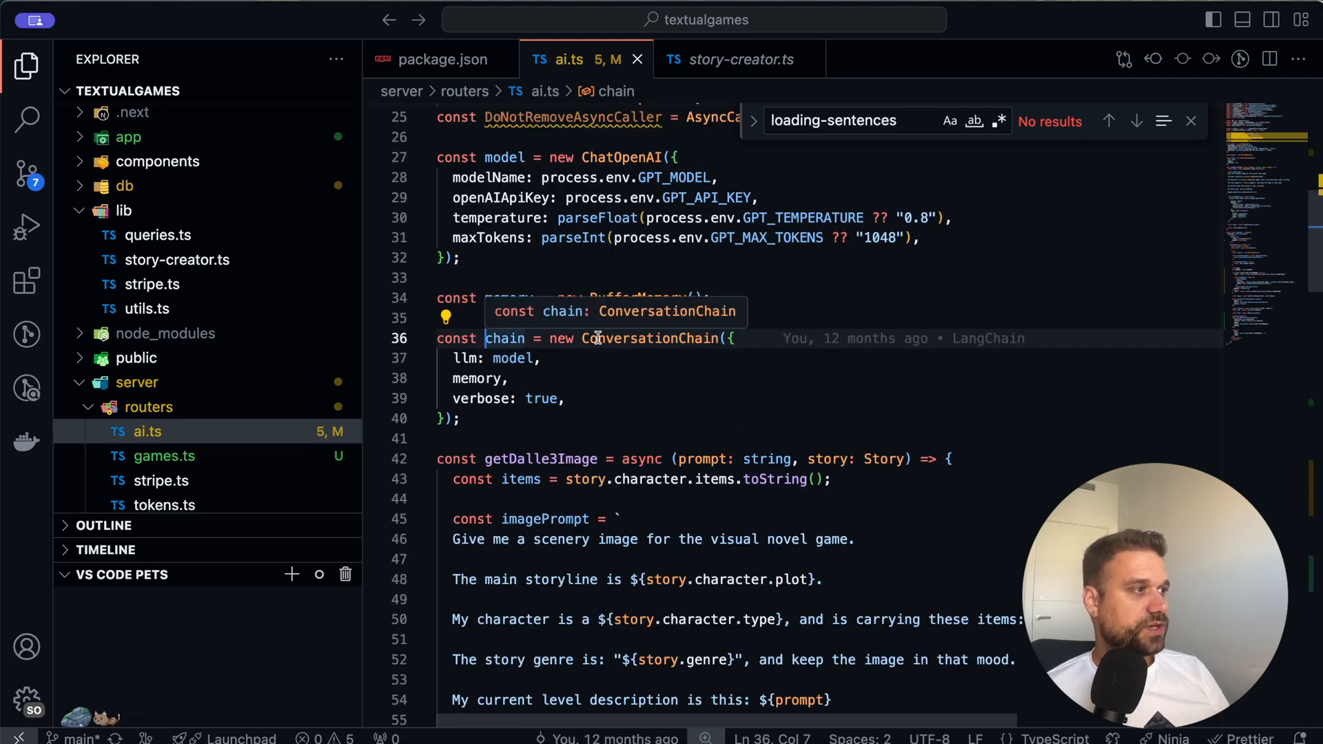
{"action": "mouse_move", "coordinate": [533, 368]}
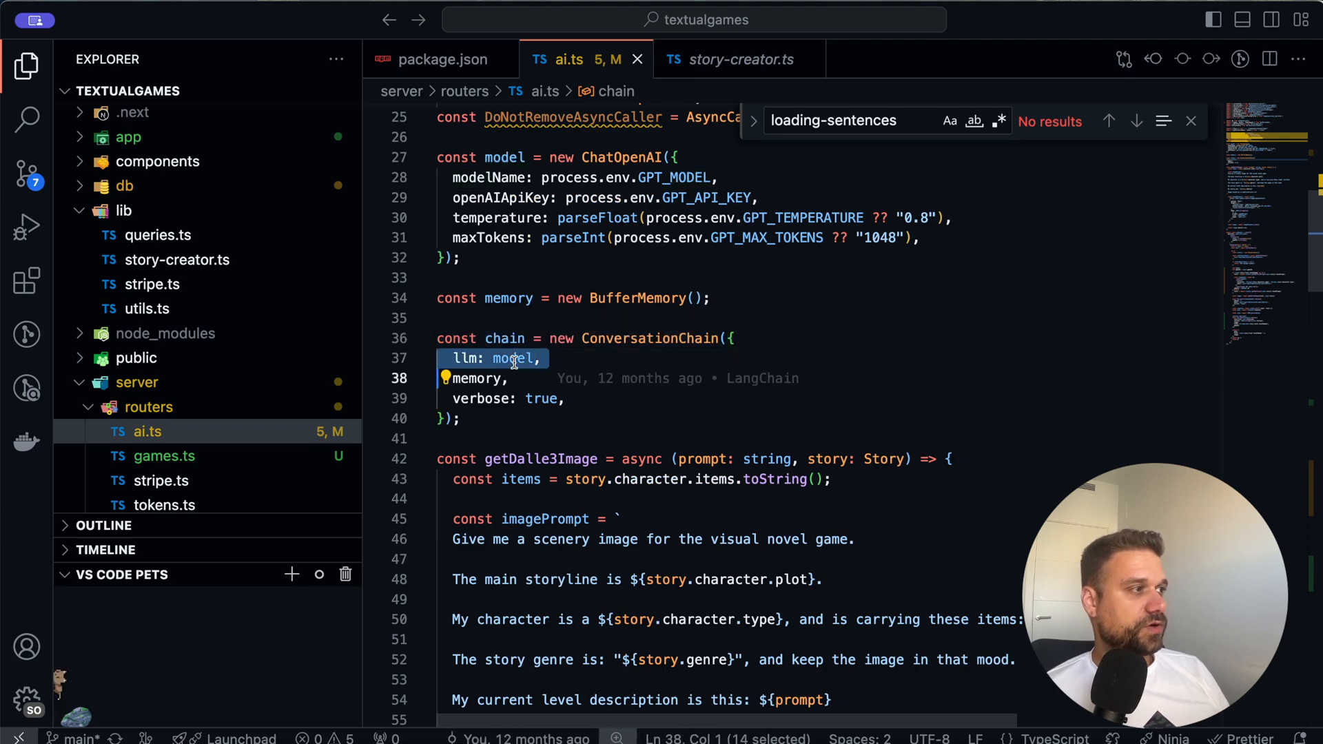
{"action": "double_click", "coordinate": [477, 378]}
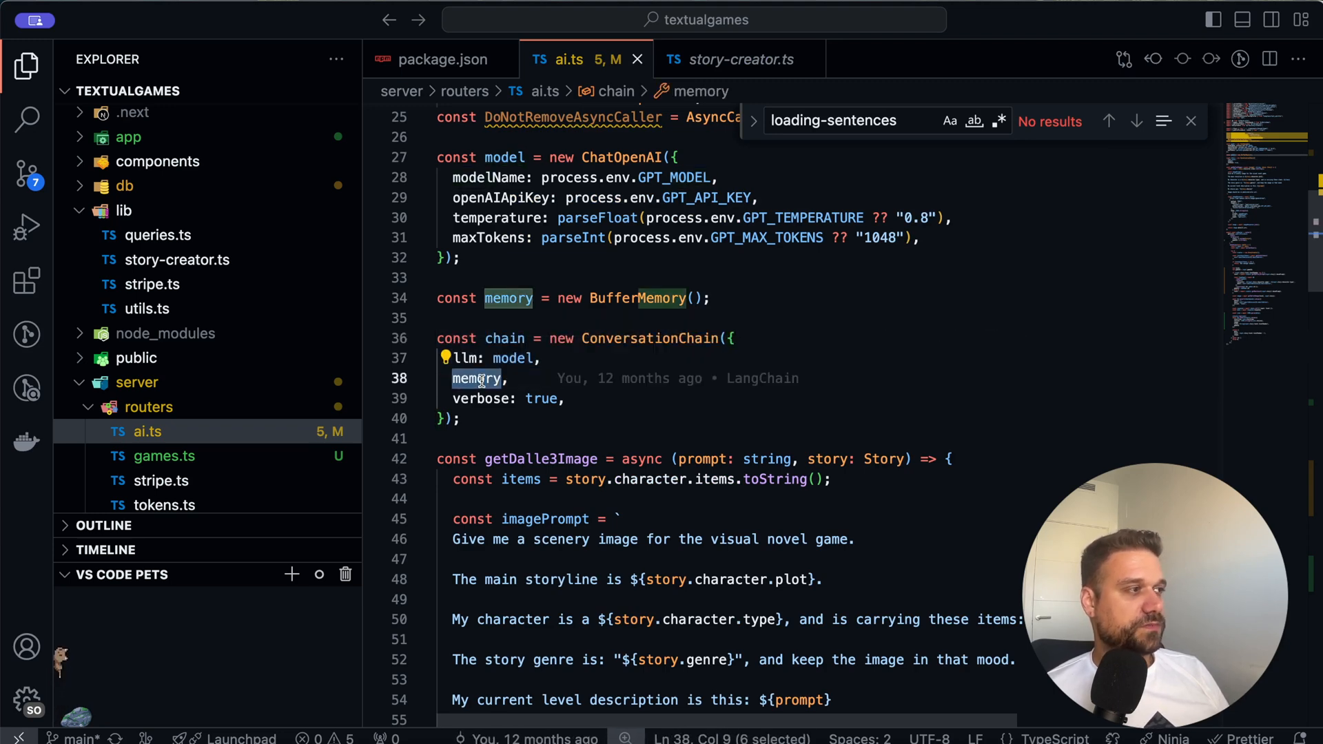
Find the chain call, then highlight the level insert and returned data.
{"action": "left_click", "coordinate": [545, 358]}
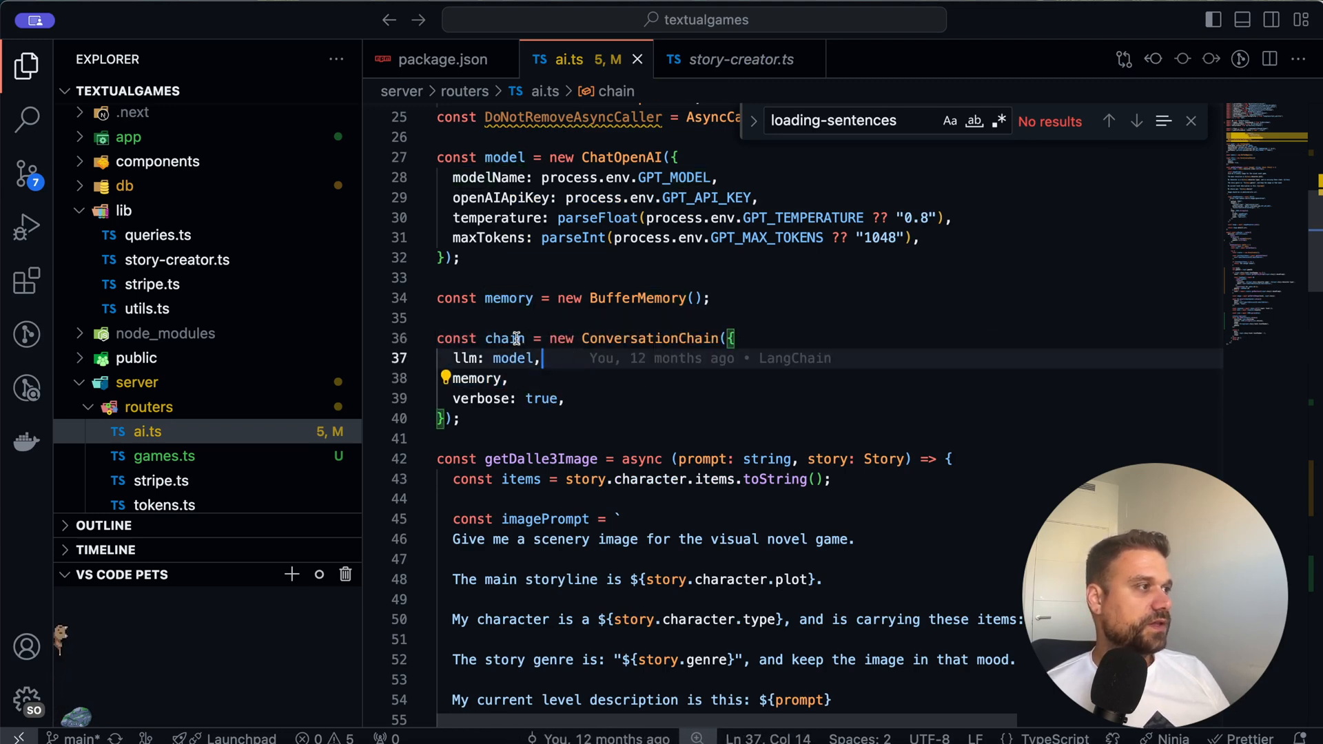
{"action": "type", "text": "chain"}
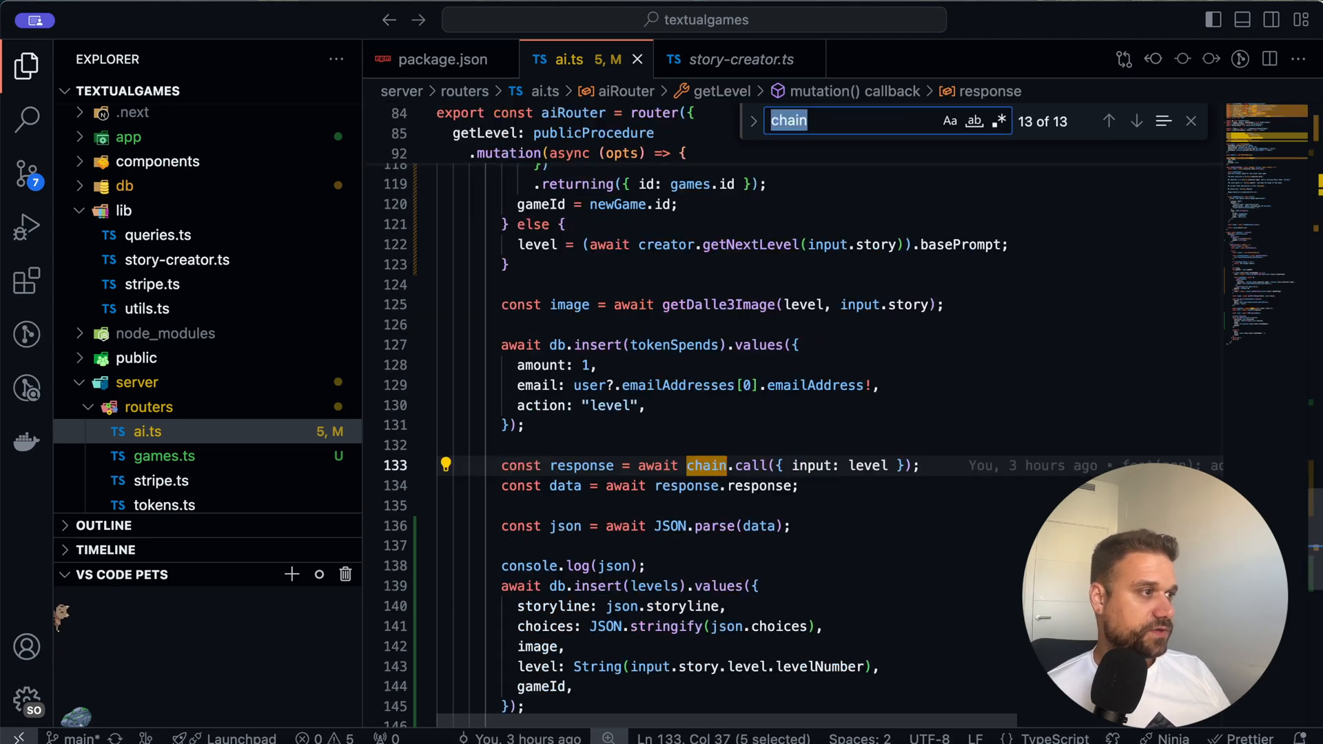
{"action": "key", "text": "Escape"}
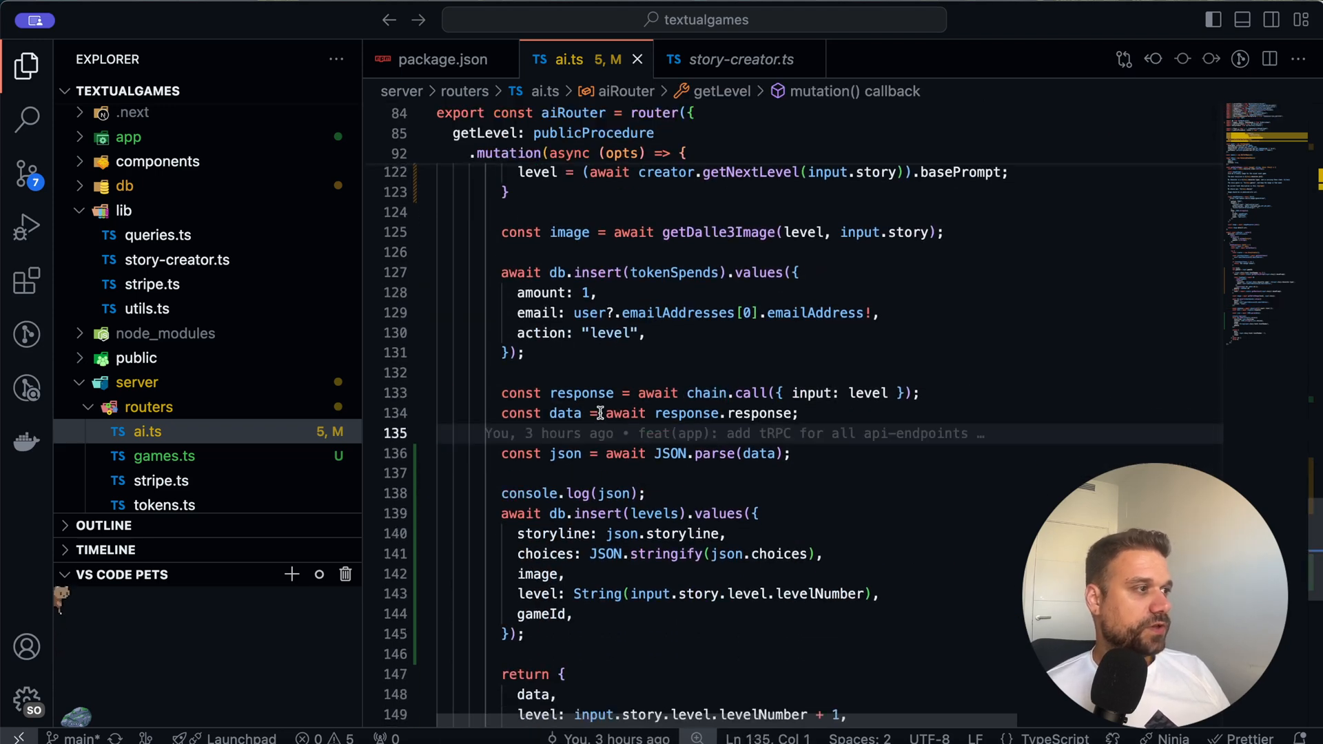
{"action": "double_click", "coordinate": [565, 331]}
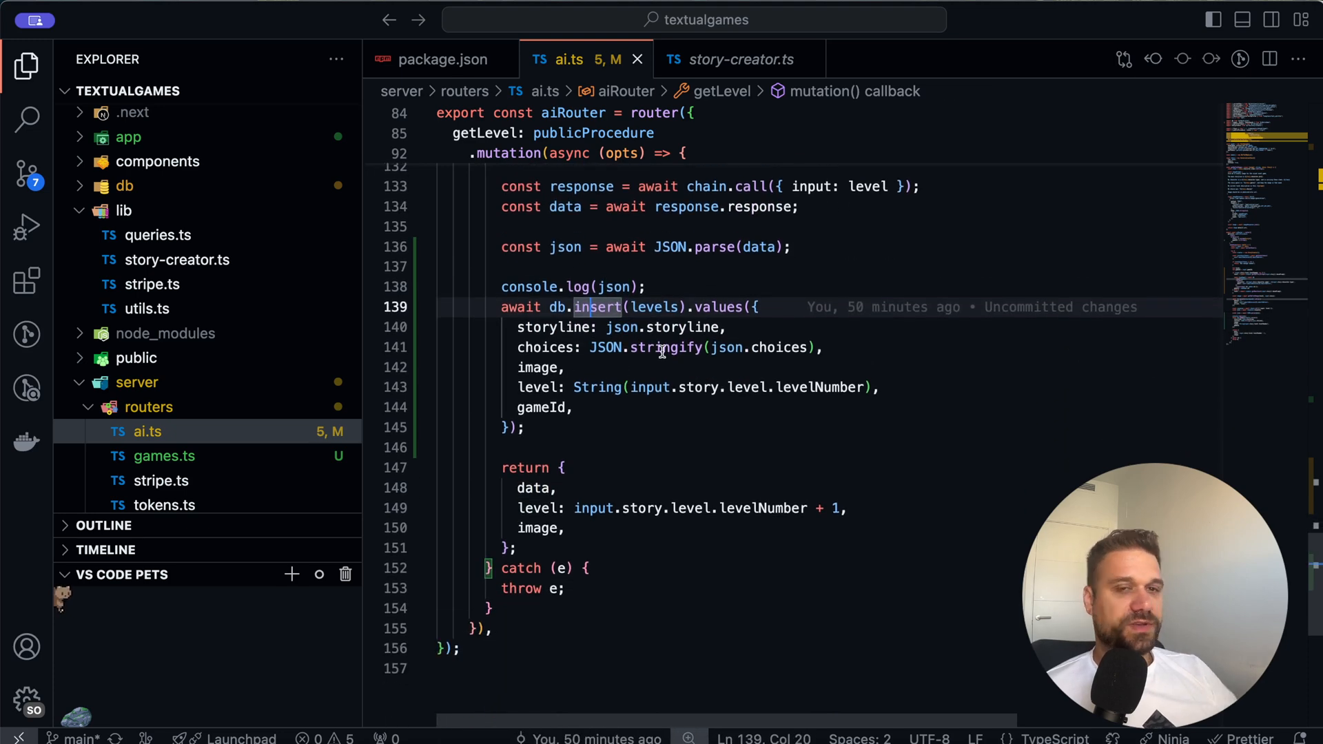
{"action": "mouse_move", "coordinate": [599, 306]}
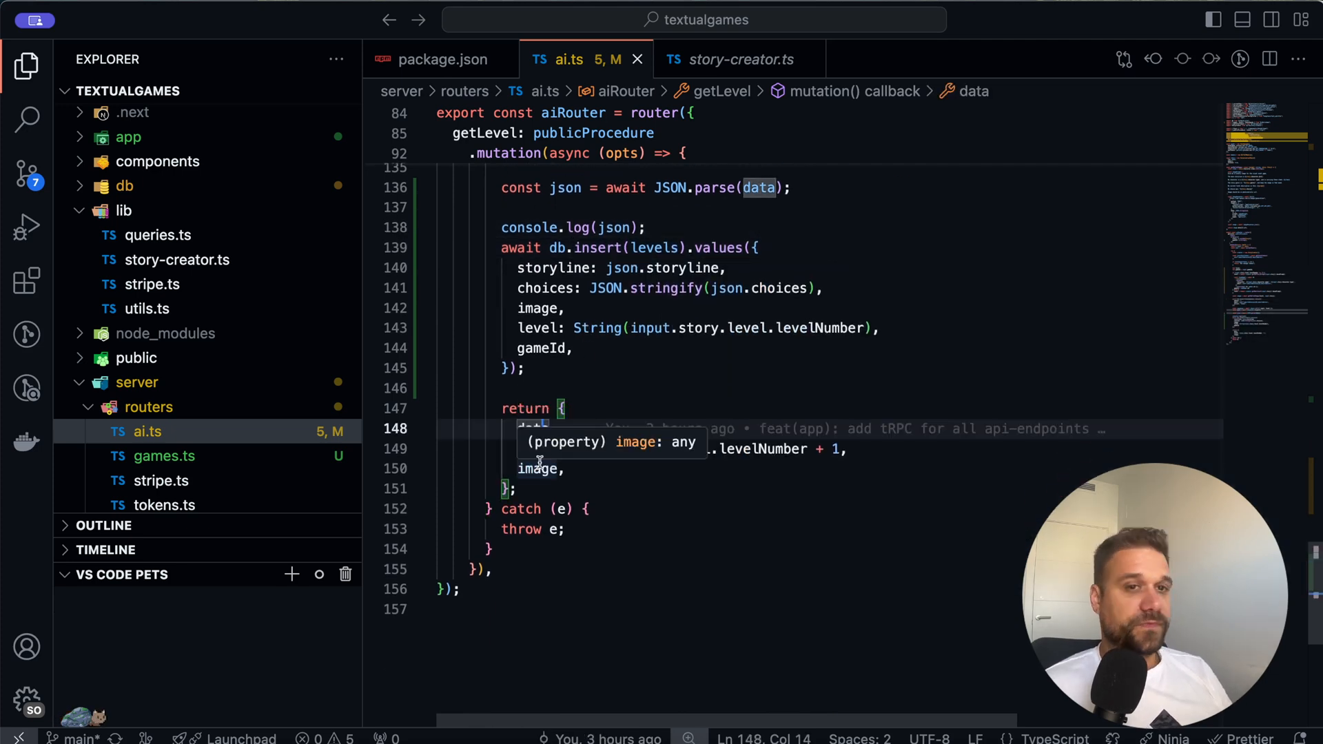
{"action": "double_click", "coordinate": [533, 561]}
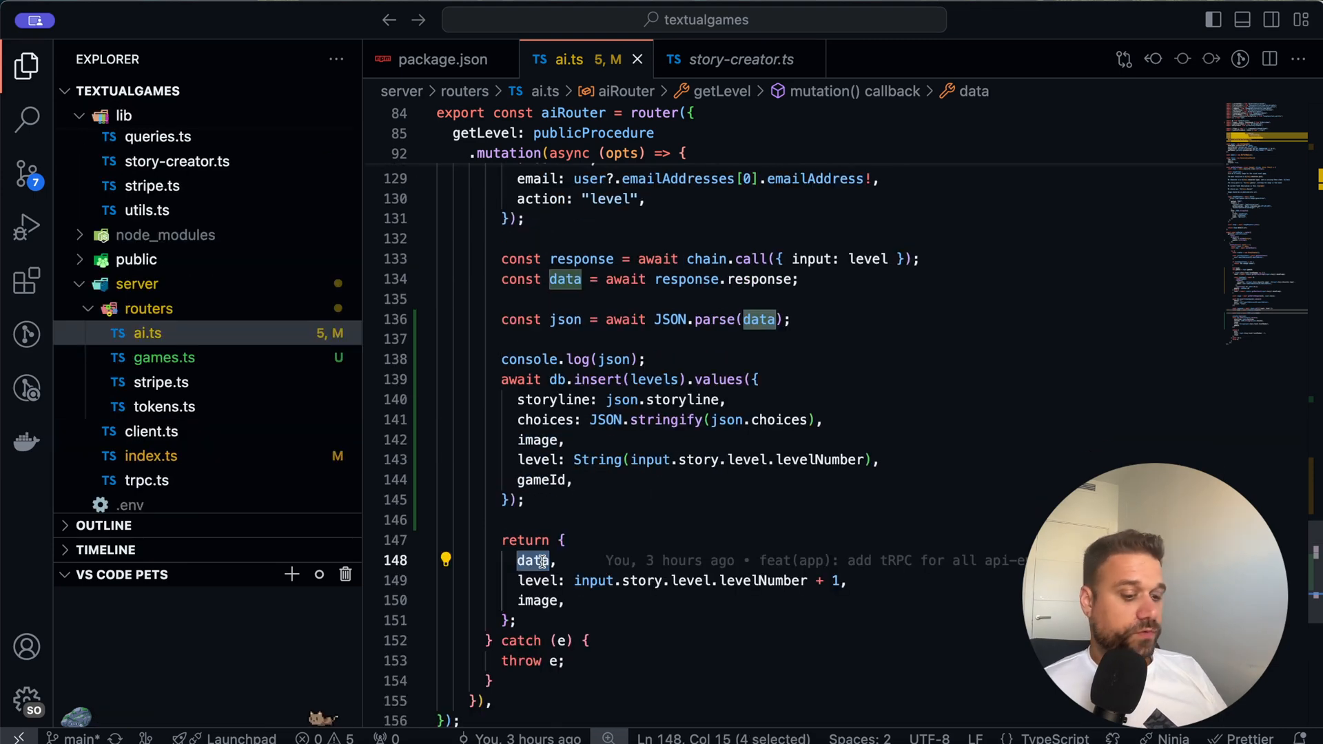
{"action": "type", "text": "play"}
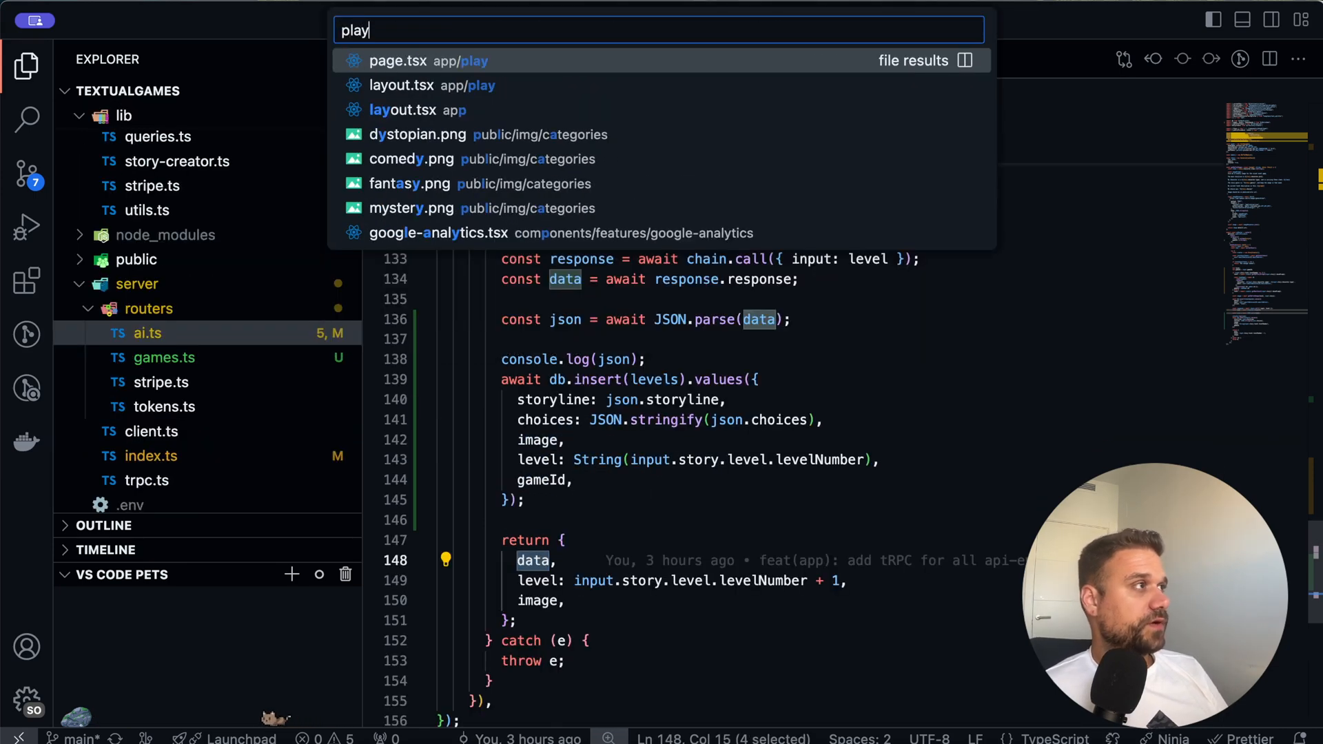
{"action": "left_click", "coordinate": [397, 60]}
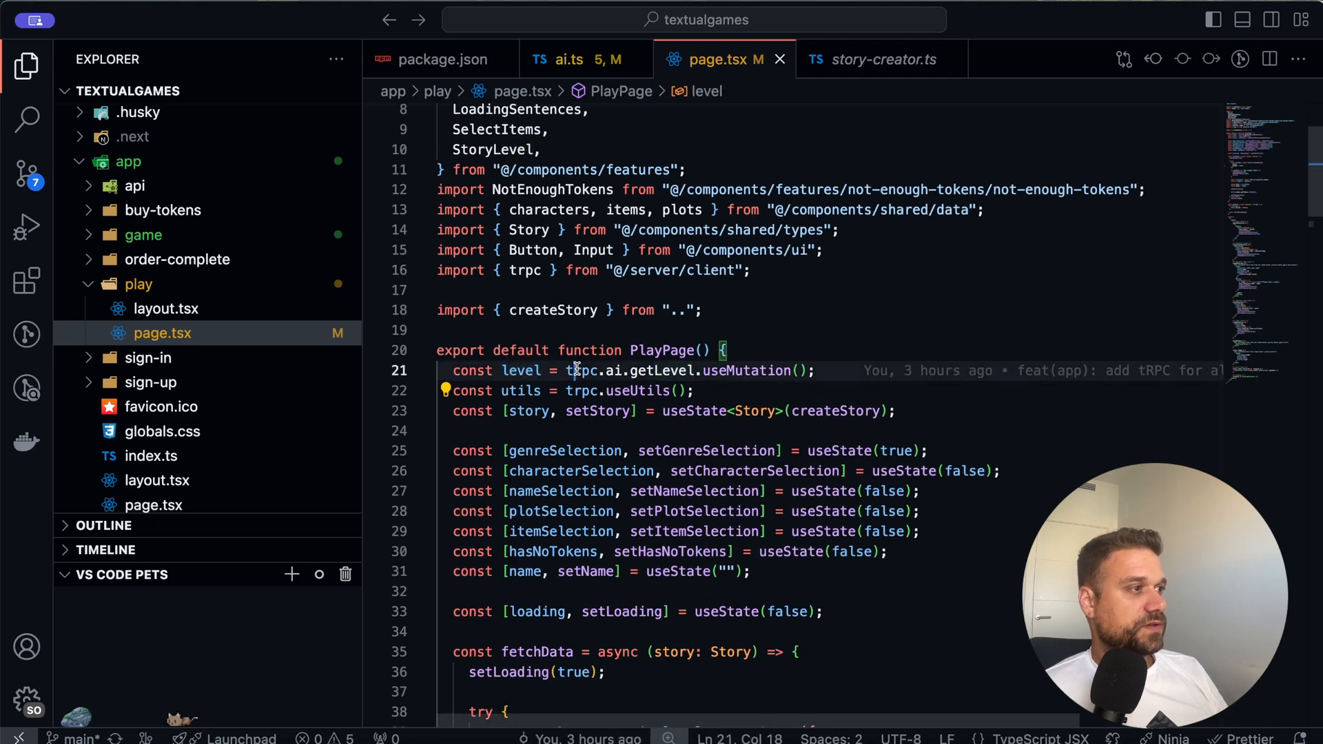
{"action": "double_click", "coordinate": [661, 371]}
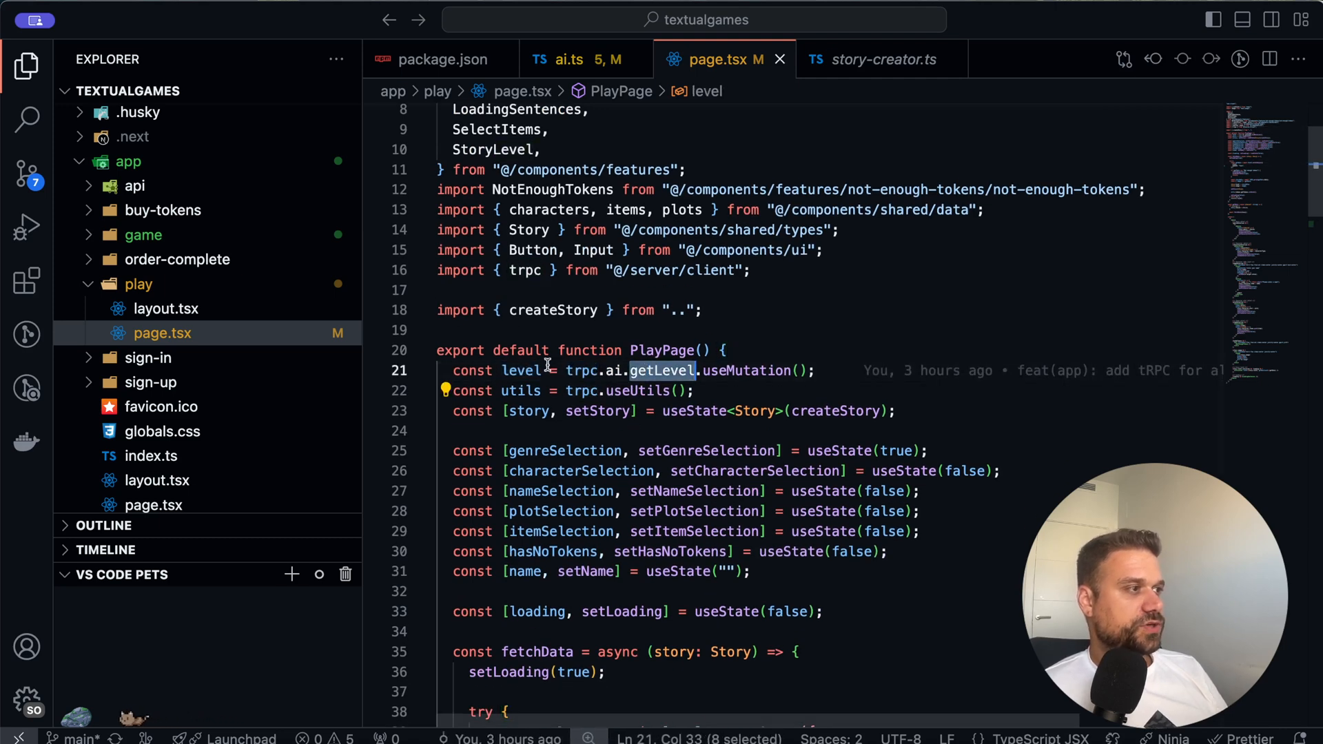
{"action": "scroll", "scroll_direction": "down", "scroll_amount": 3}
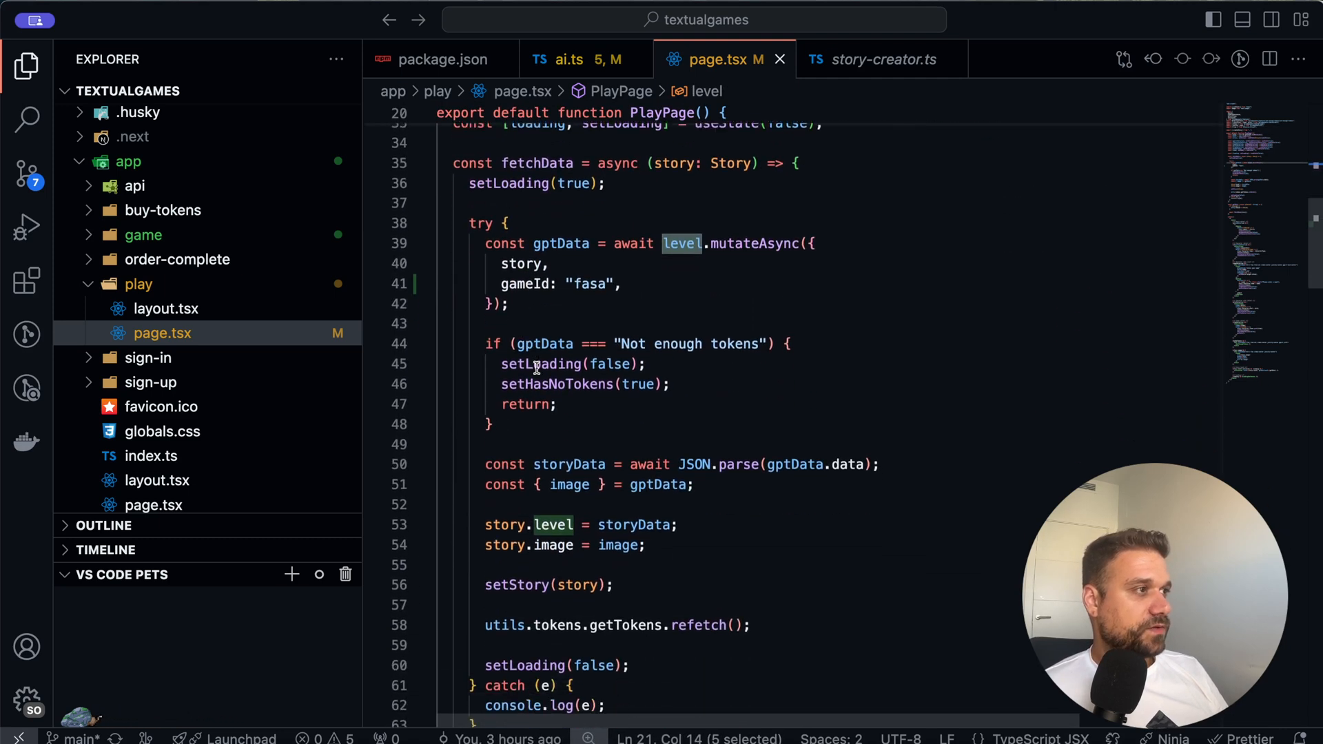
{"action": "scroll", "scroll_direction": "down", "scroll_amount": 3}
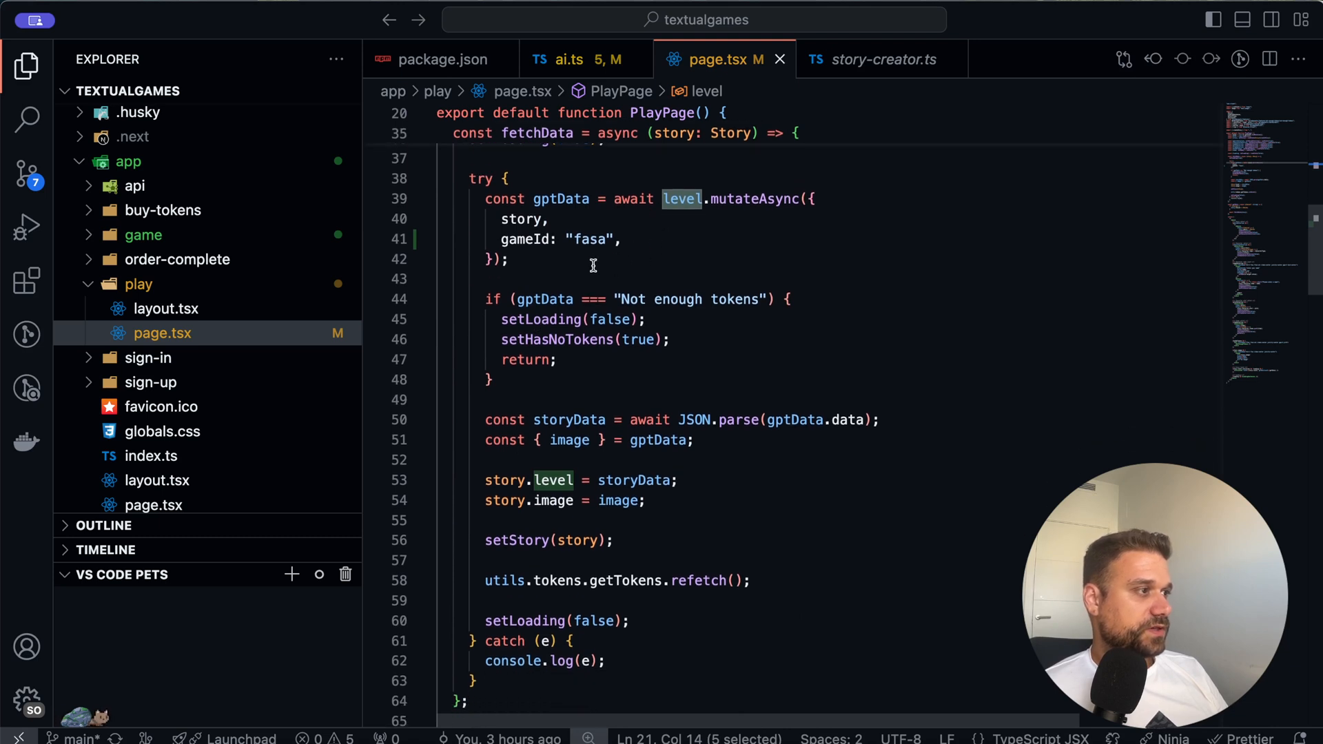
{"action": "scroll", "scroll_direction": "down", "scroll_amount": 3}
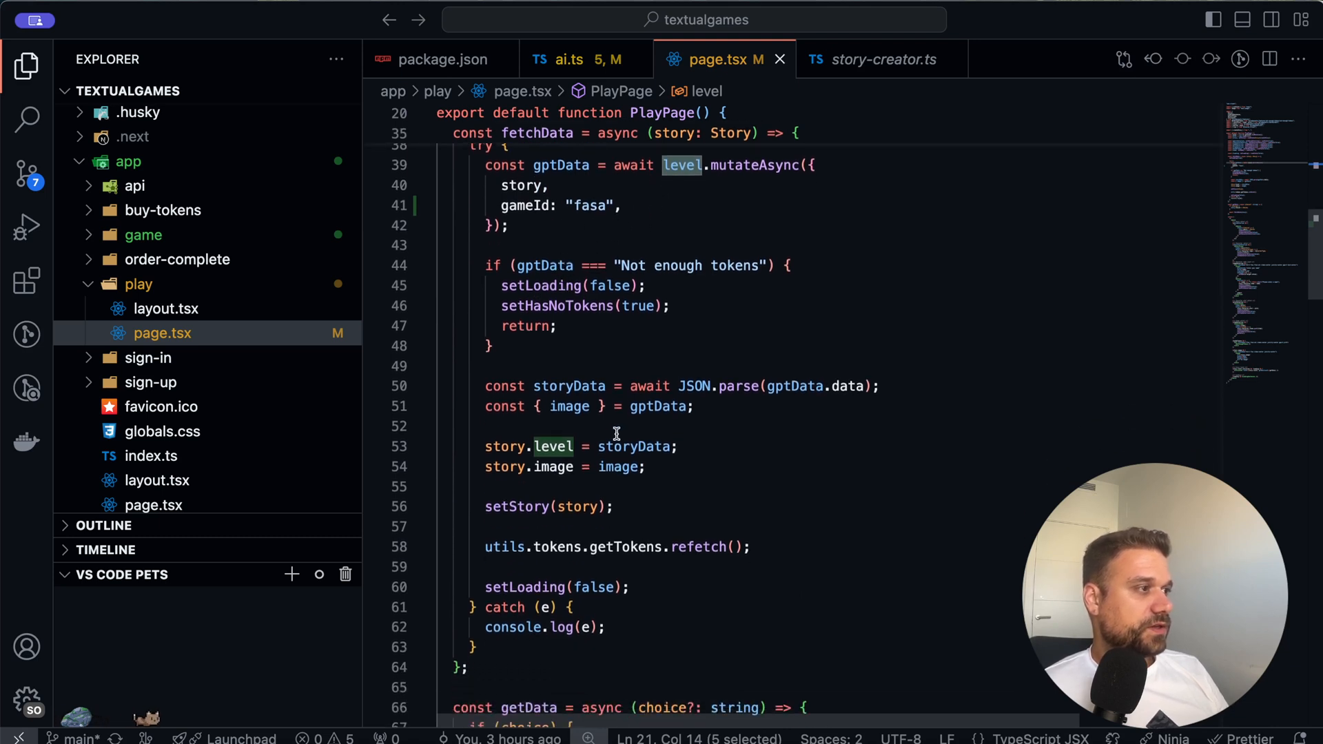
{"action": "mouse_move", "coordinate": [540, 500]}
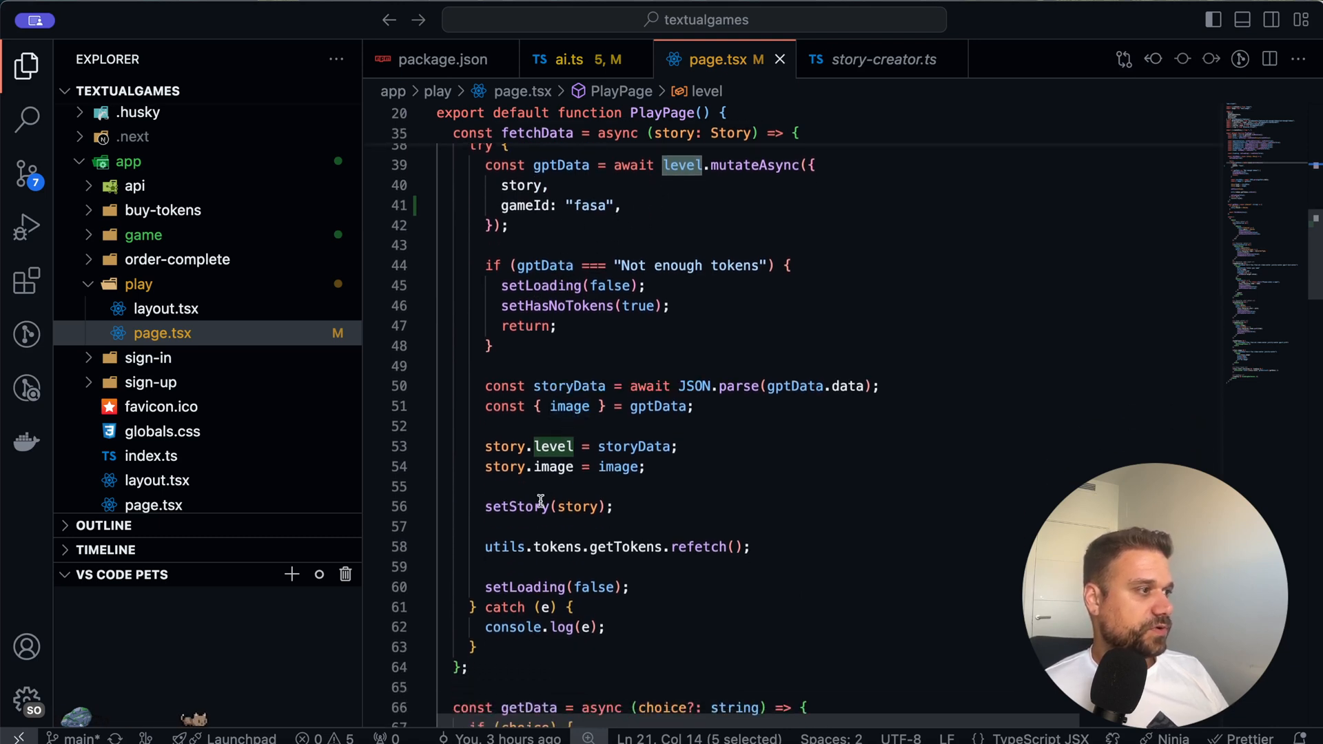
{"action": "double_click", "coordinate": [515, 506]}
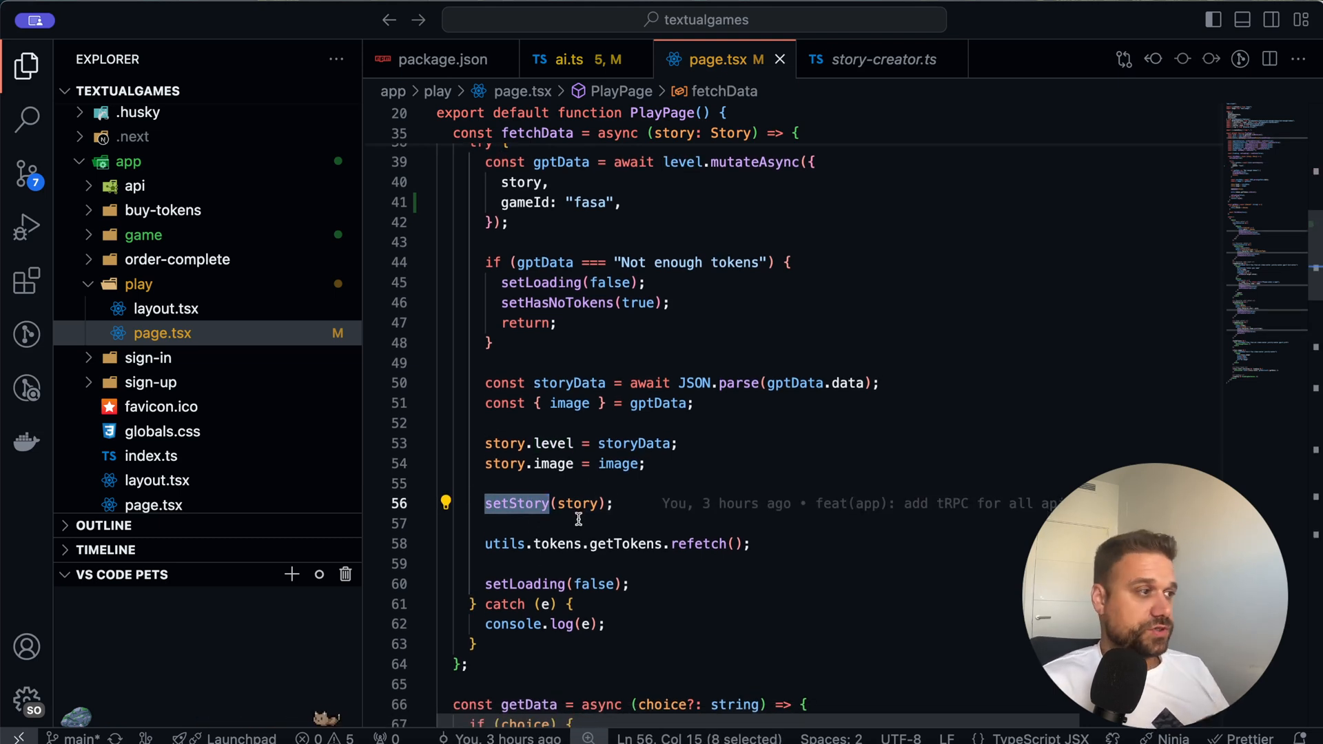
{"action": "mouse_move", "coordinate": [576, 503]}
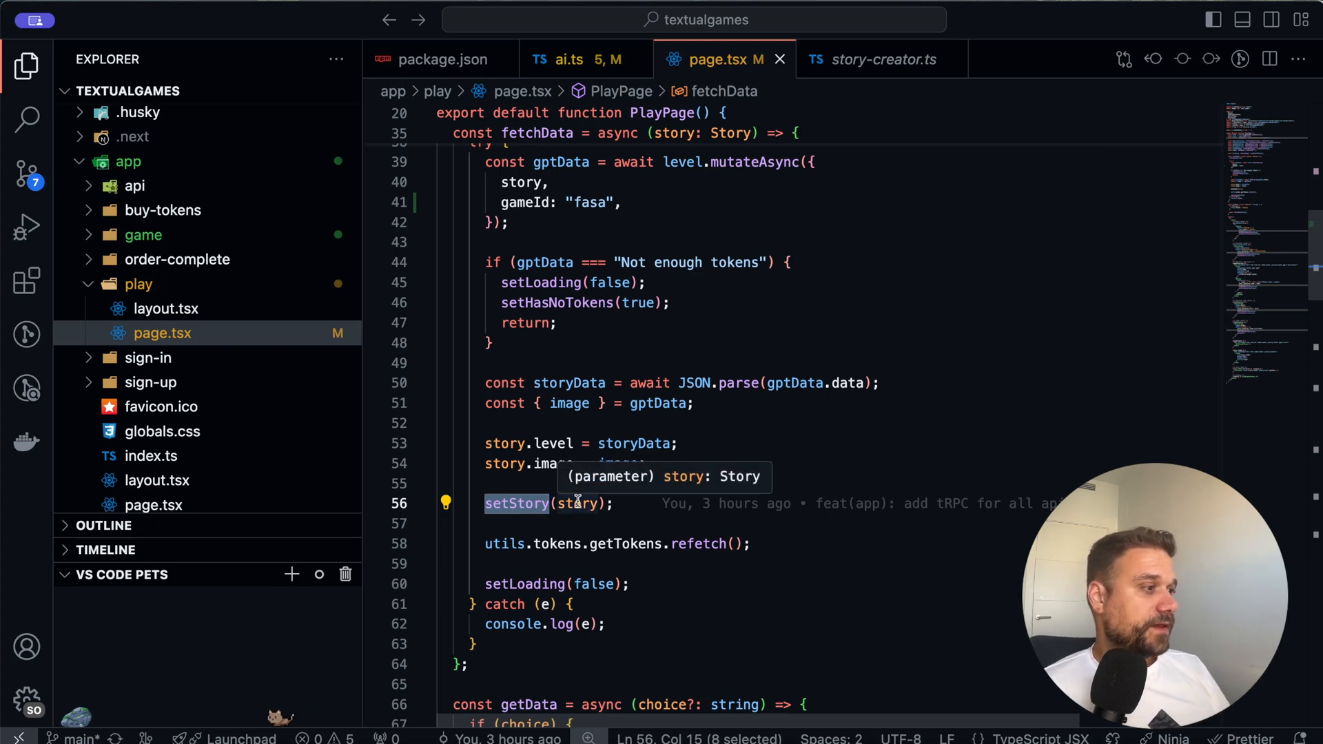
{"action": "scroll", "scroll_direction": "down", "scroll_amount": 3}
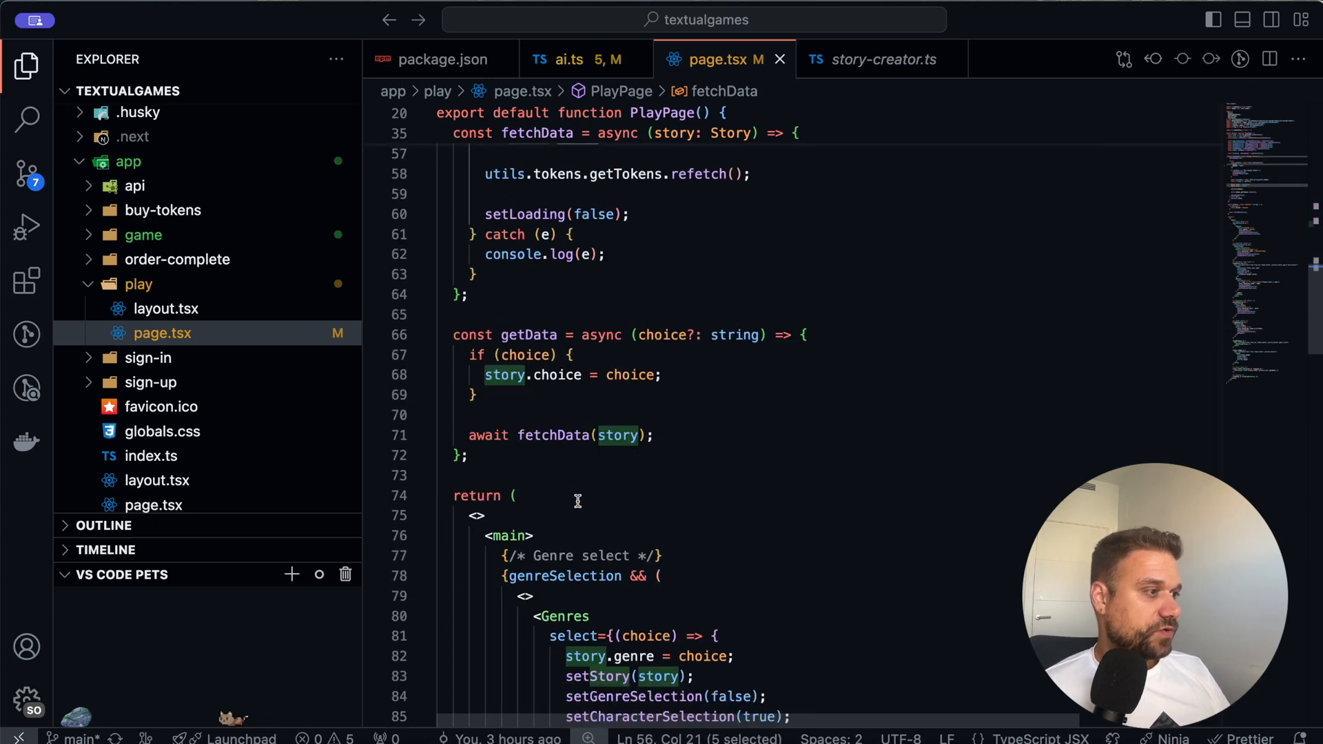
{"action": "scroll", "scroll_direction": "down", "scroll_amount": 3}
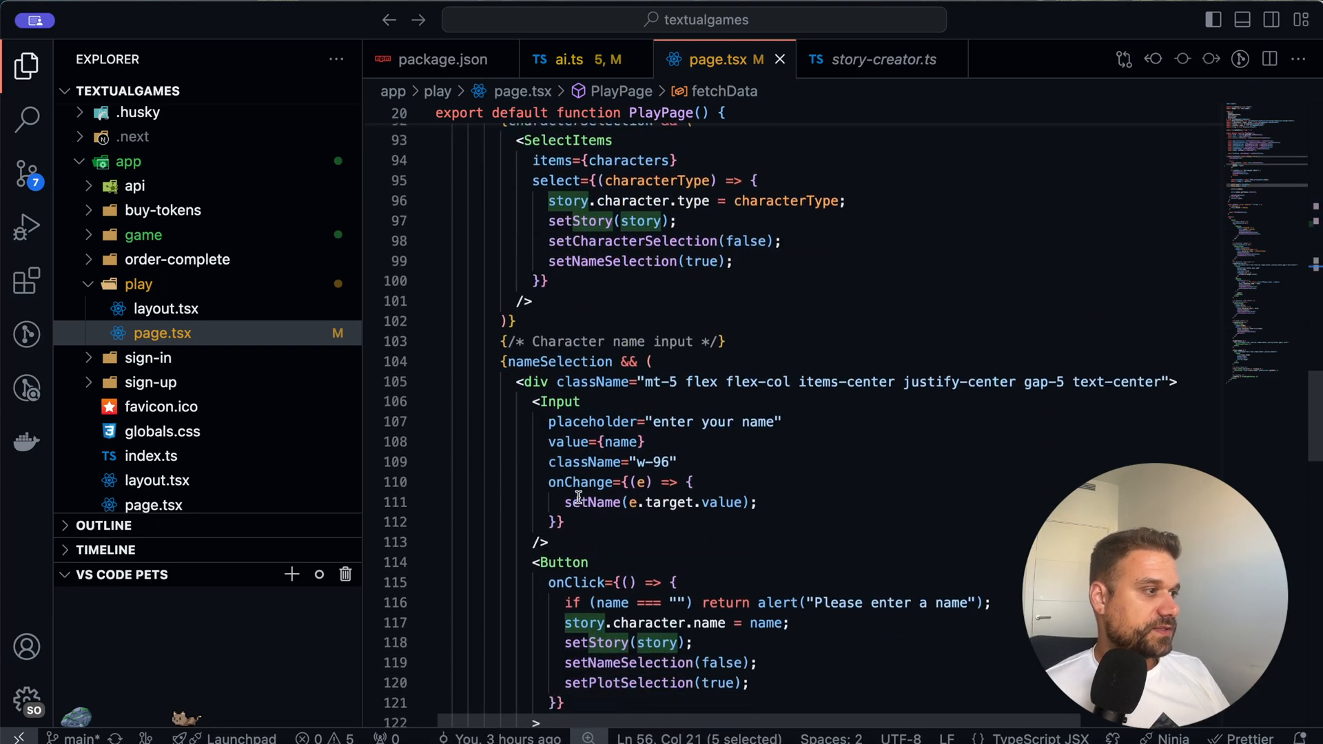
{"action": "scroll", "scroll_direction": "down", "scroll_amount": 3}
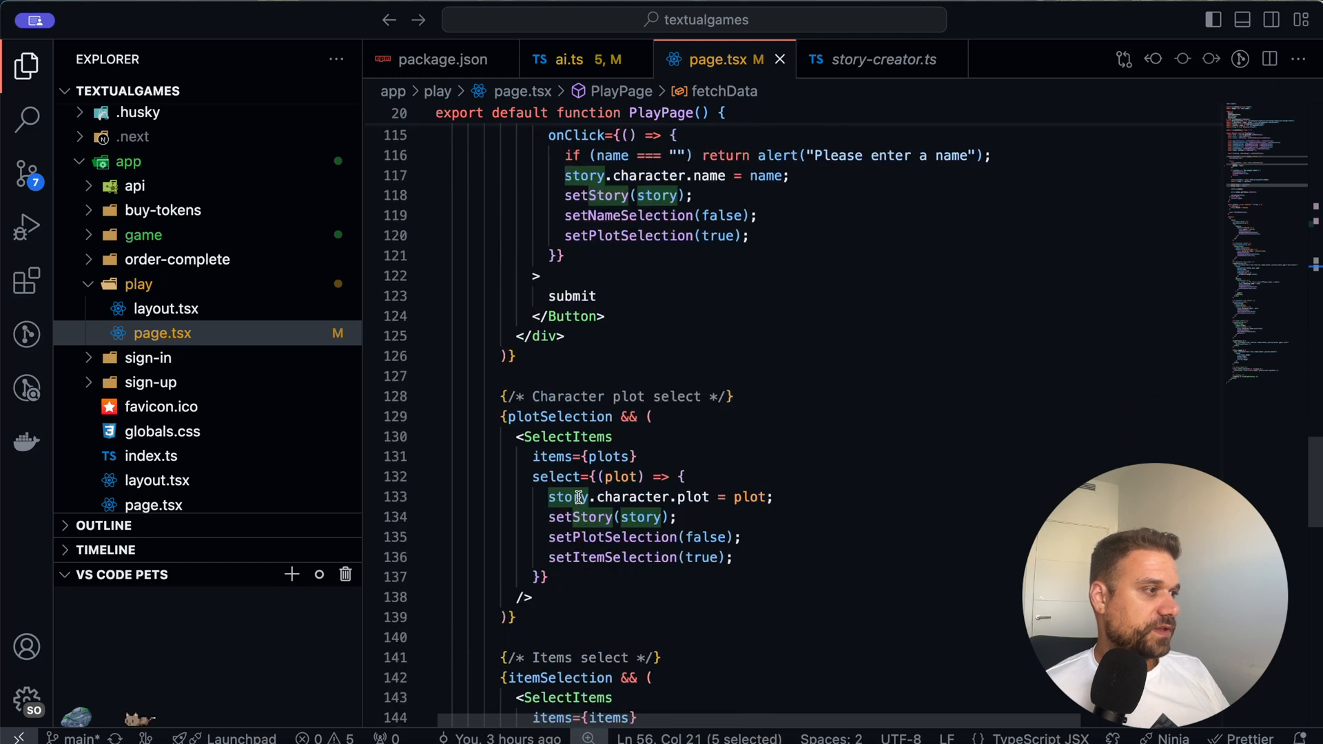
{"action": "scroll", "scroll_direction": "down", "scroll_amount": 3}
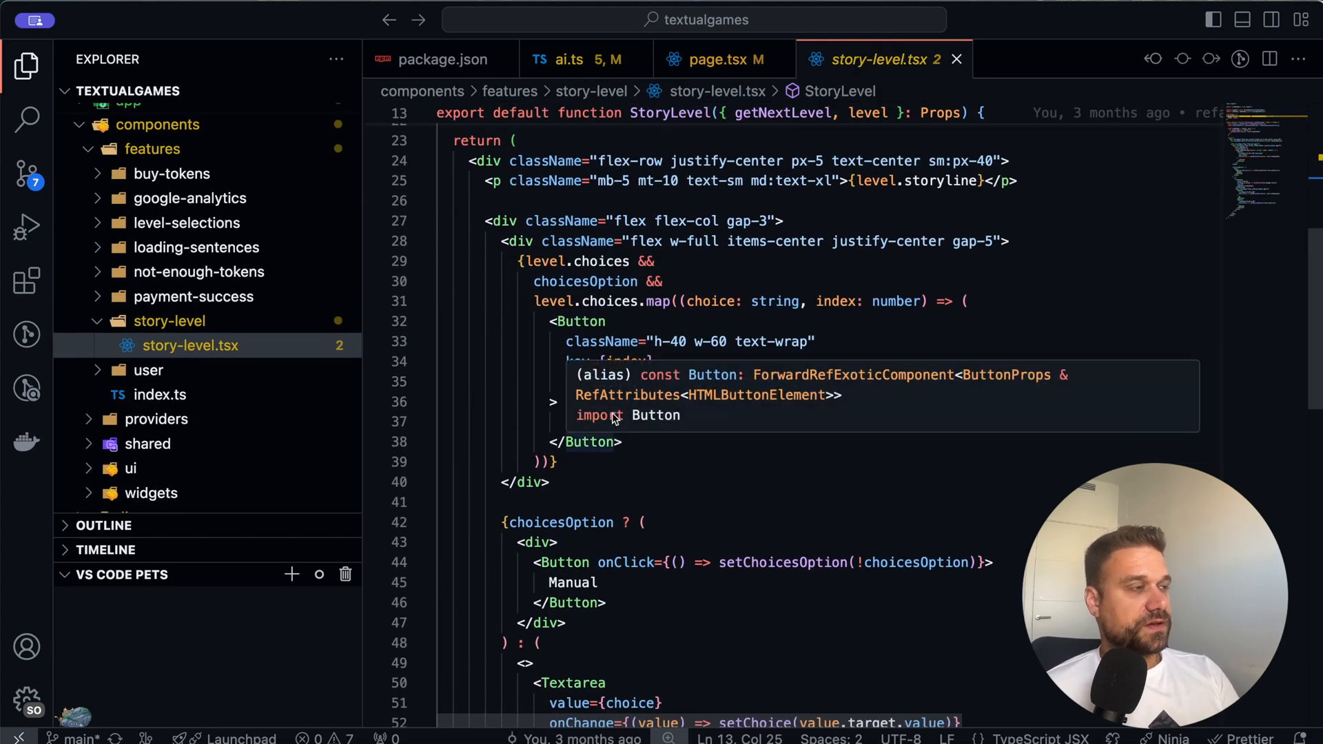
Scroll up in story-level.tsx from the features/story-level folder.
{"action": "scroll", "scroll_direction": "up", "scroll_amount": 3}
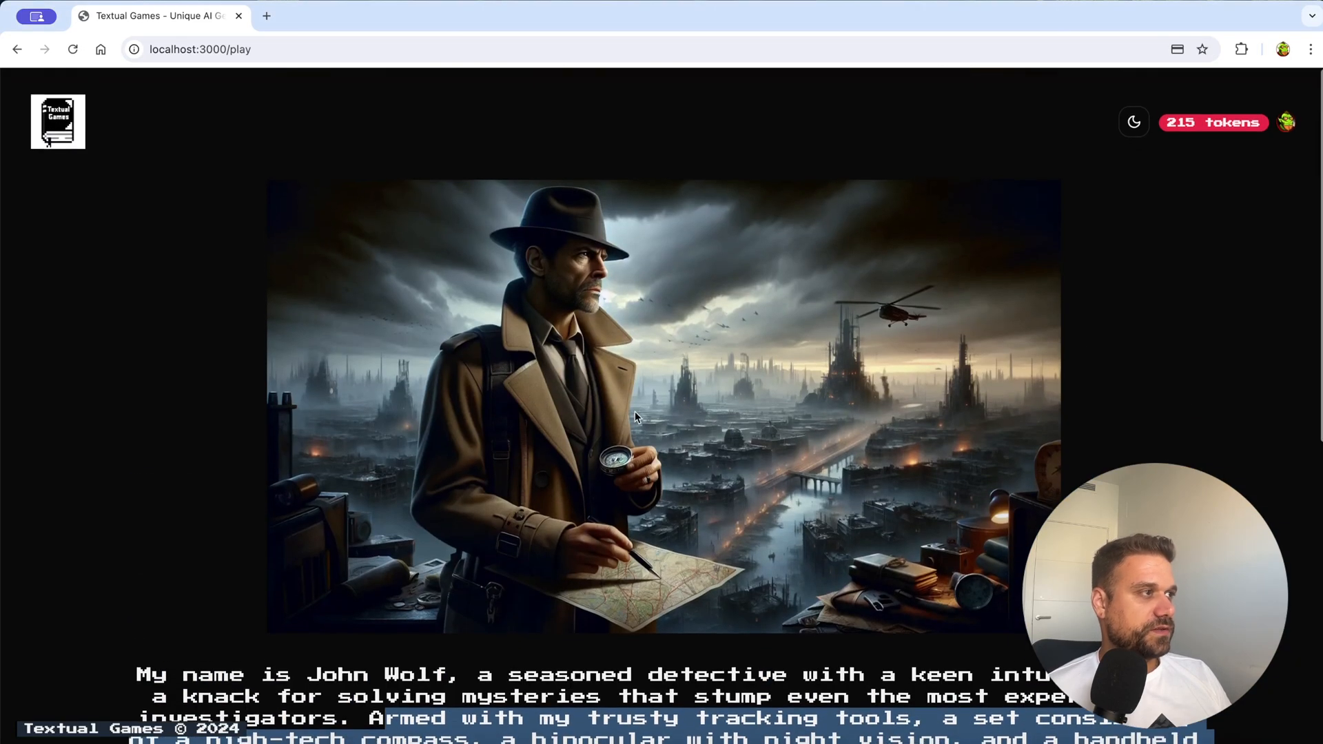
Scroll down the localhost:3000/play page showing the John Wolf detective level.
{"action": "scroll", "scroll_direction": "down", "scroll_amount": 3}
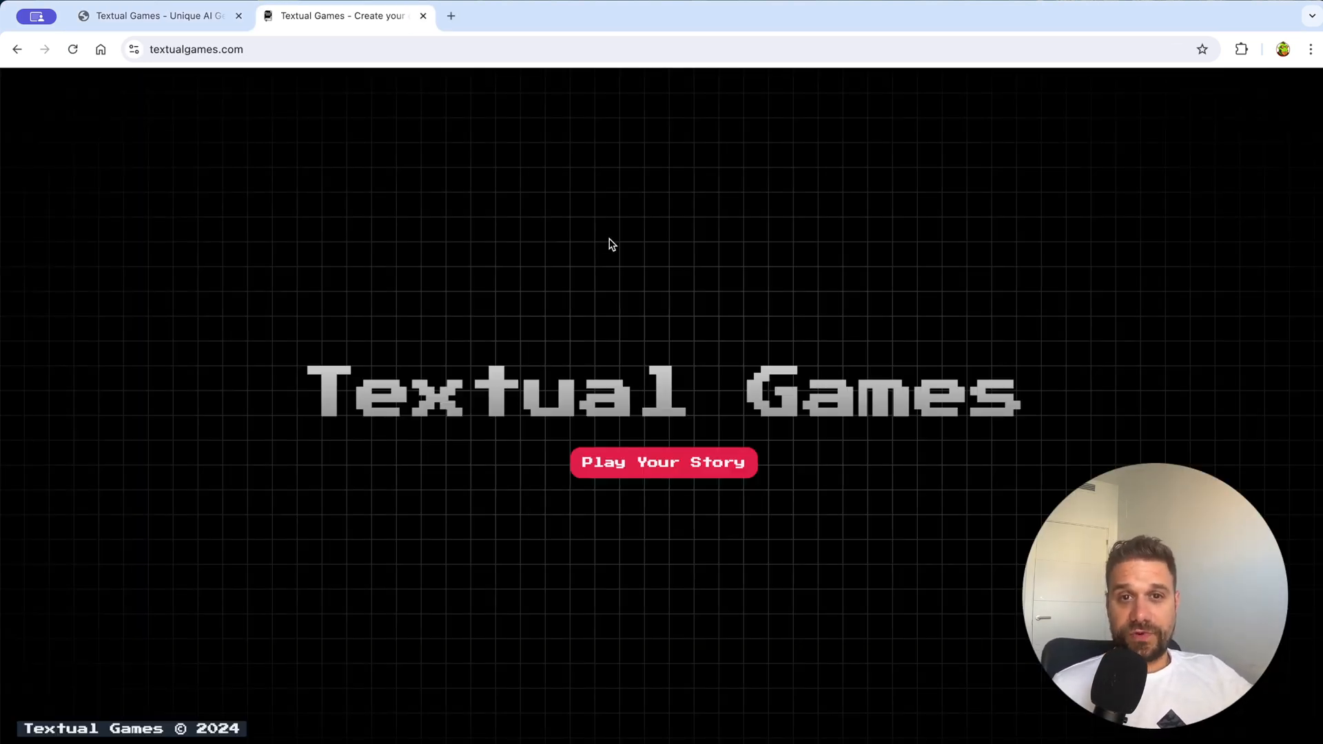
{"action": "mouse_move", "coordinate": [625, 281]}
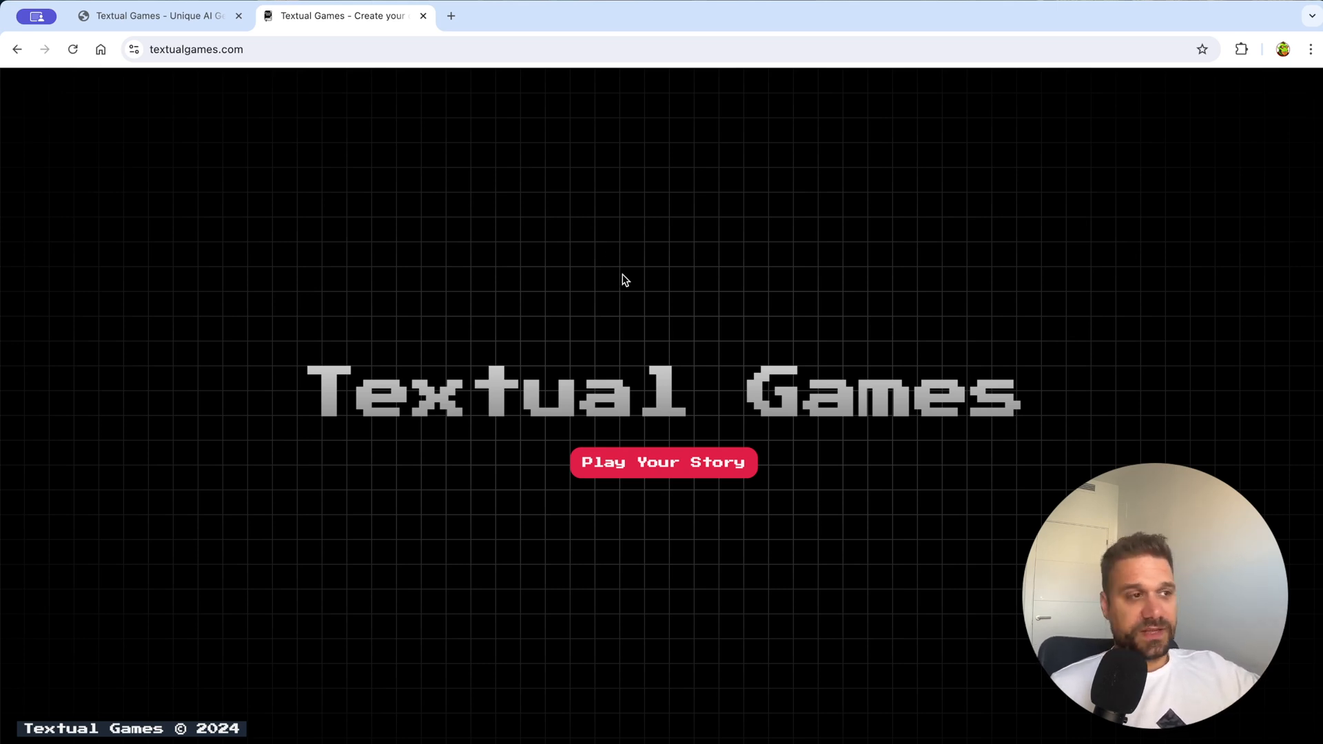
{"action": "mouse_move", "coordinate": [613, 327]}
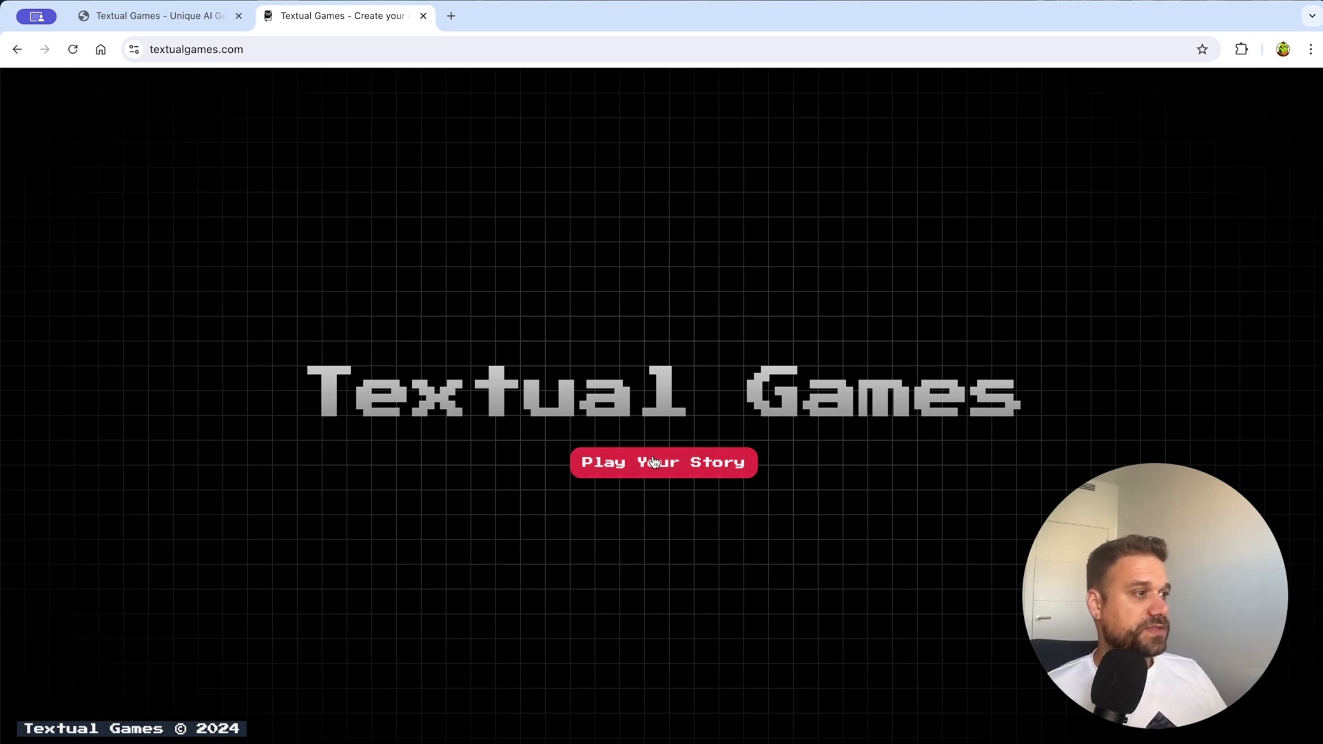
Click Play Your Story on textualgames.com to reach the sign-in page.
{"action": "left_click", "coordinate": [663, 462]}
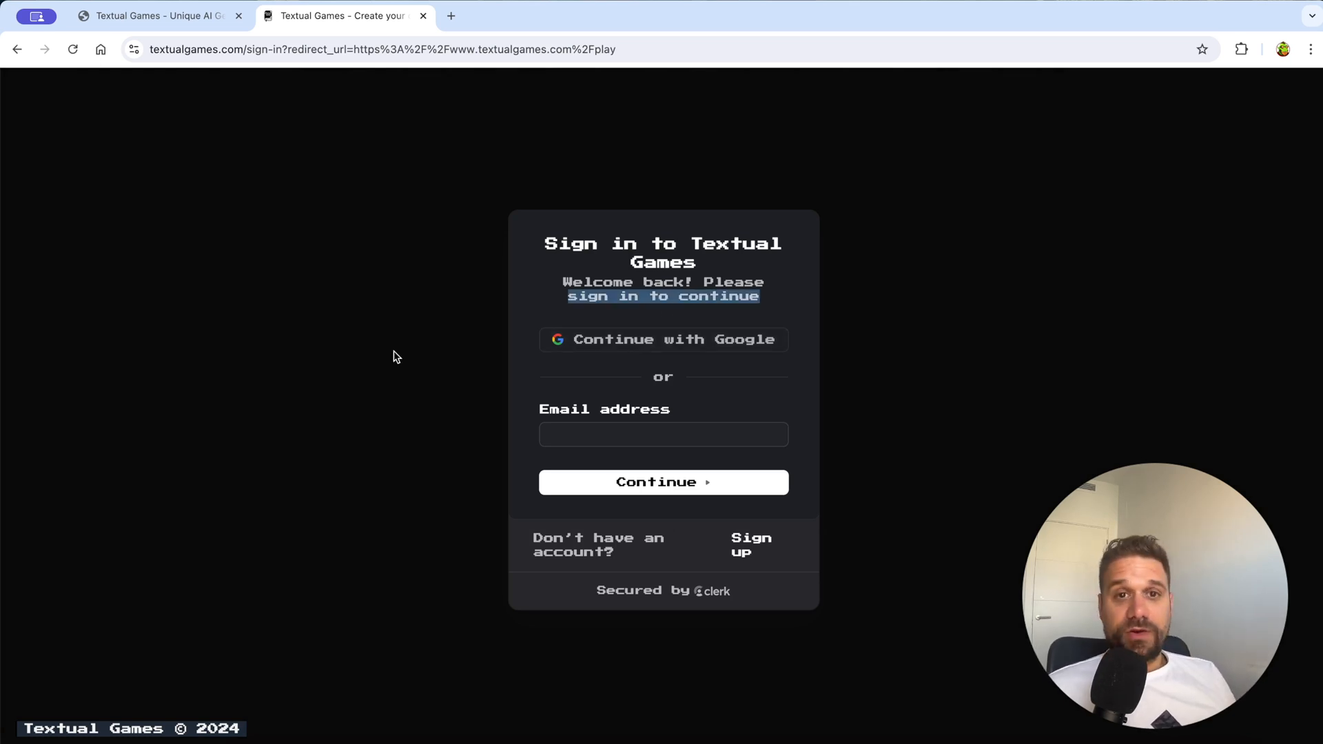
{"action": "mouse_move", "coordinate": [279, 154]}
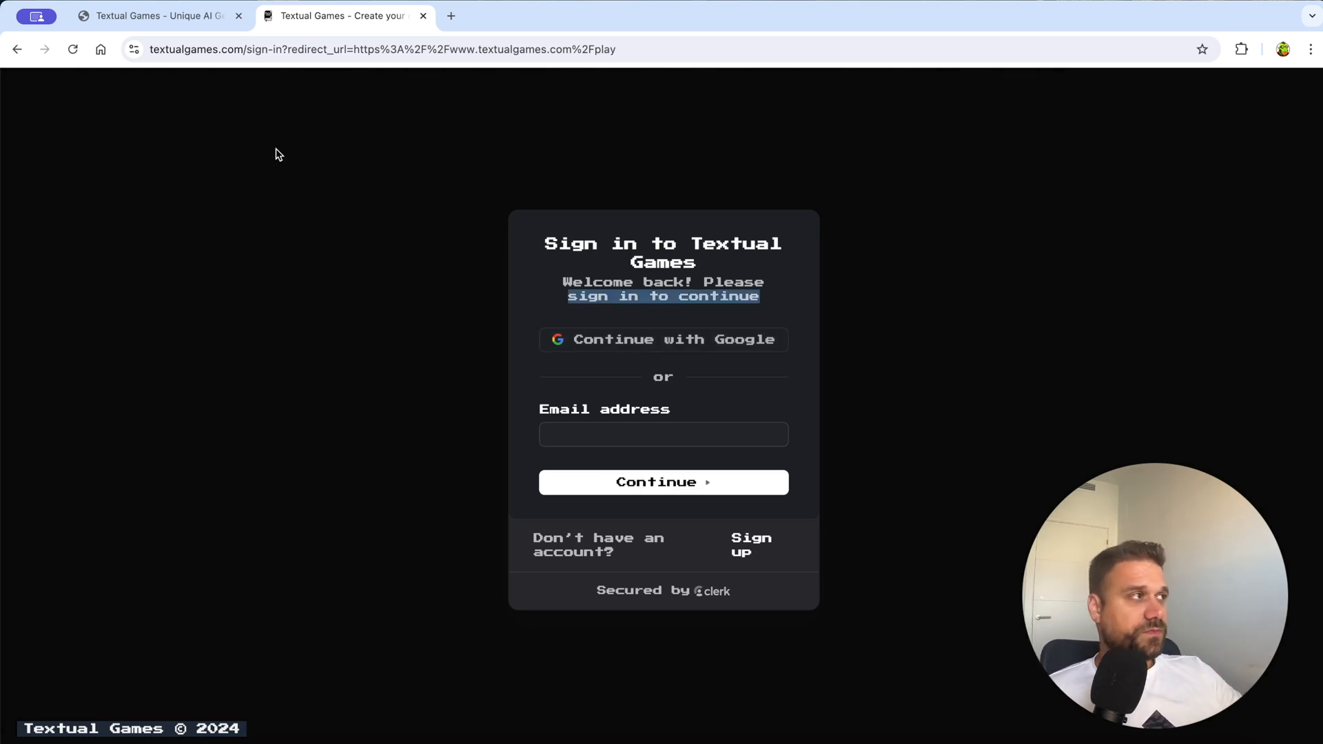
{"action": "mouse_move", "coordinate": [336, 161]}
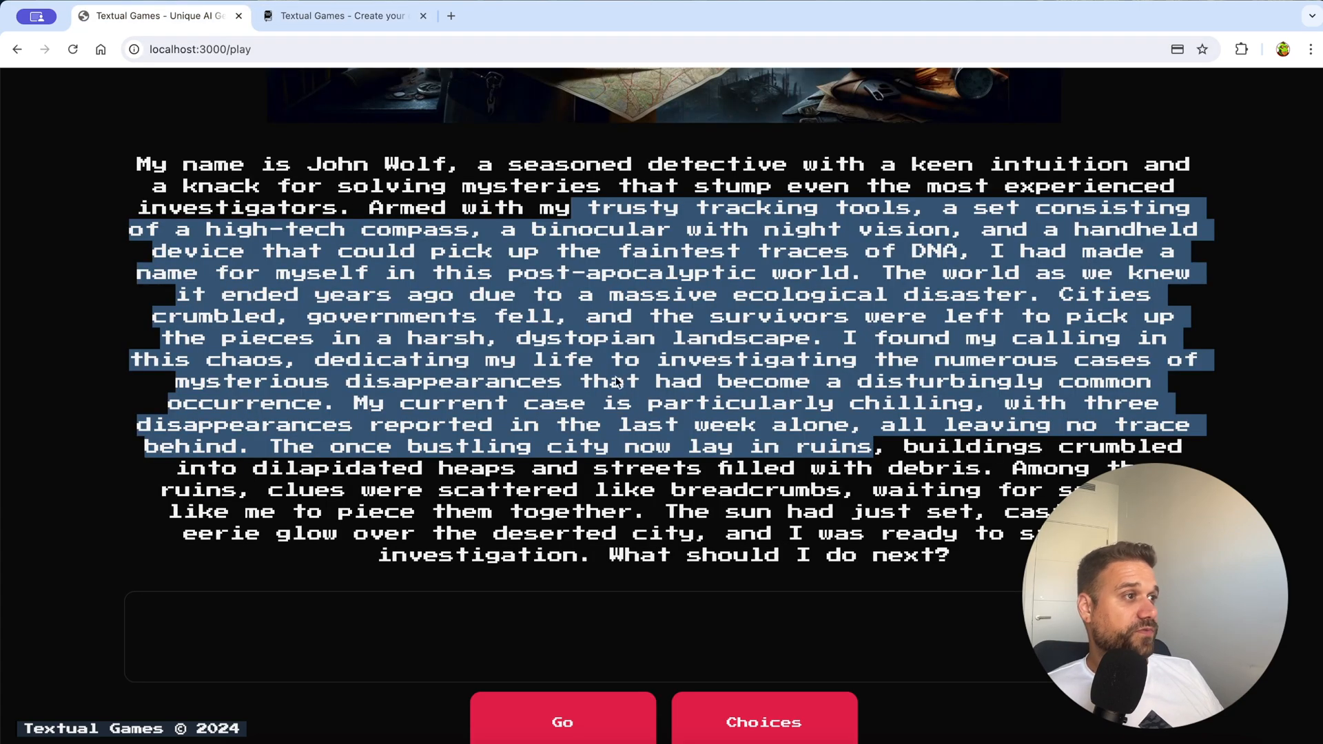
Scroll to the top of the John Wolf story on the localhost:3000/play tab.
{"action": "scroll", "scroll_direction": "up", "scroll_amount": 3}
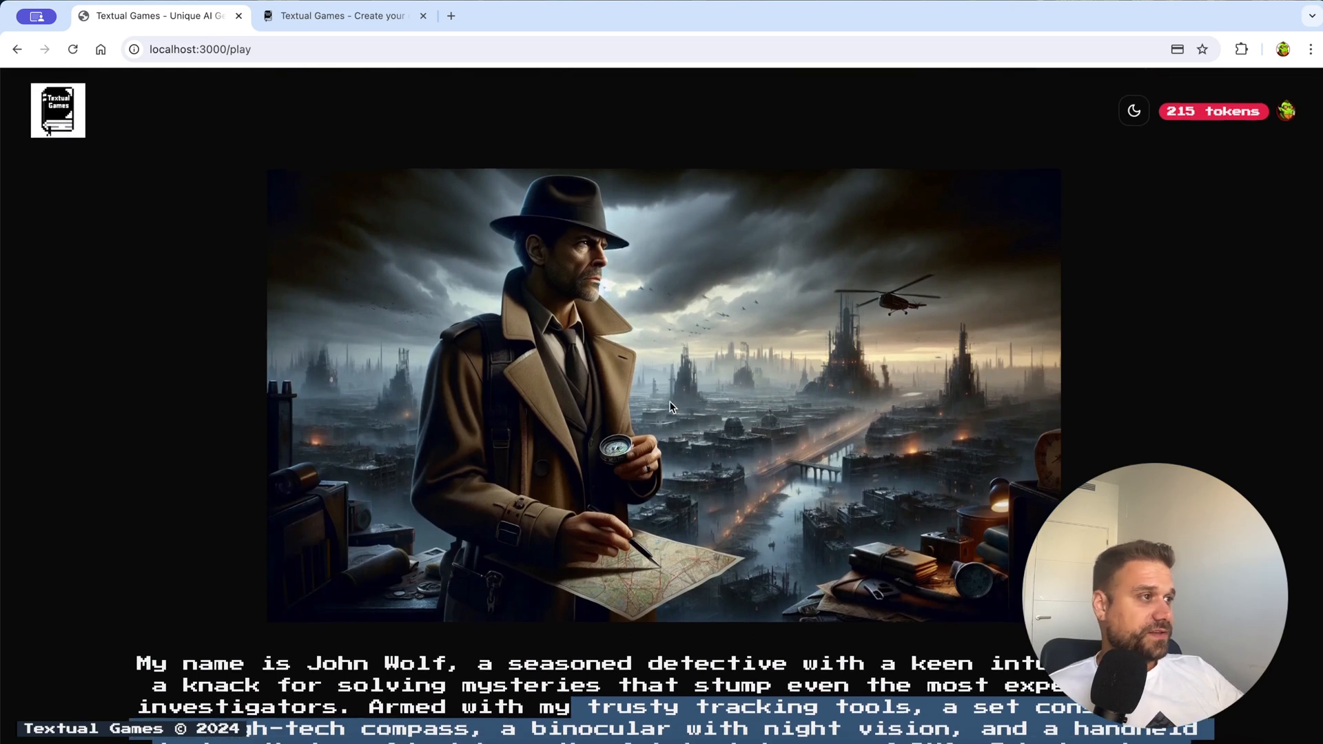
{"action": "mouse_move", "coordinate": [676, 403]}
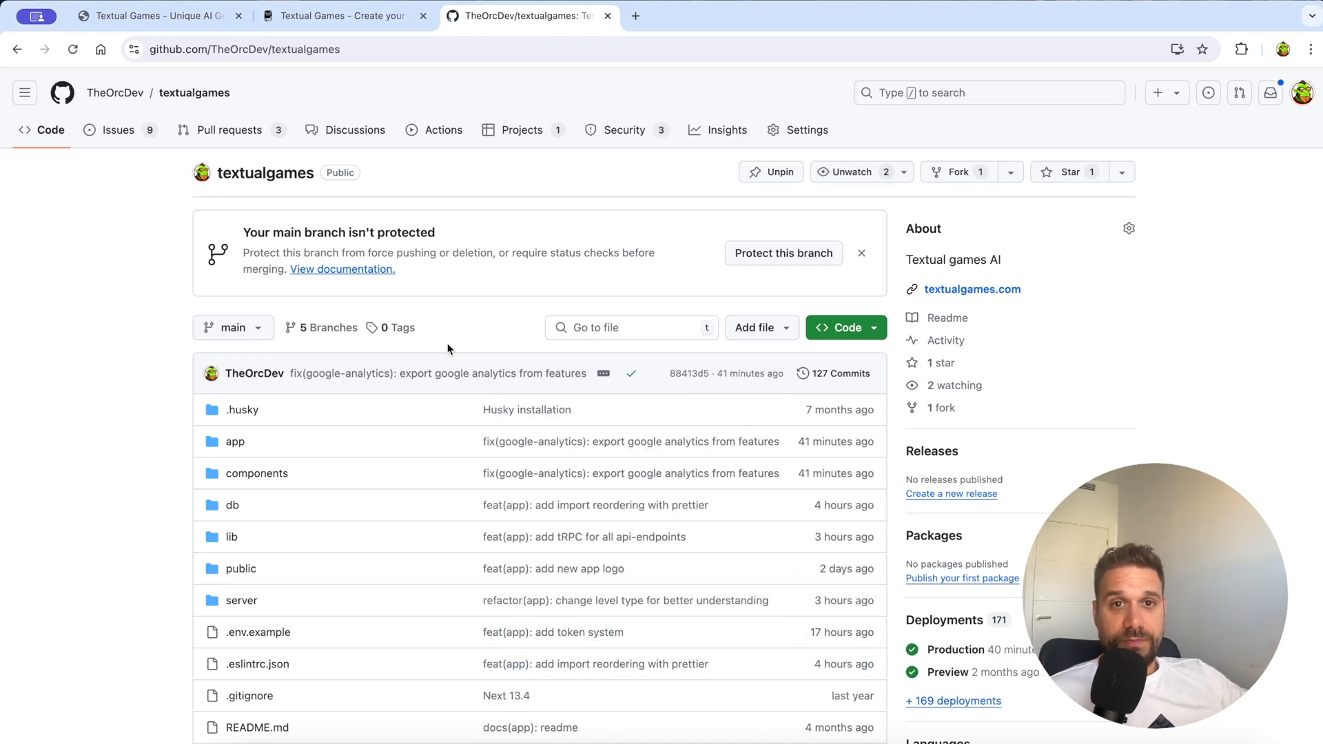
{"action": "mouse_move", "coordinate": [391, 327]}
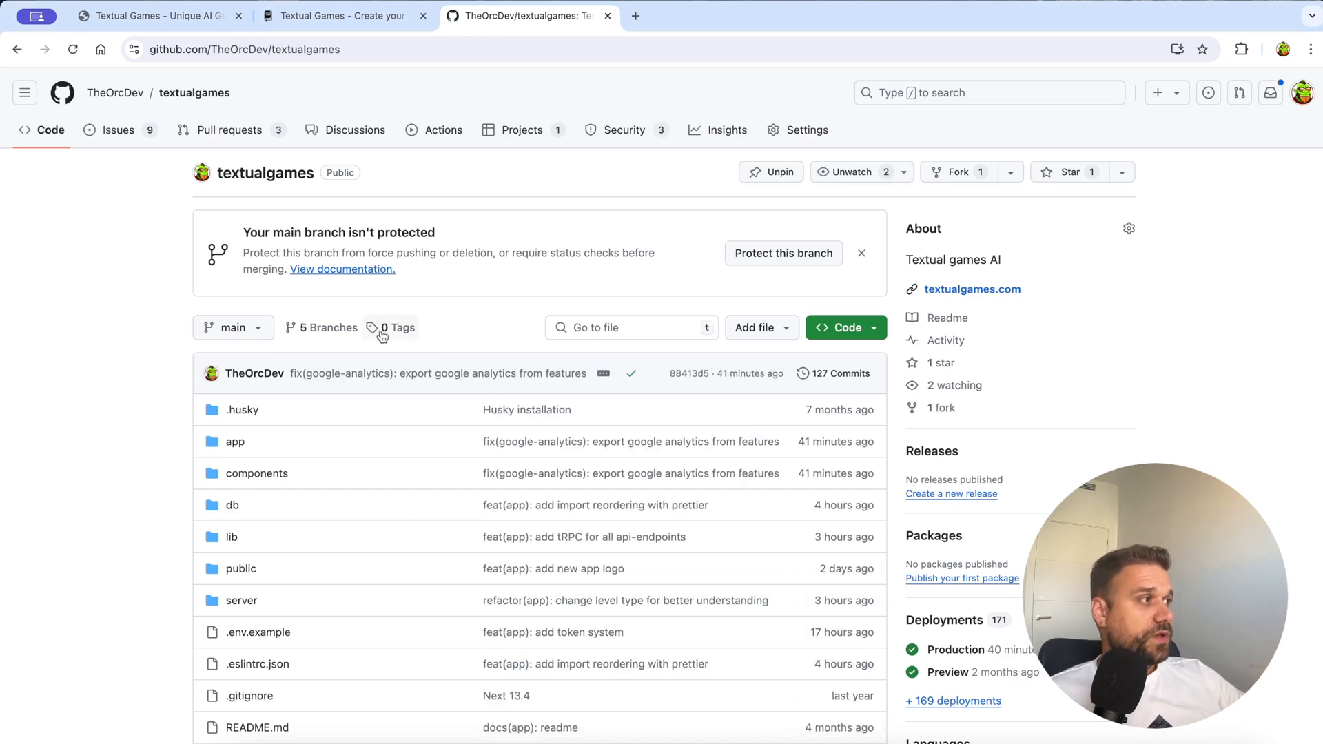
Scroll through the TheOrcDev/textualgames README setup instructions on GitHub.
{"action": "scroll", "scroll_direction": "down", "scroll_amount": 3}
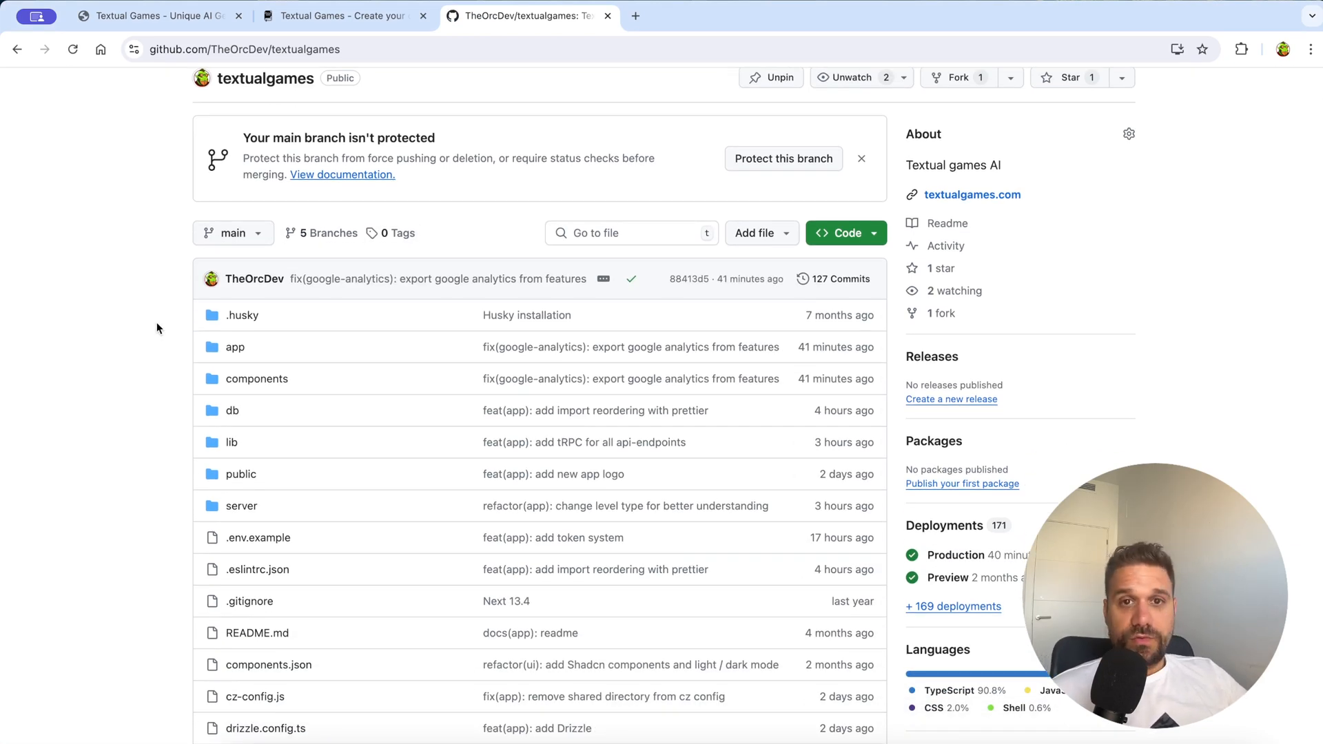
{"action": "scroll", "scroll_direction": "down", "scroll_amount": 3}
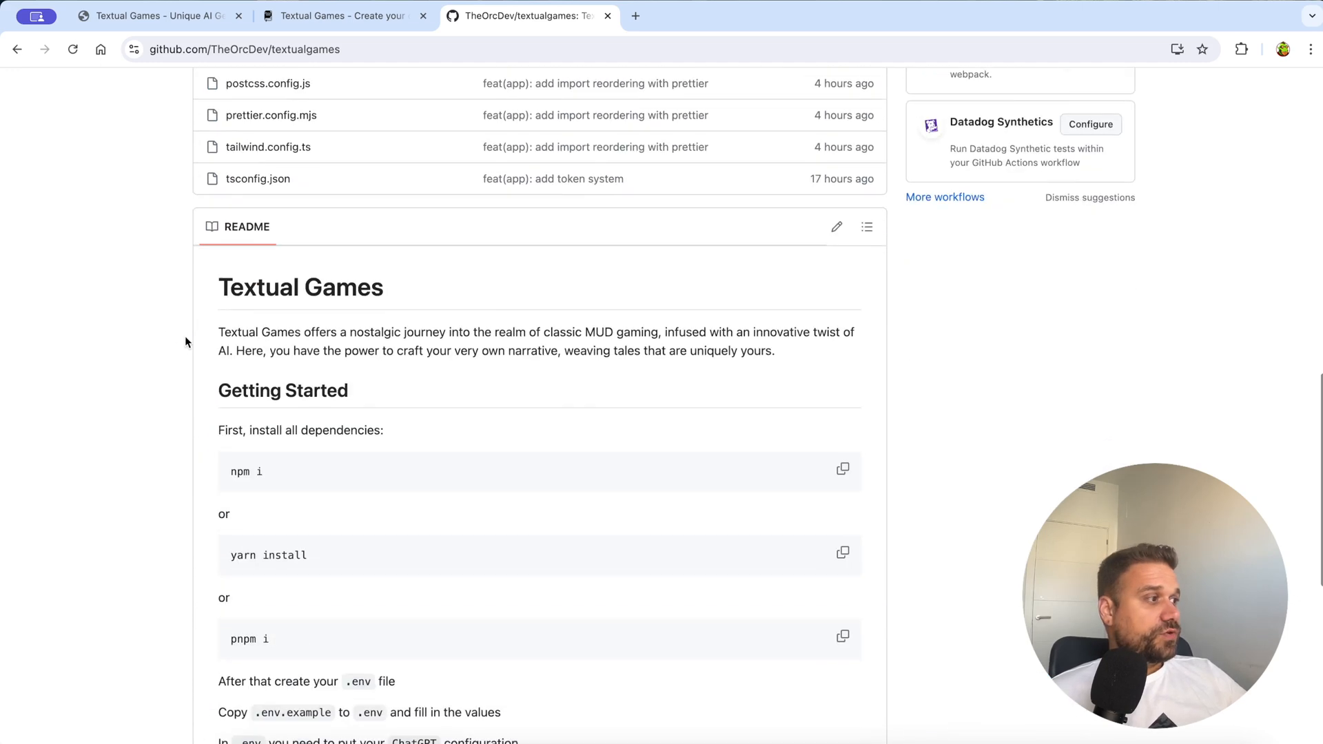
{"action": "scroll", "scroll_direction": "down", "scroll_amount": 3}
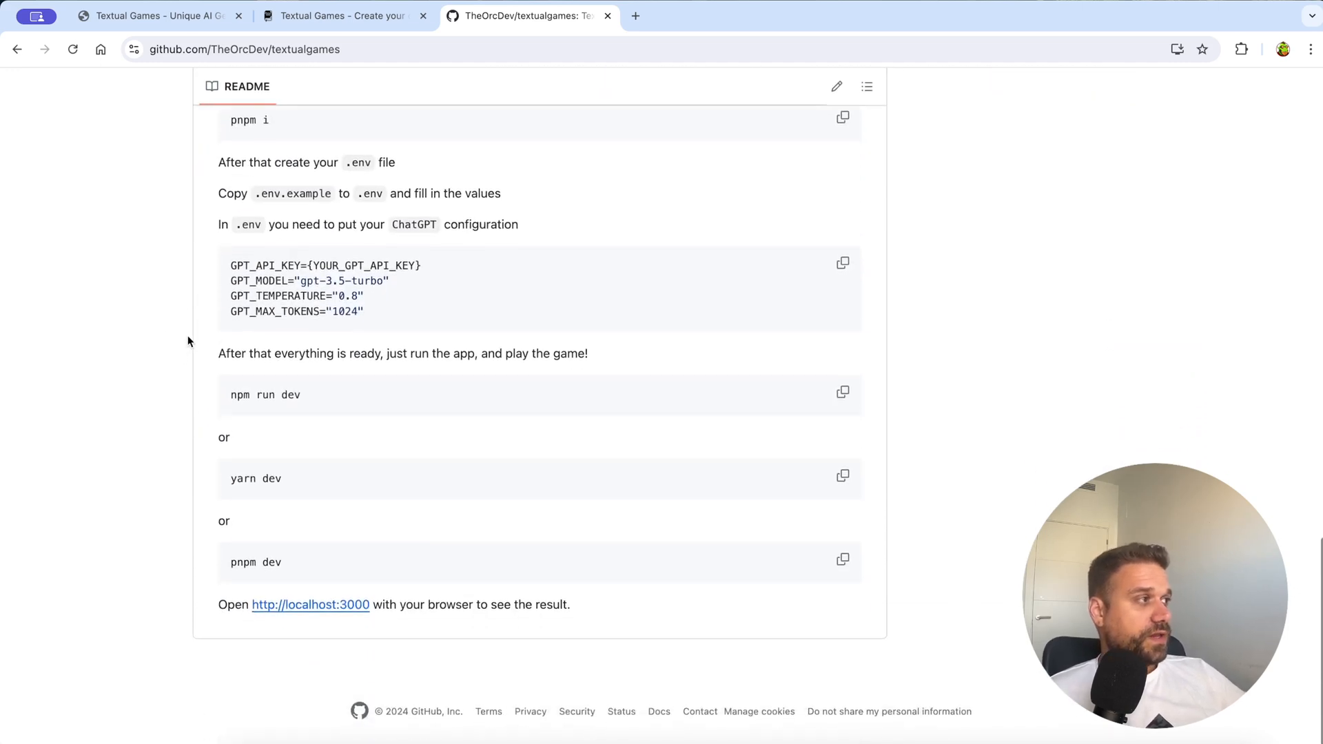
{"action": "scroll", "scroll_direction": "up", "scroll_amount": 3}
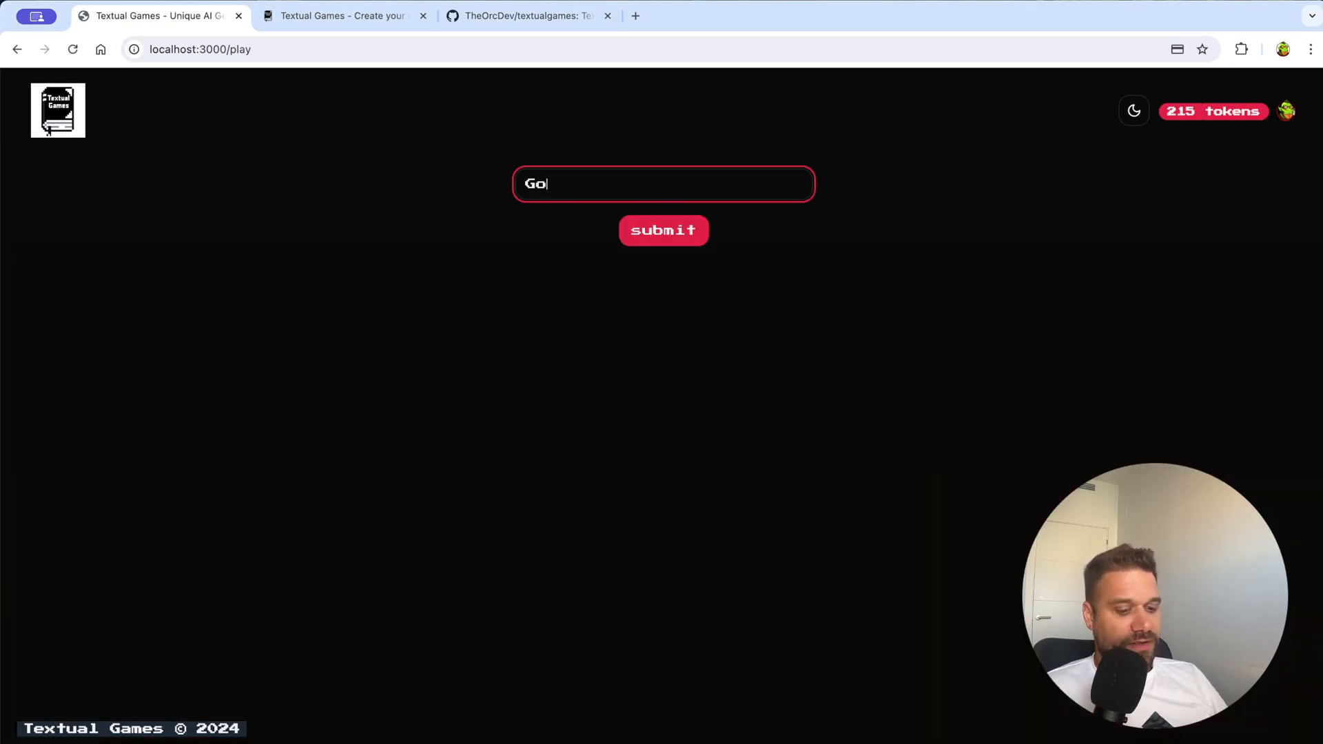
Submit the orc Golmar and scroll through the generated battle story.
{"action": "left_click", "coordinate": [663, 230]}
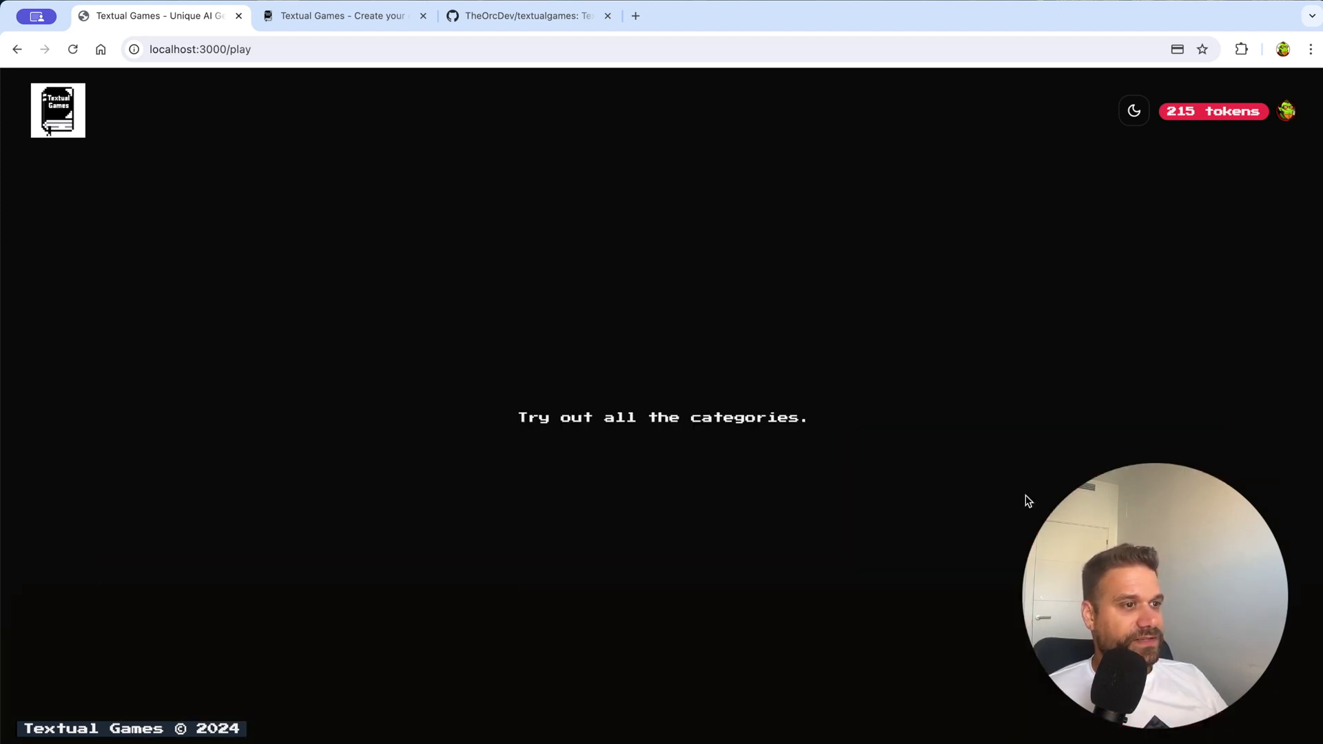
{"action": "mouse_move", "coordinate": [834, 438]}
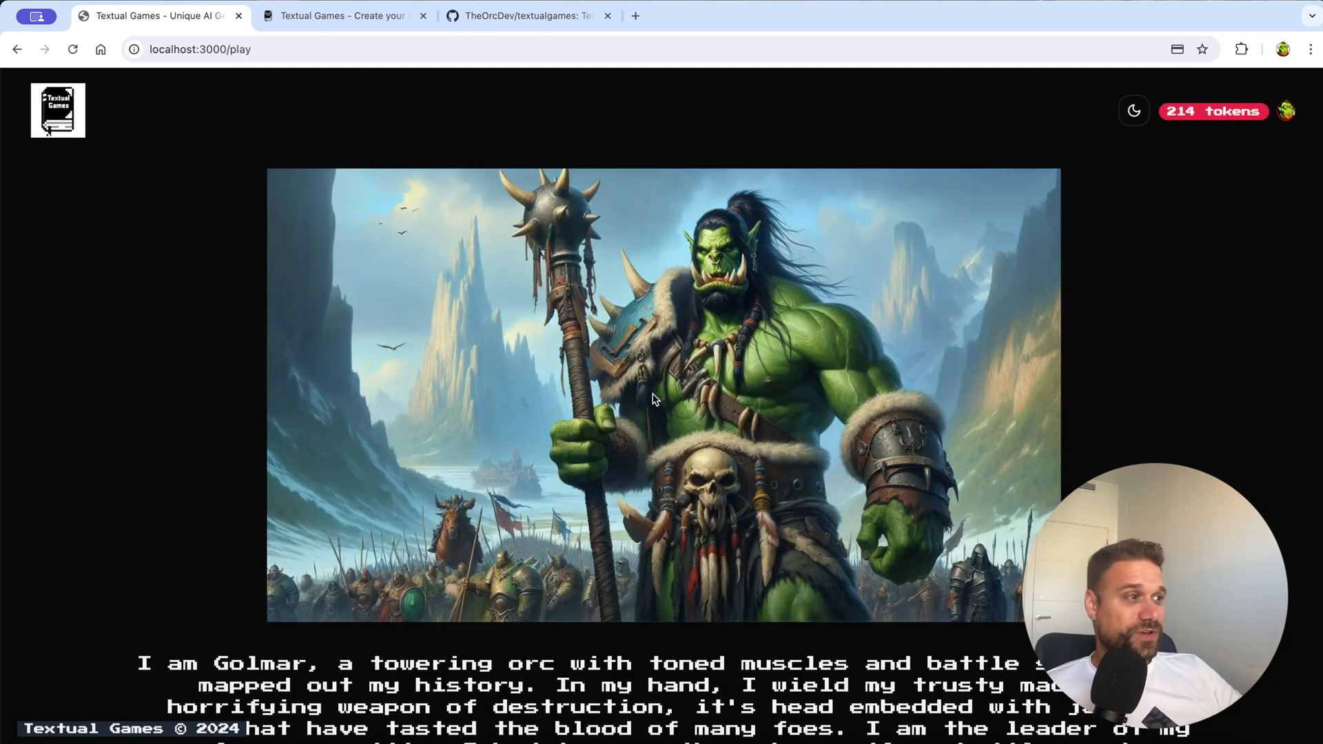
{"action": "mouse_move", "coordinate": [500, 301]}
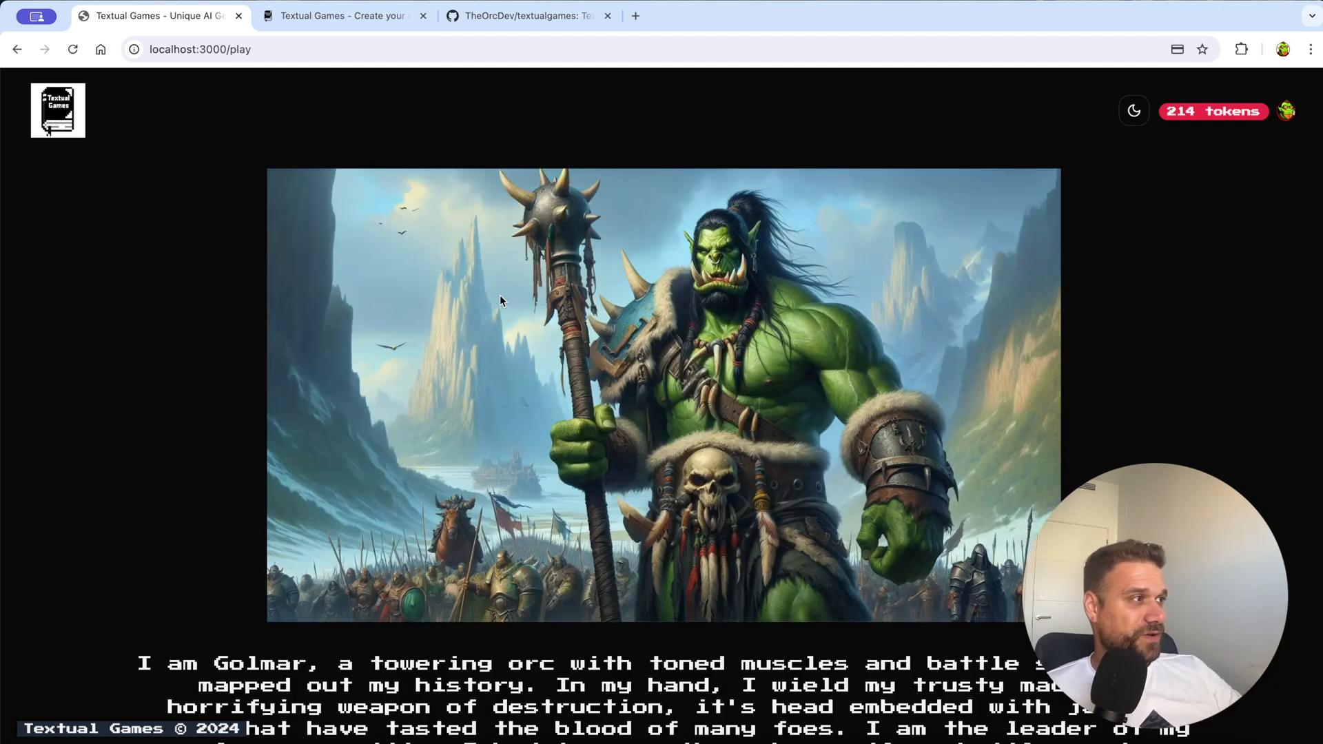
{"action": "scroll", "scroll_direction": "down", "scroll_amount": 3}
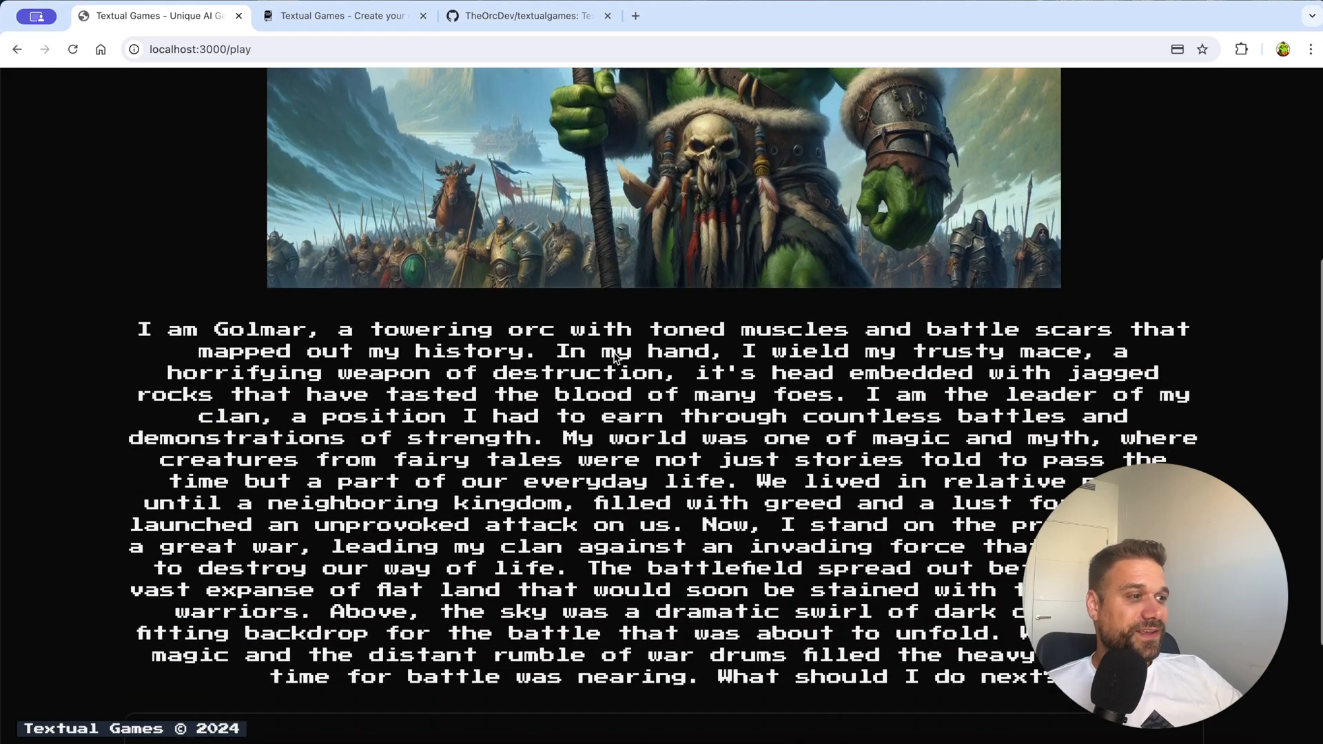
{"action": "scroll", "scroll_direction": "down", "scroll_amount": 3}
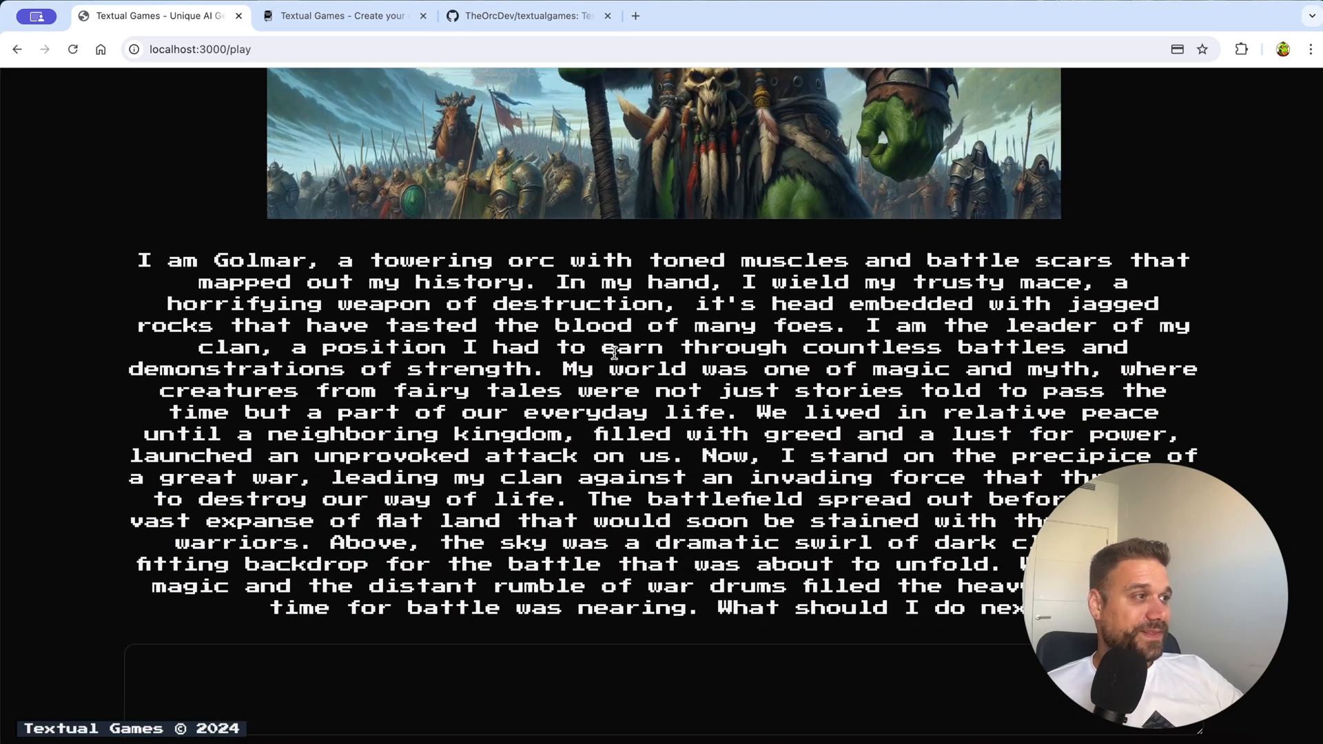